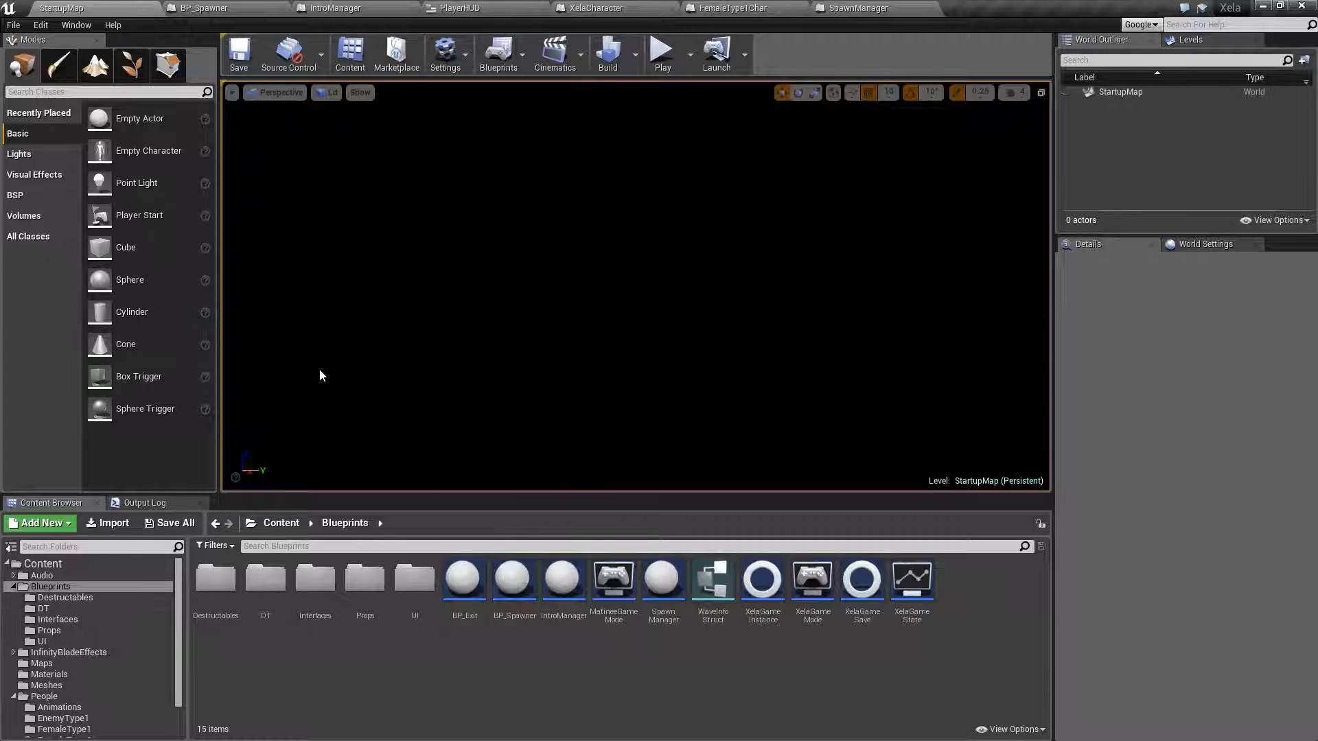
{"action": "mouse_move", "coordinate": [453, 201]}
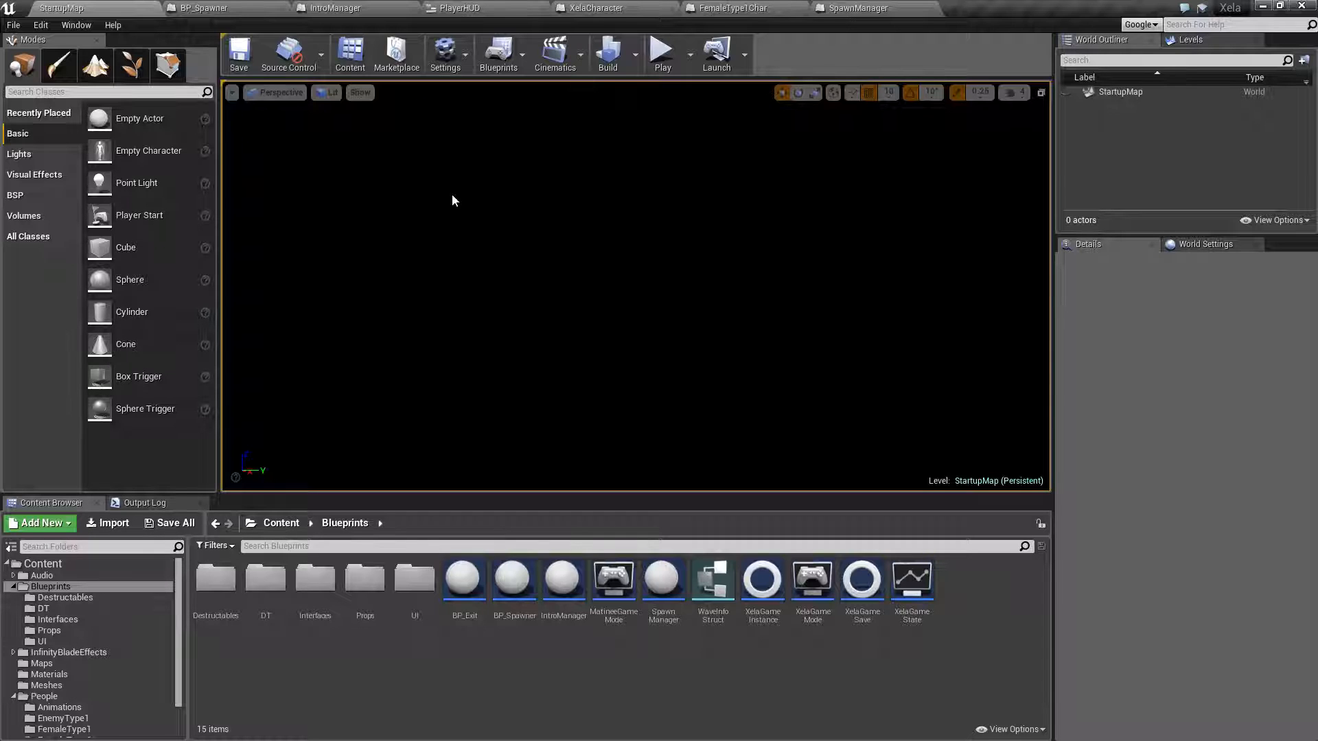
Step: Show the BP_Spawner event graph with the SpawnWave SET chain and nothing selected
{"action": "left_click", "coordinate": [199, 7]}
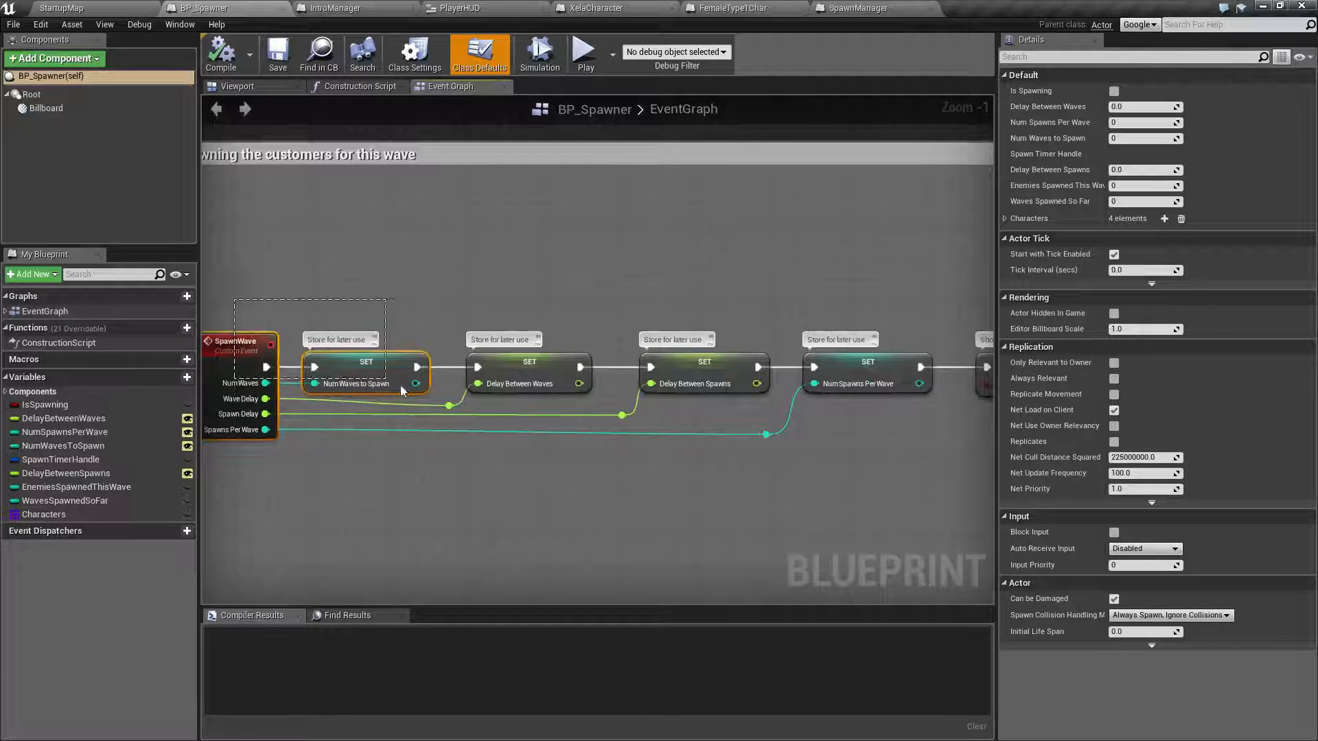
{"action": "left_click", "coordinate": [508, 478]}
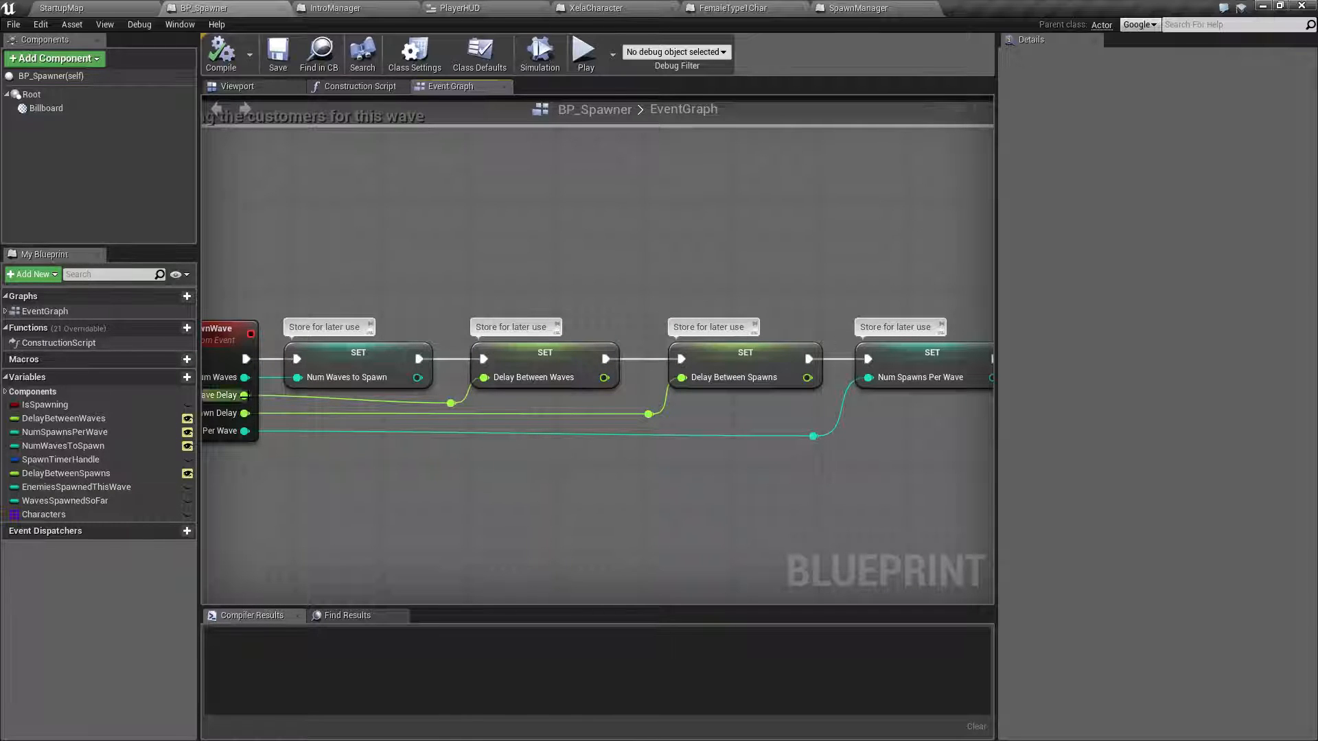
Step: Pull a connection from the Spawn Delay pin to start restaging the SET nodes as a staircase
{"action": "left_click_drag", "start_coordinate": [250, 414], "coordinate": [344, 419]}
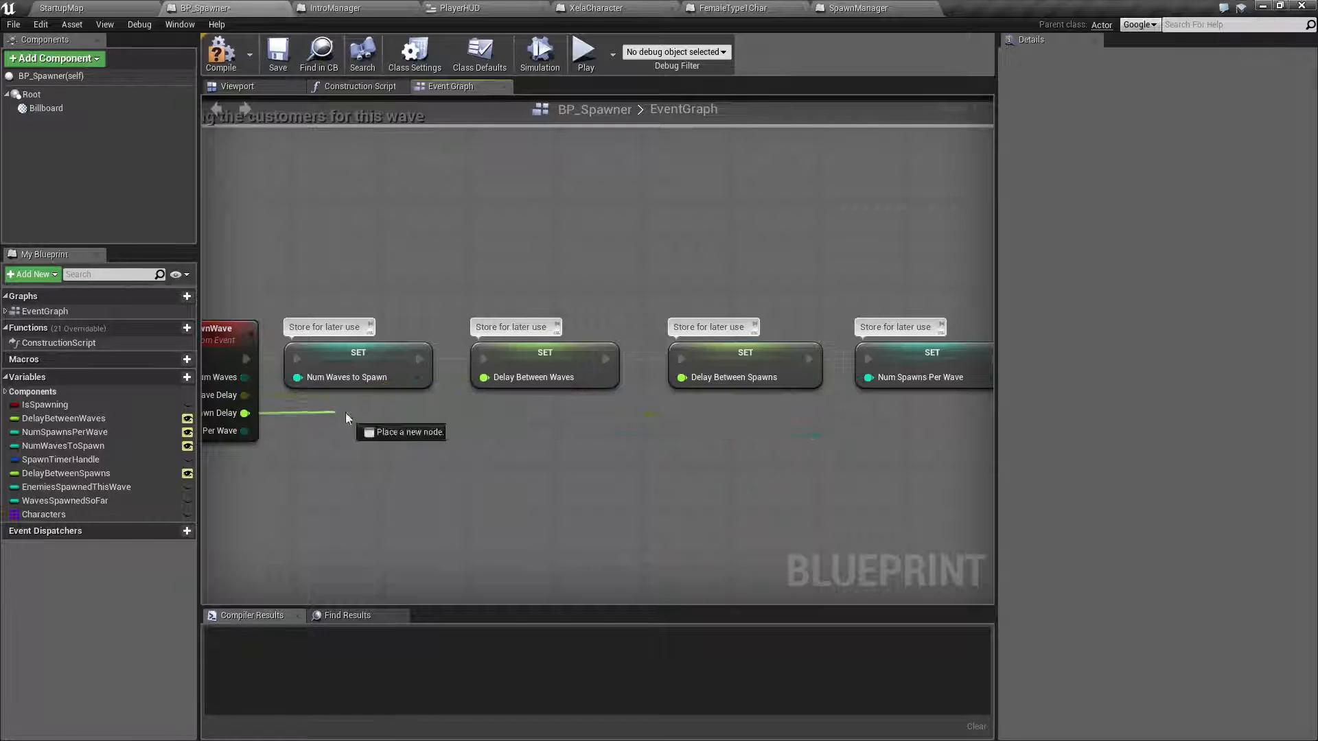
{"action": "mouse_move", "coordinate": [250, 439]}
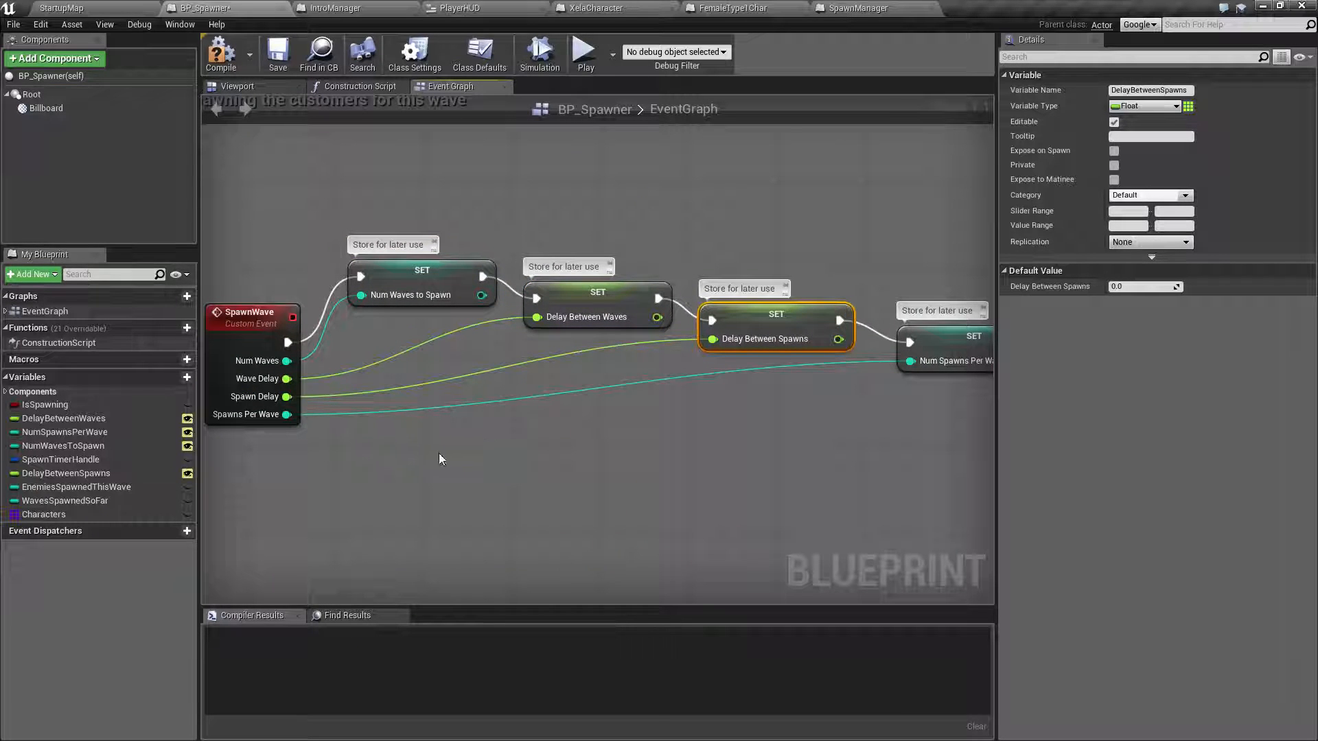
Step: Pan to the Is Spawning set-true, enemy-count reset and random-integer Branch logic
{"action": "left_click_drag", "start_coordinate": [776, 328], "coordinate": [787, 336]}
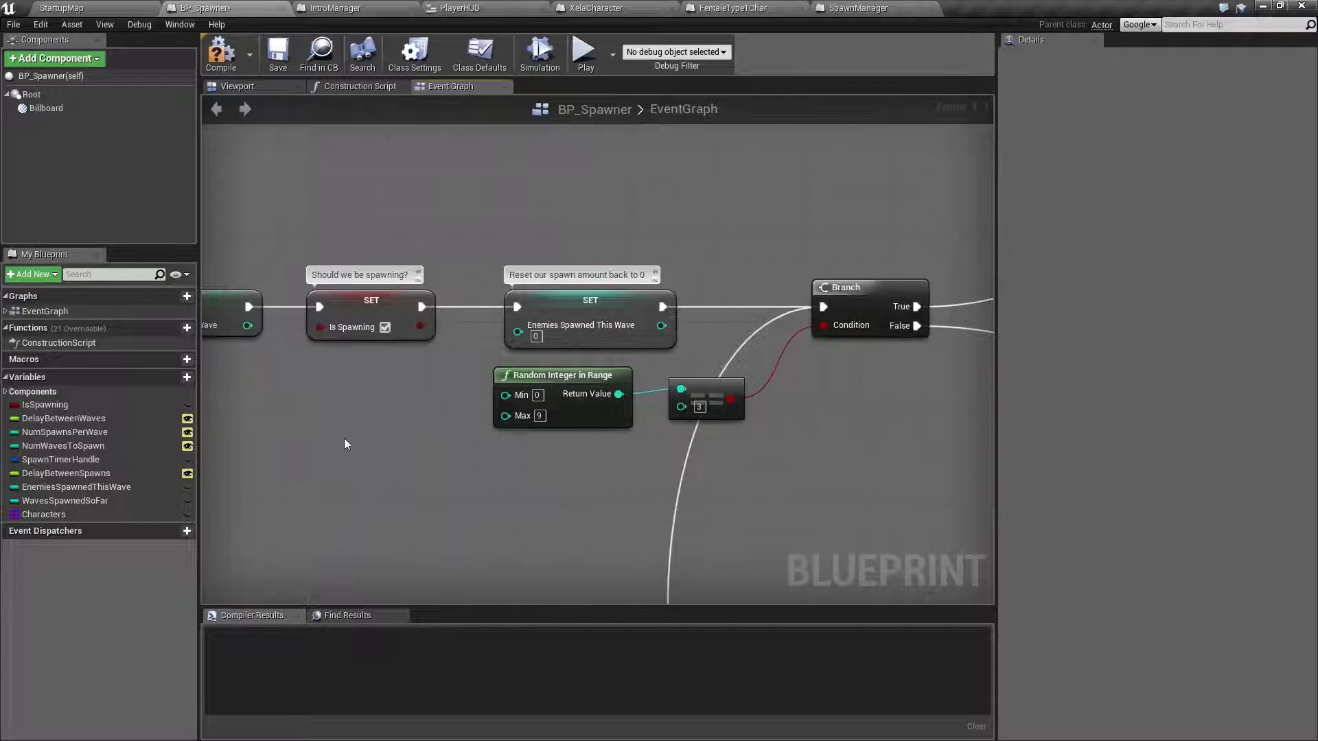
{"action": "scroll", "scroll_direction": "down", "scroll_amount": 3}
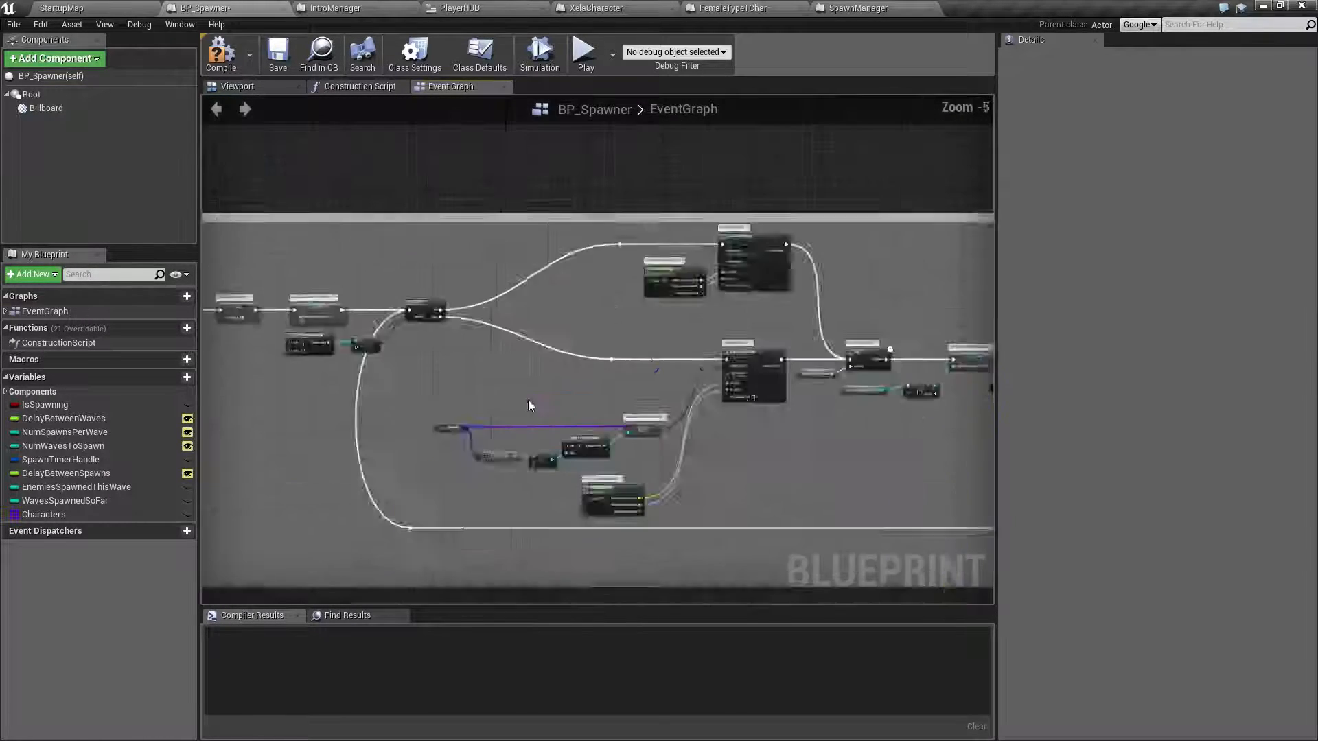
{"action": "scroll", "scroll_direction": "up", "scroll_amount": 3}
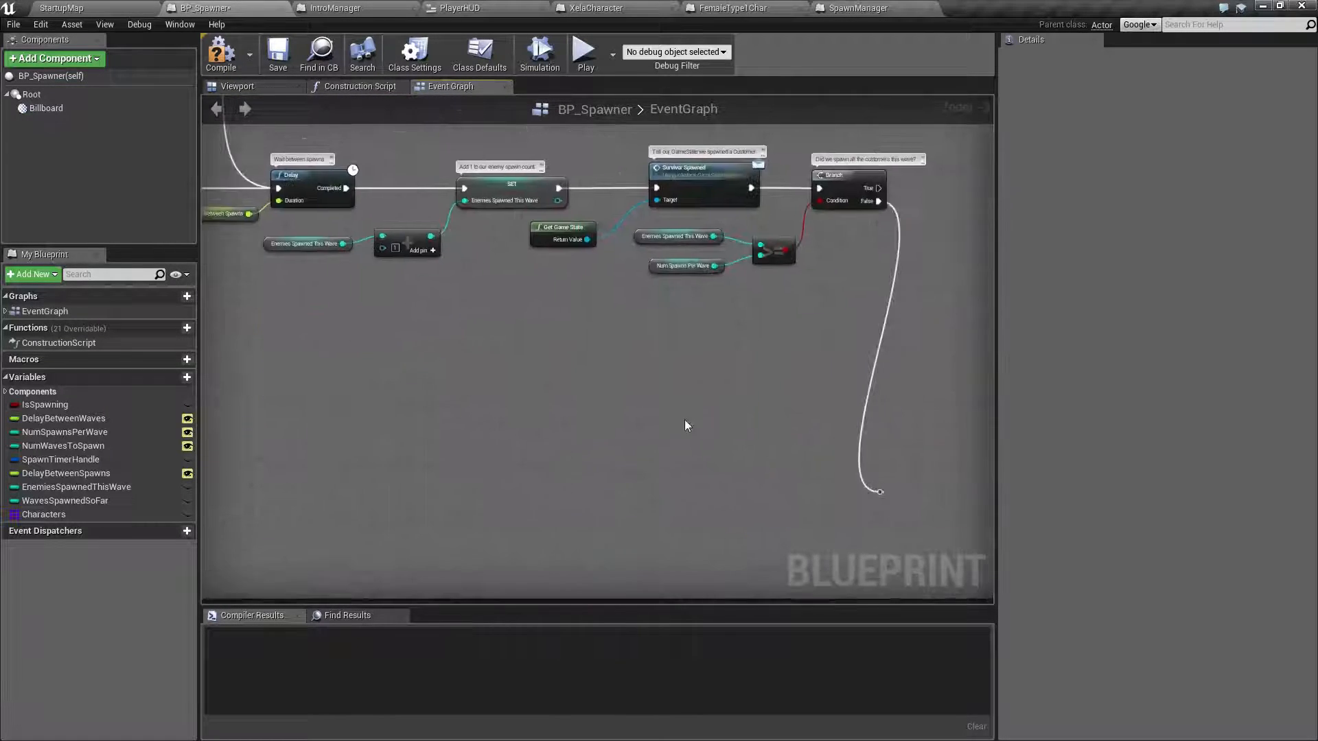
{"action": "scroll", "scroll_direction": "down", "scroll_amount": 3}
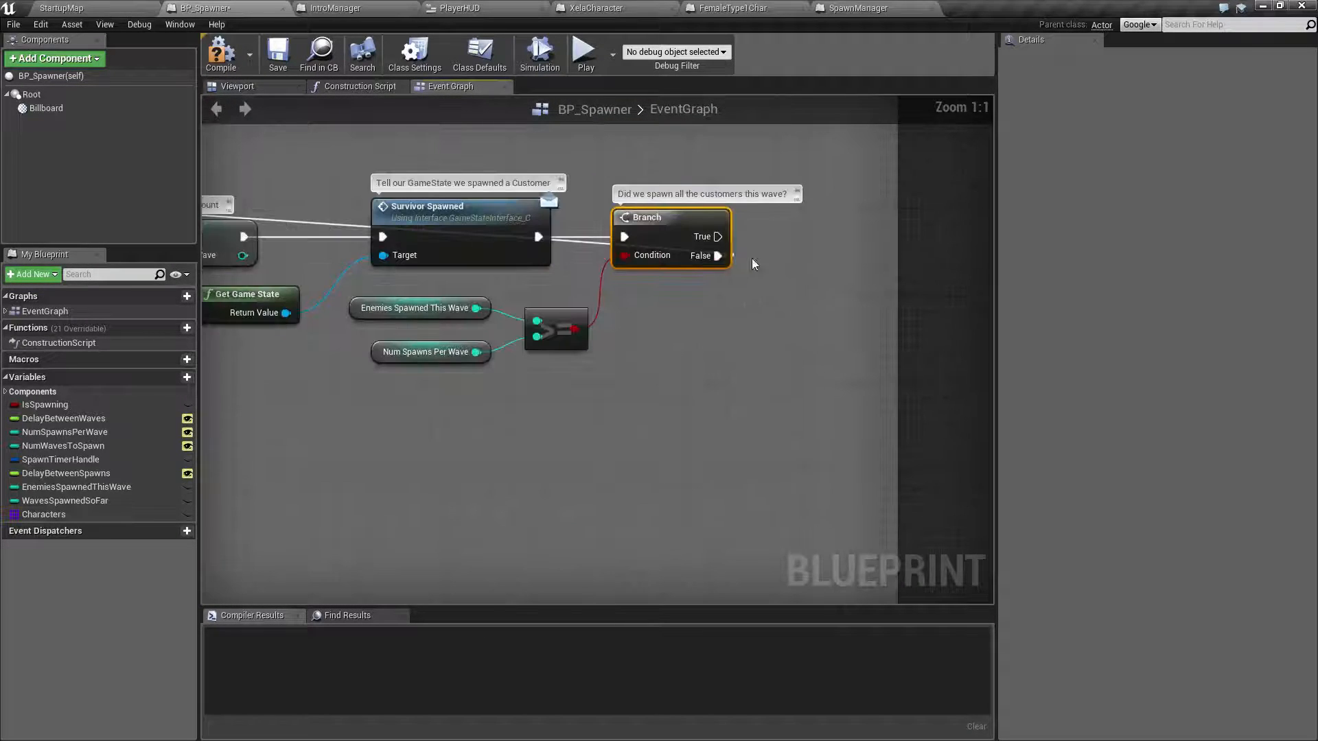
{"action": "scroll", "scroll_direction": "down", "scroll_amount": 3}
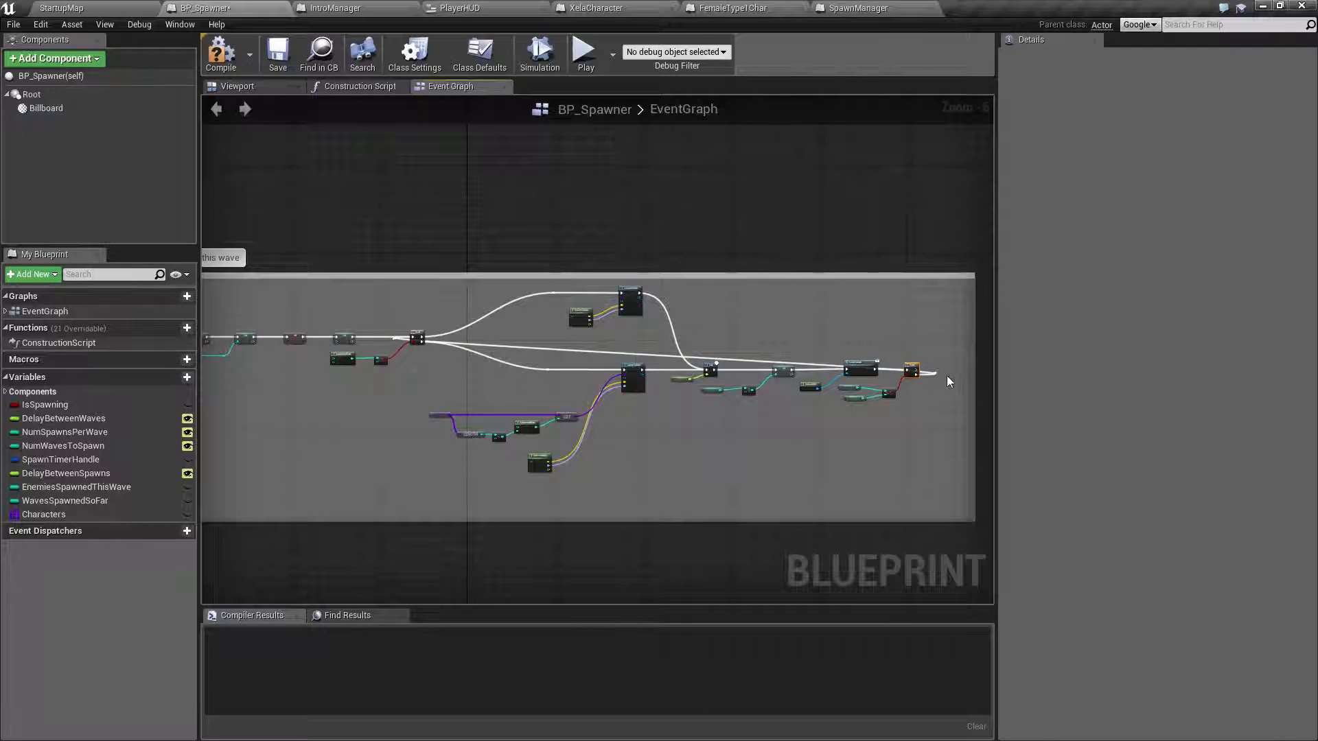
{"action": "mouse_move", "coordinate": [411, 343]}
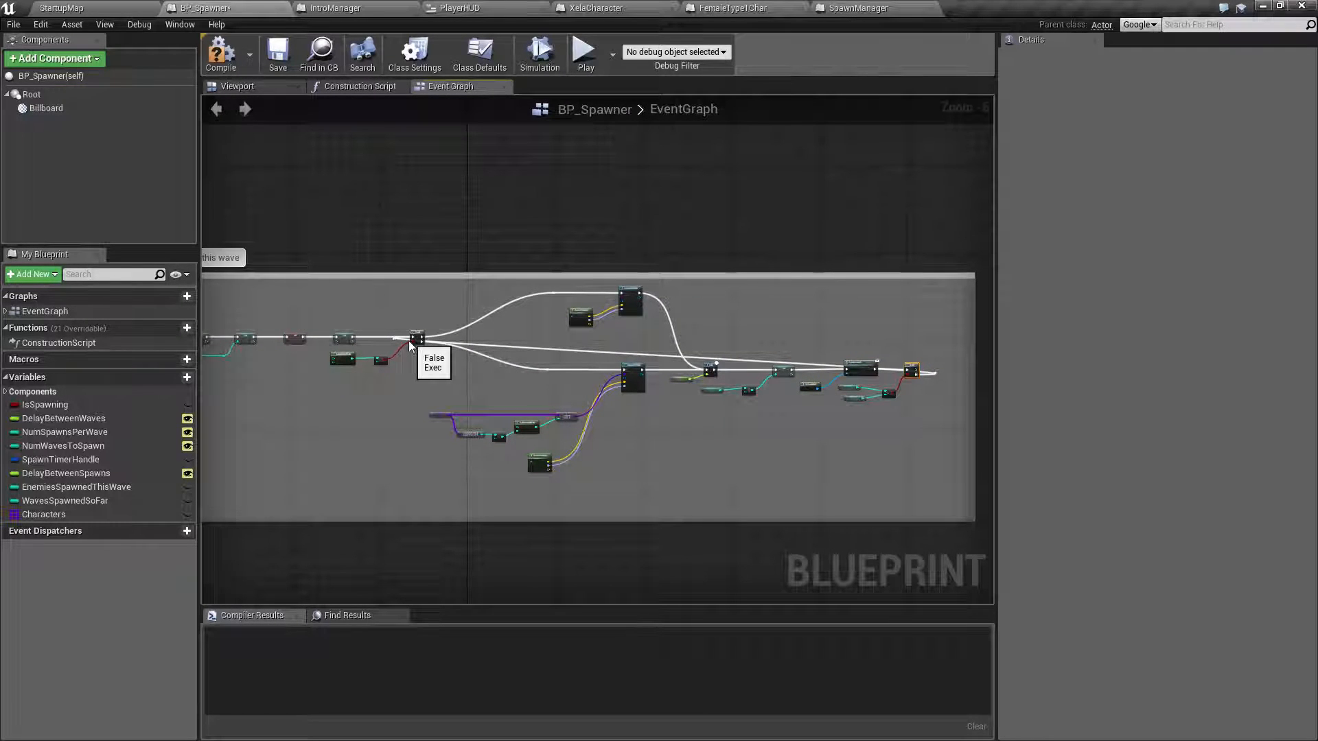
{"action": "key", "text": "Ctrl+z"}
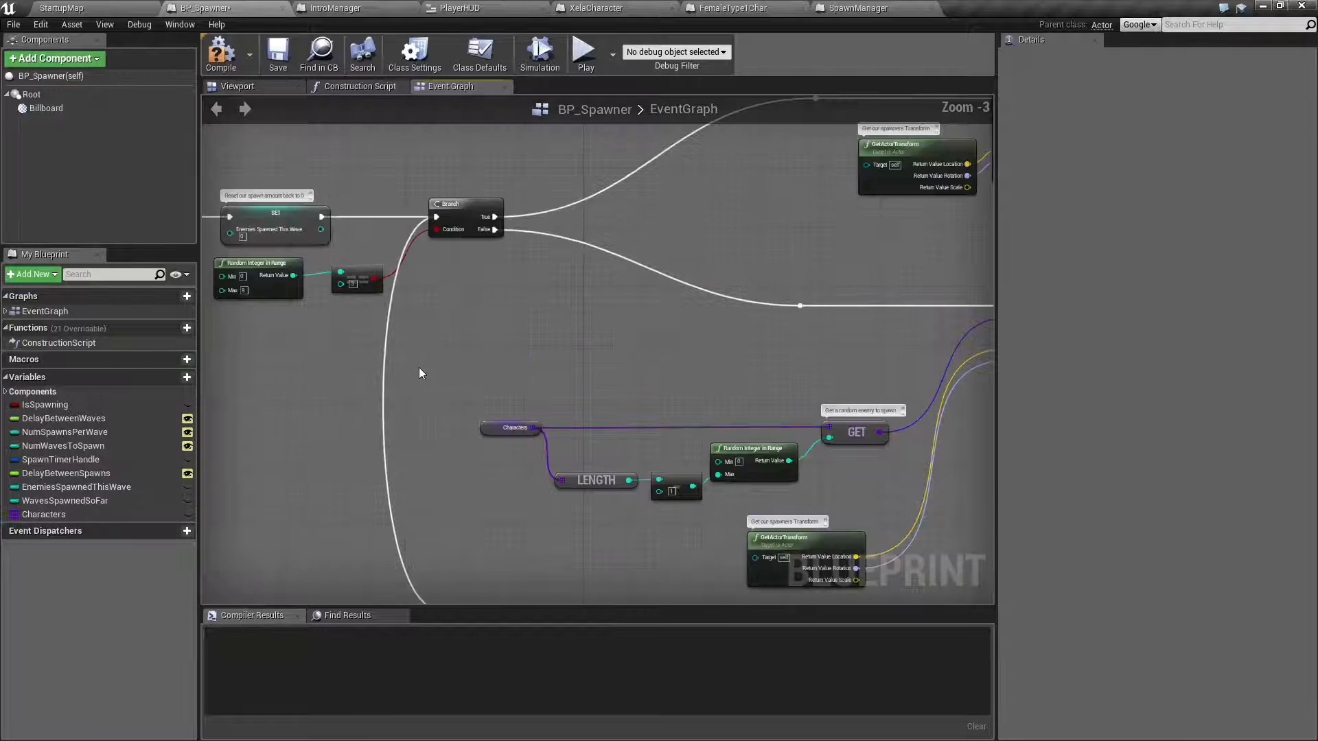
{"action": "scroll", "scroll_direction": "down", "scroll_amount": 3}
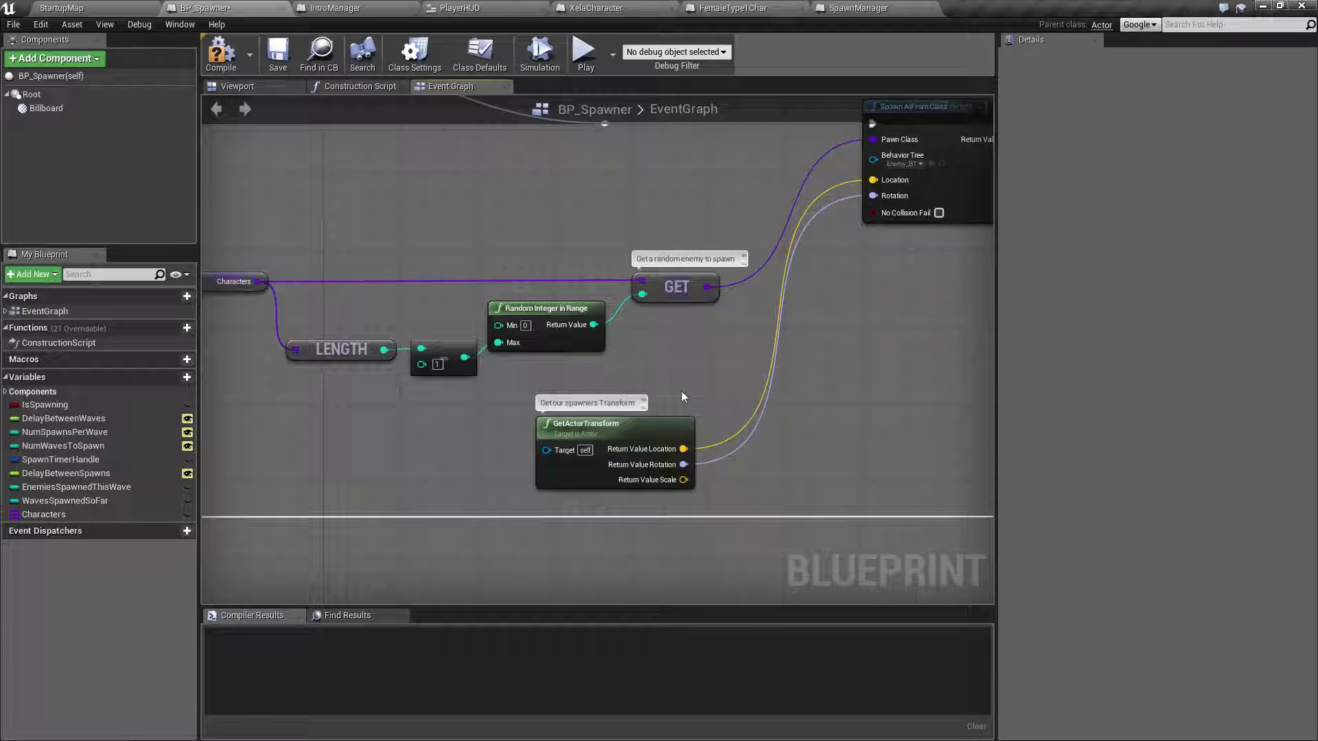
{"action": "mouse_move", "coordinate": [334, 7]}
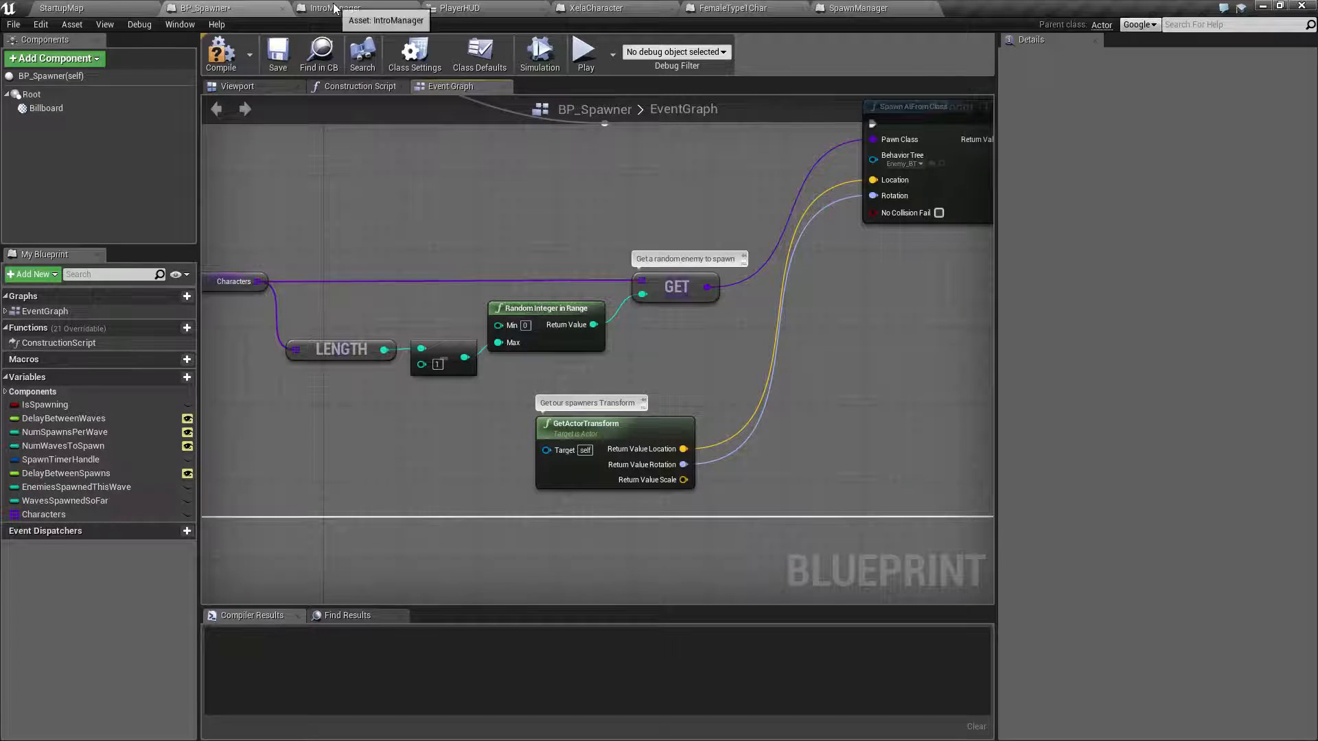
Step: Leave IntroManager and show the PlayerHUD widget graph with its Update Survivors Escaped and Kill Streak events
{"action": "left_click", "coordinate": [328, 7]}
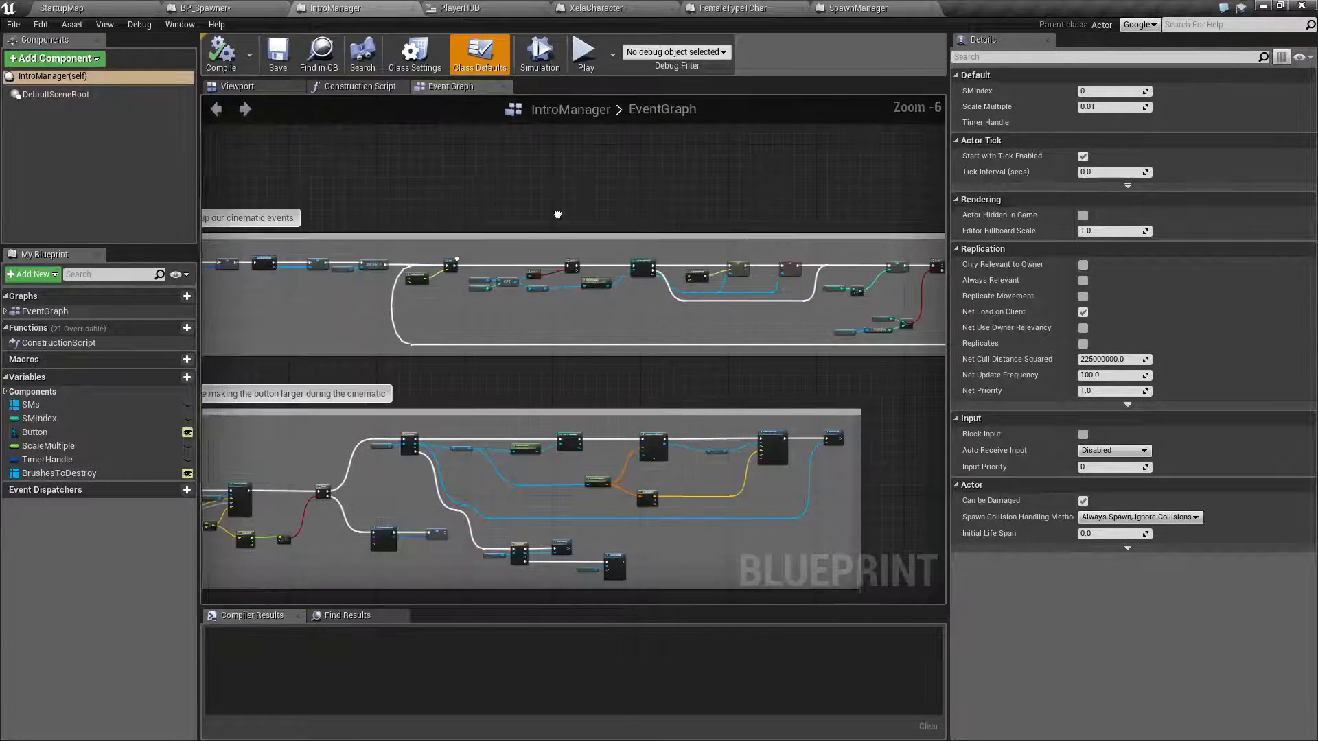
{"action": "scroll", "scroll_direction": "down", "scroll_amount": 3}
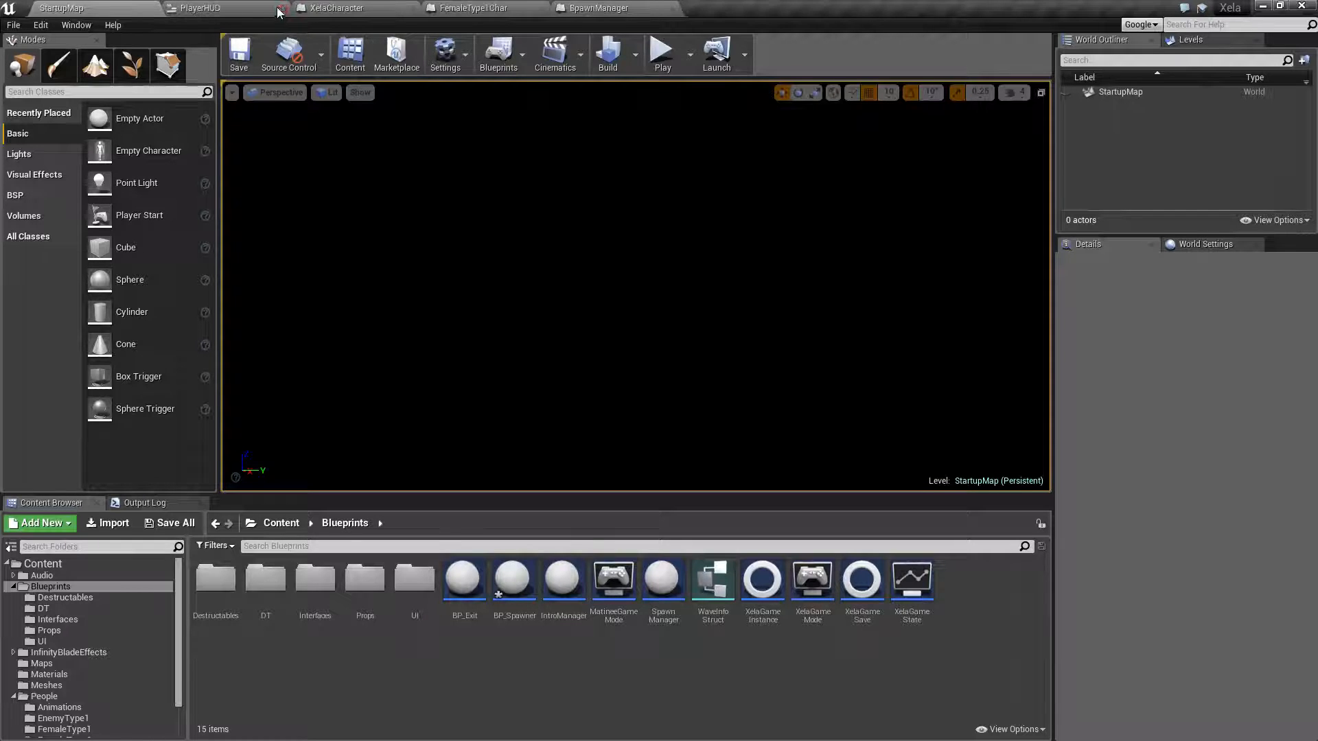
{"action": "left_click", "coordinate": [206, 7]}
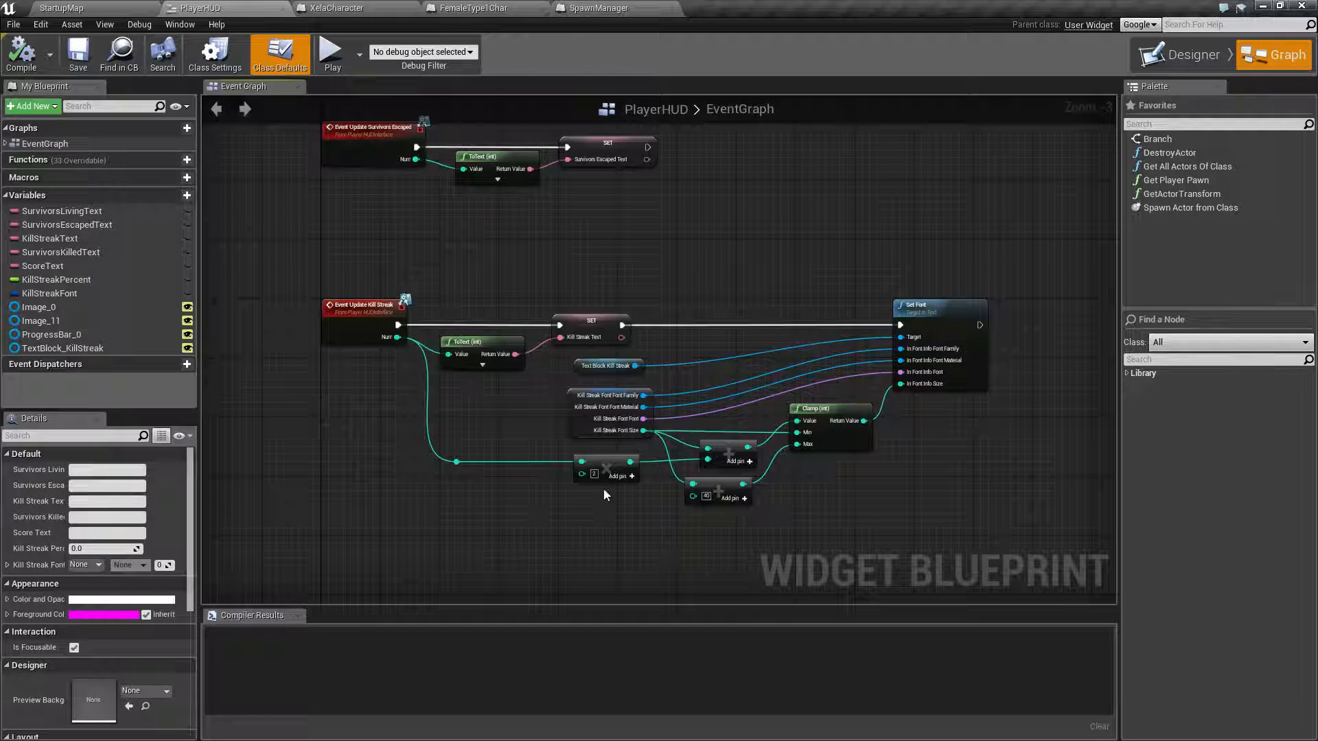
{"action": "mouse_move", "coordinate": [294, 255]}
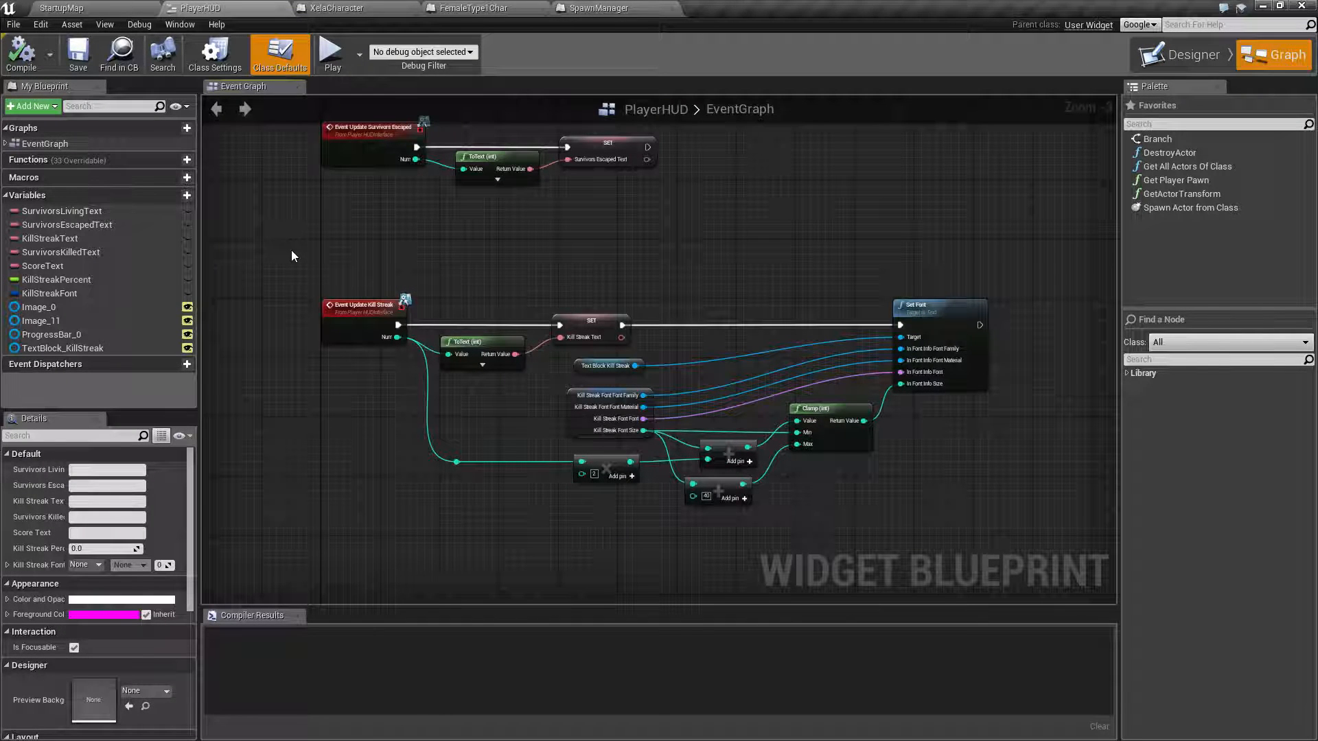
Step: Show the XelaCharacter event graph via FemaleType1Char, dismiss Compiler Results and zoom to its commented sections
{"action": "left_click", "coordinate": [471, 7]}
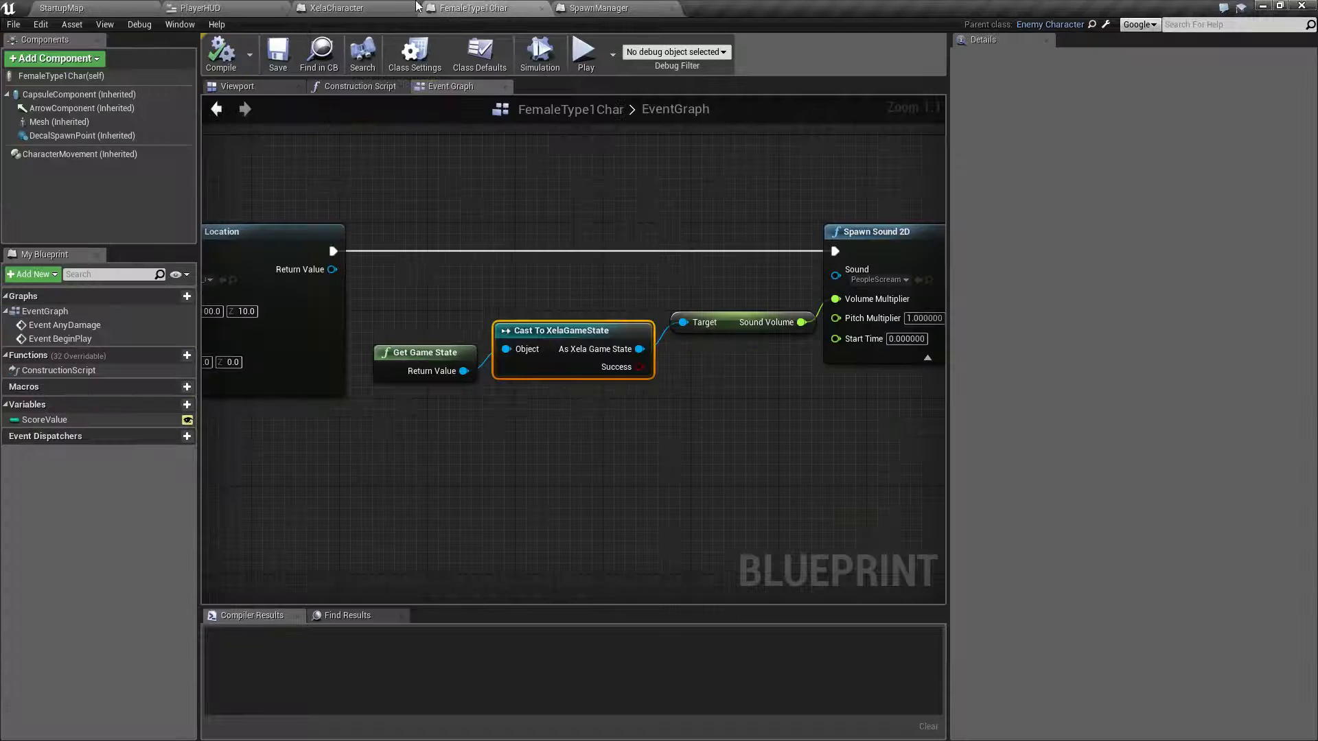
{"action": "left_click", "coordinate": [334, 7]}
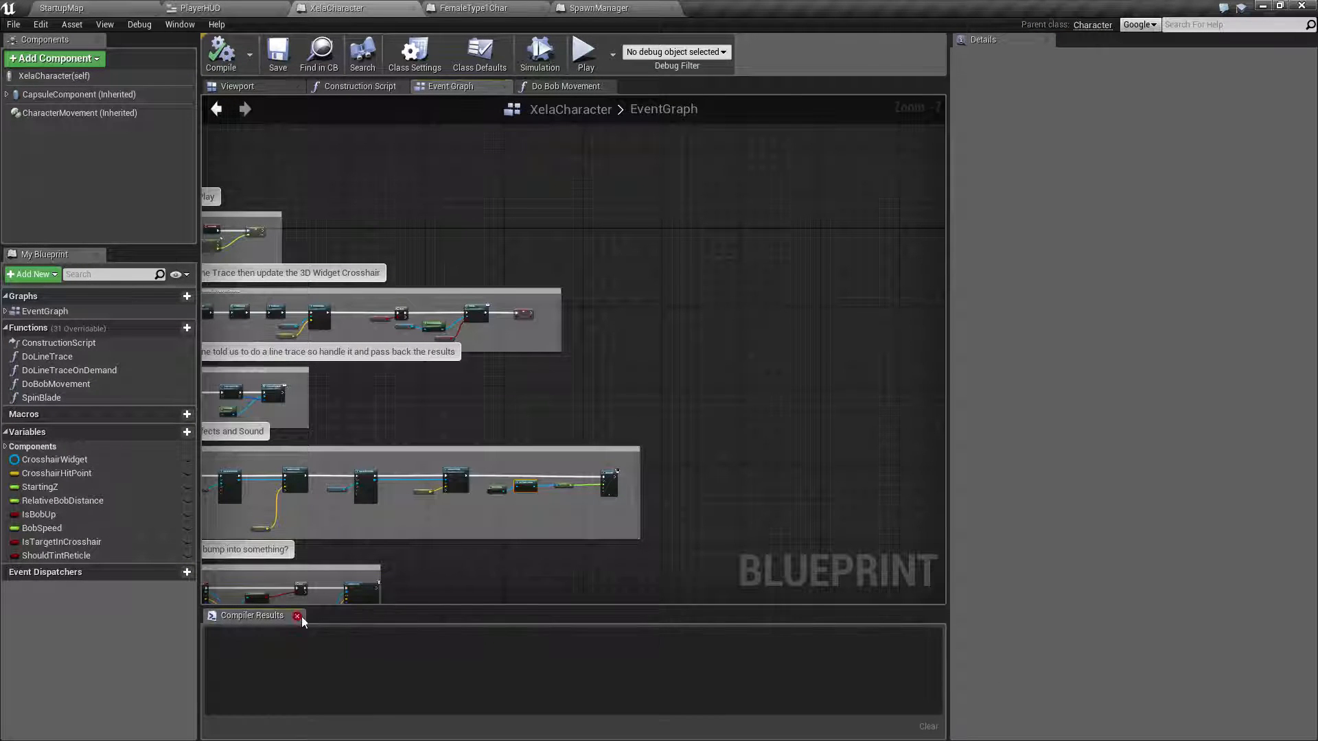
{"action": "left_click", "coordinate": [297, 615]}
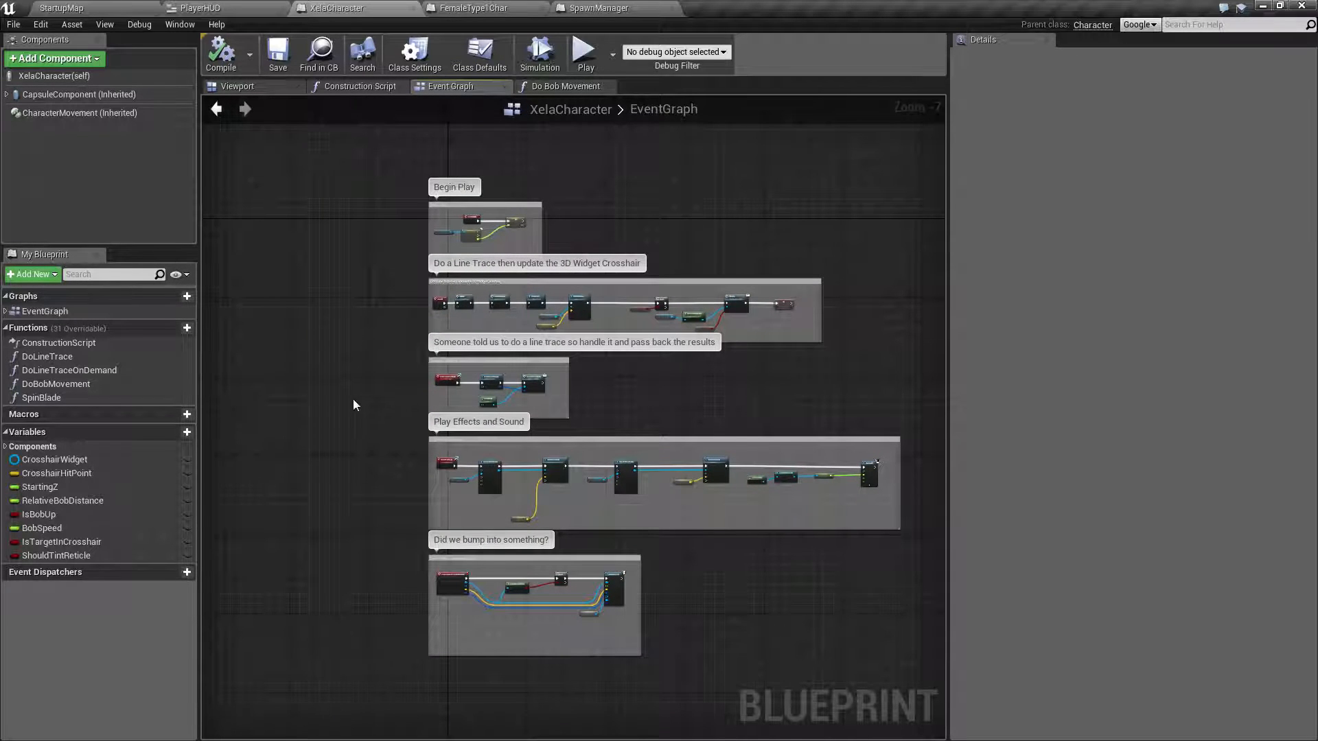
{"action": "mouse_move", "coordinate": [372, 274]}
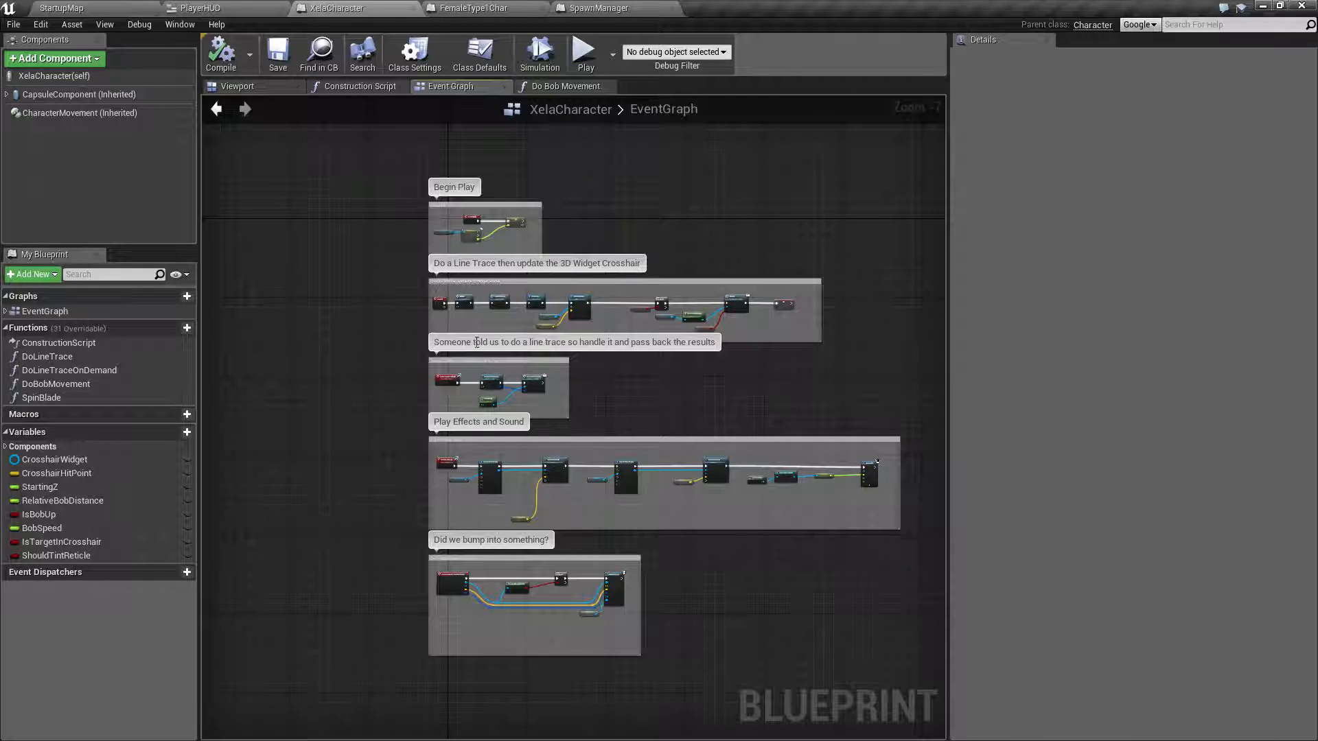
{"action": "scroll", "scroll_direction": "down", "scroll_amount": 3}
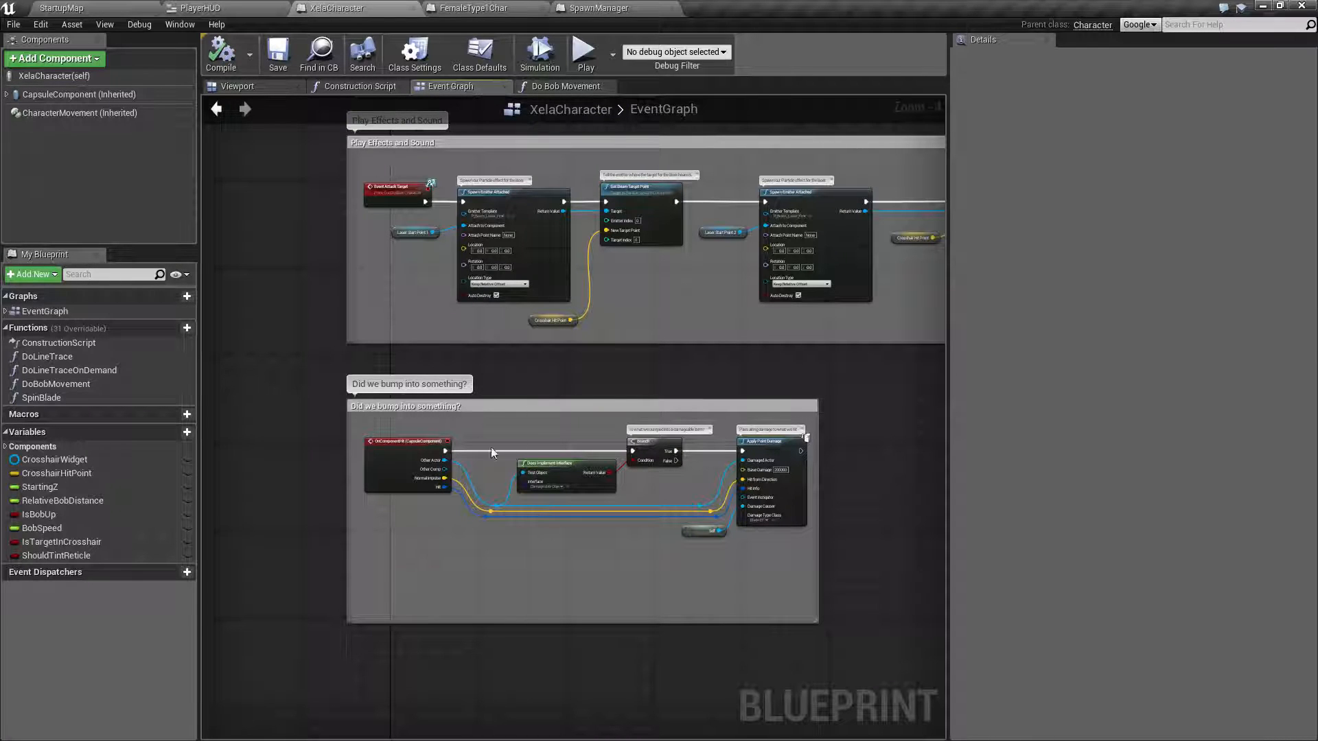
Step: Pass through PlayerHUD and XelaCharacter to the StartupMap level with the Blueprints content folder listed
{"action": "left_click", "coordinate": [193, 8]}
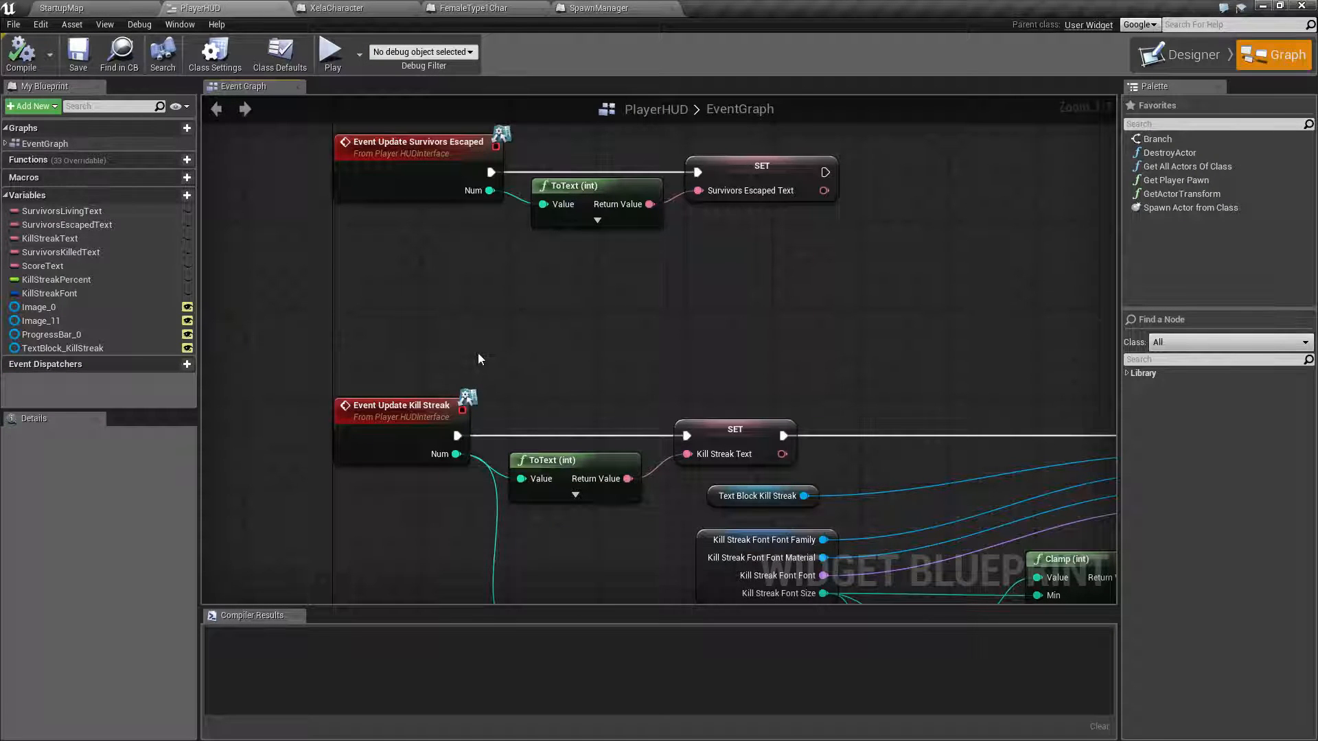
{"action": "mouse_move", "coordinate": [729, 365]}
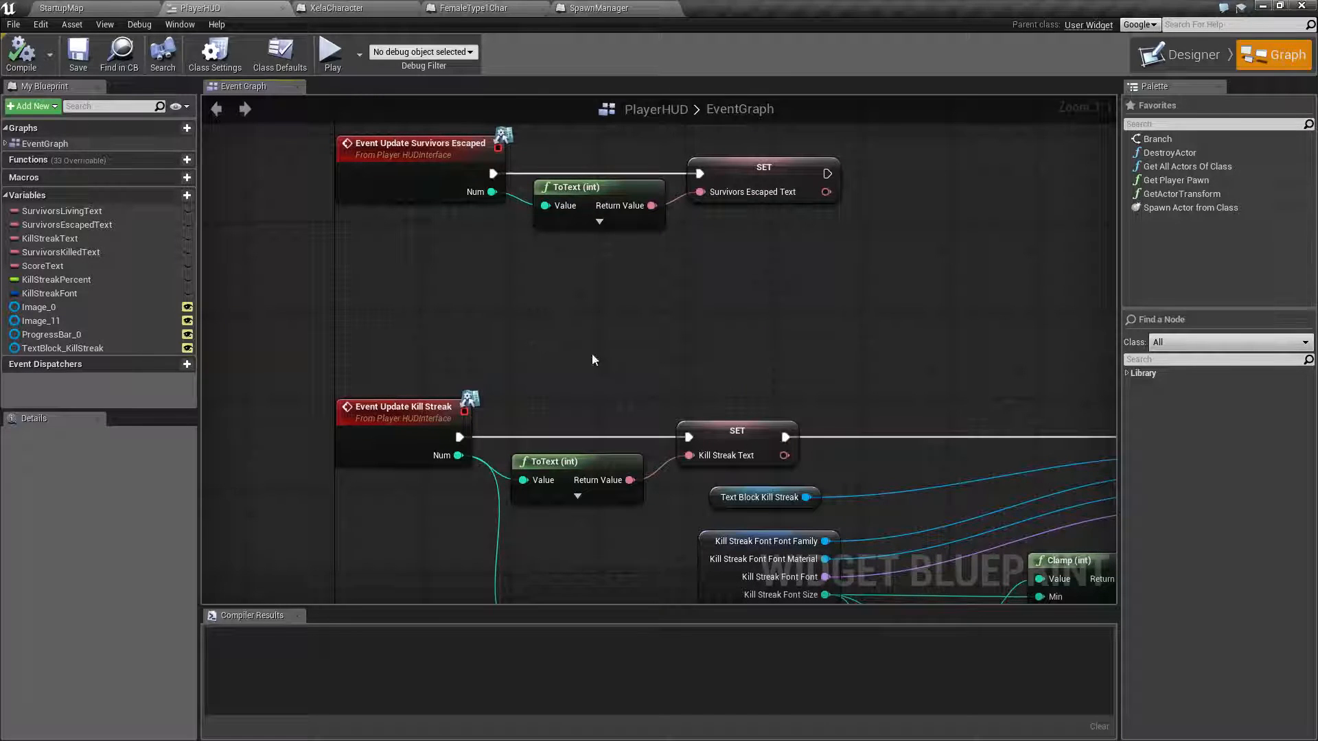
{"action": "left_click", "coordinate": [404, 411]}
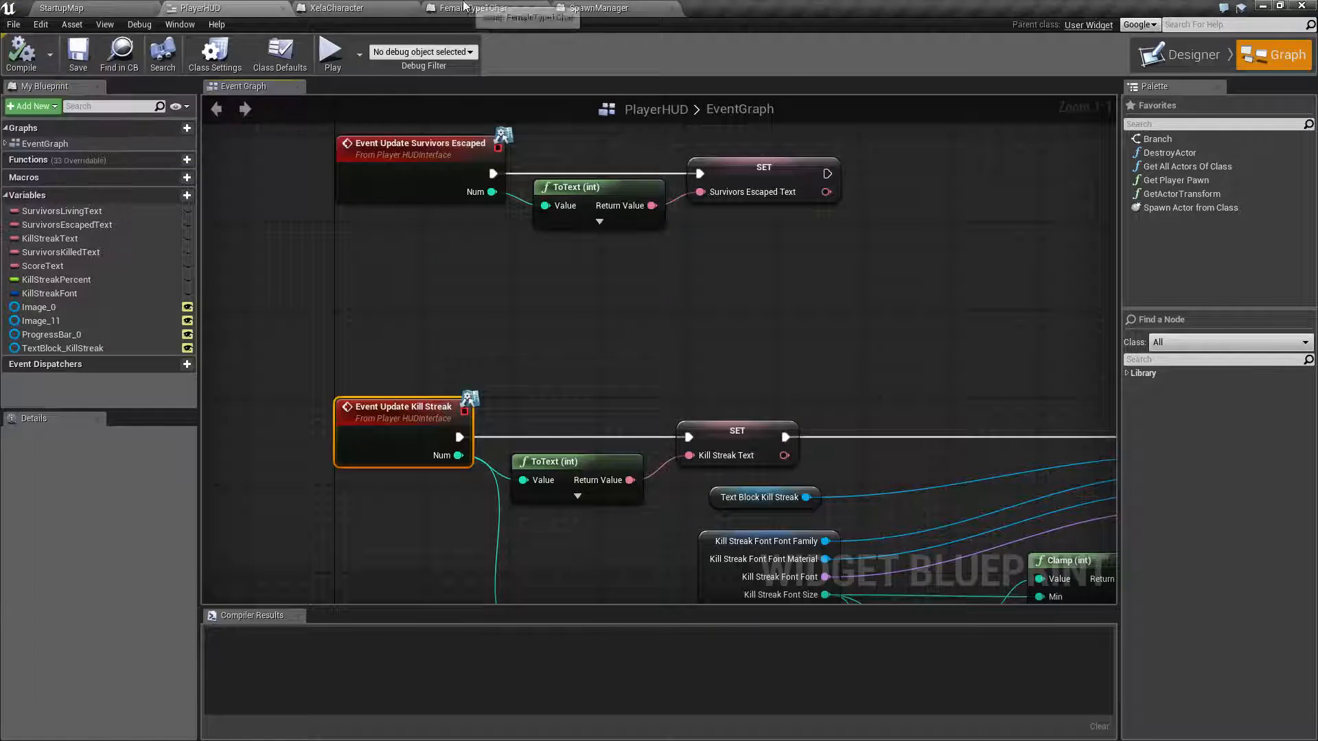
{"action": "left_click", "coordinate": [330, 6]}
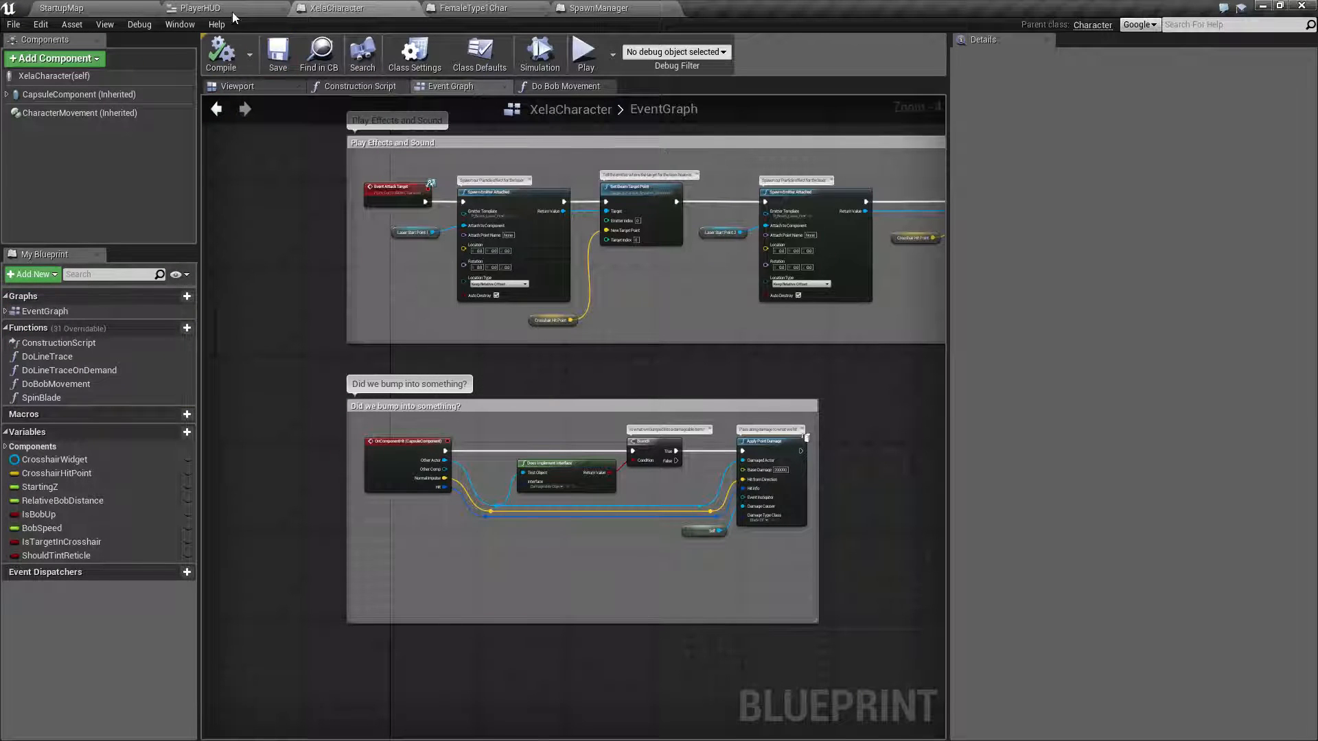
{"action": "left_click", "coordinate": [62, 5]}
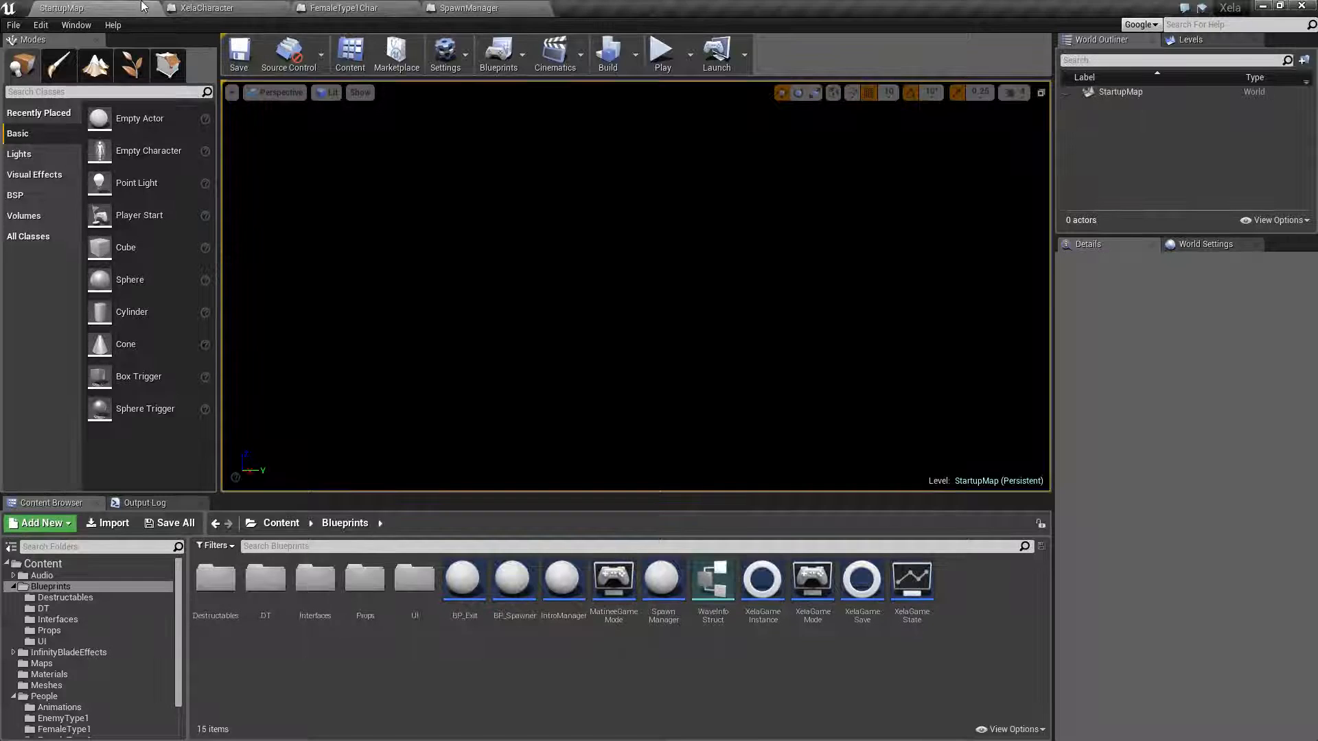
Step: Return to the XelaCharacter event graph showing Spawn Emitter Attached for Event Attack Target
{"action": "left_click", "coordinate": [202, 7]}
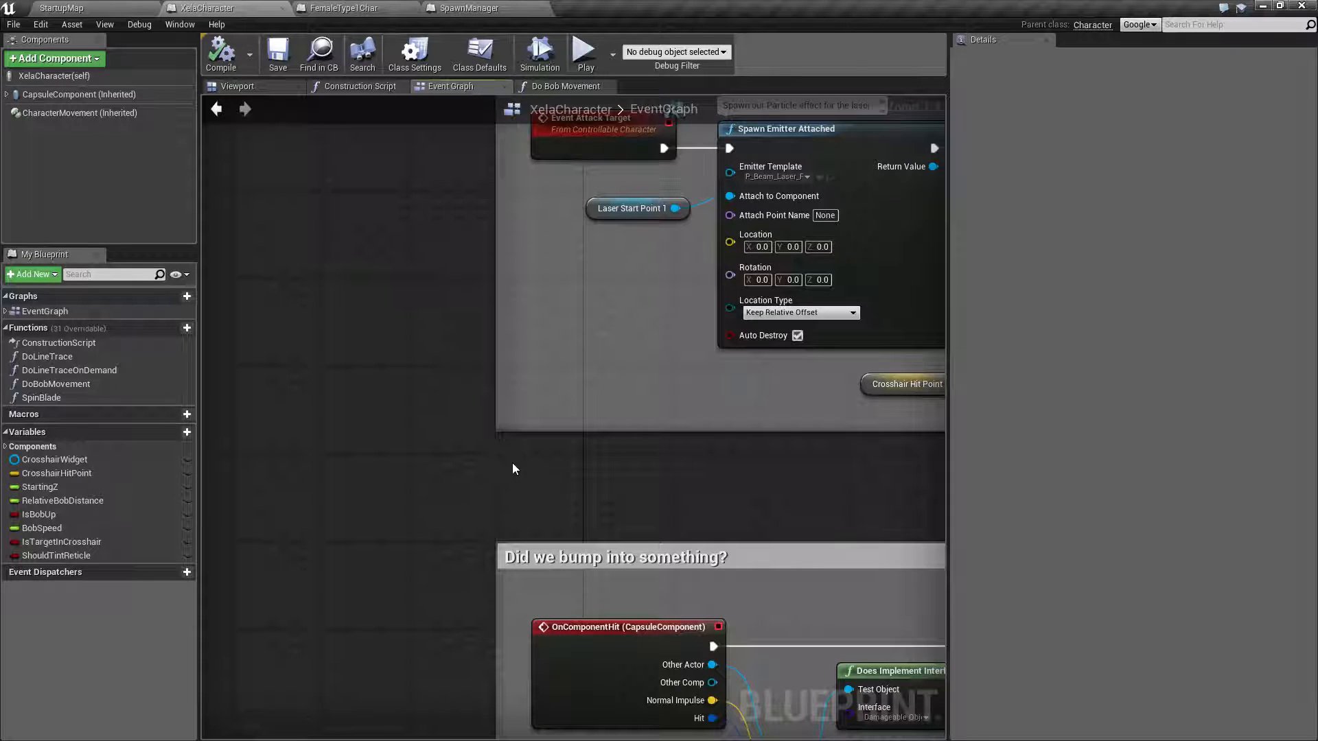
{"action": "mouse_move", "coordinate": [380, 341]}
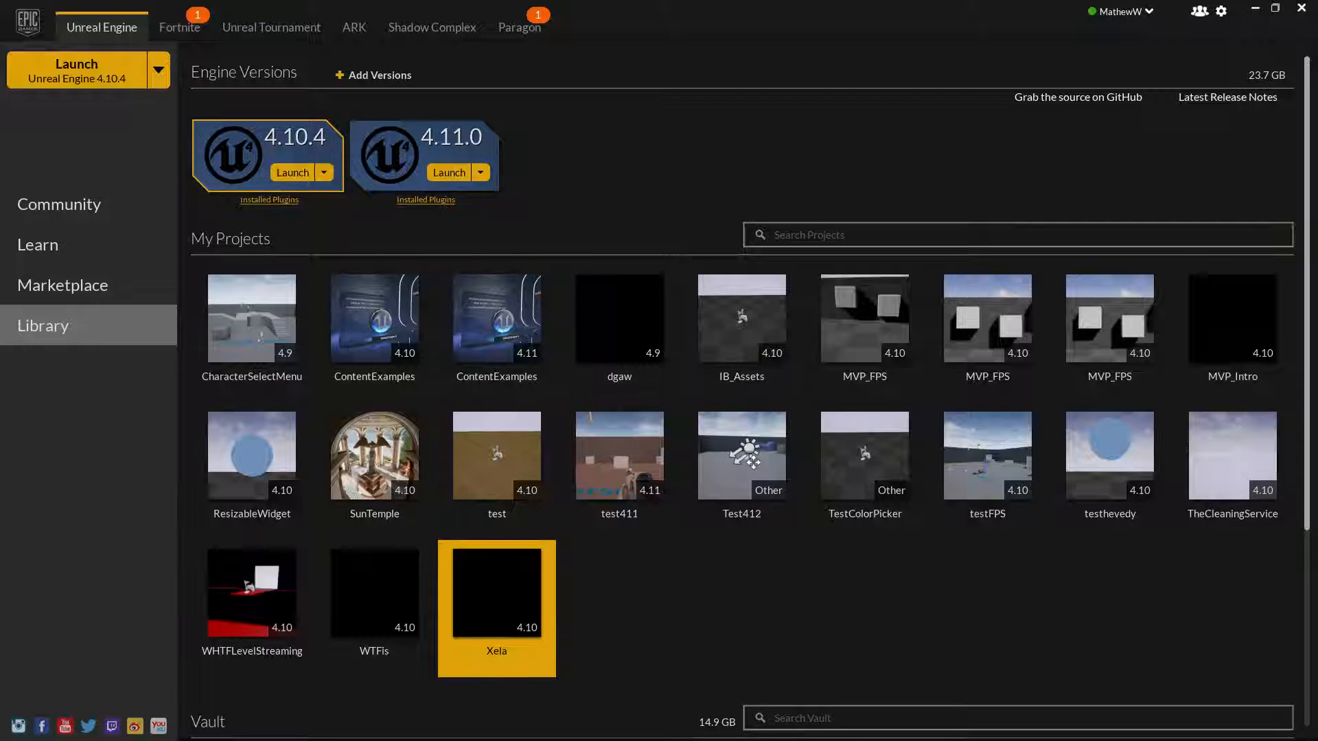
Step: Open the Xela project from the launcher library, landing on XelaCharacter's bump-handling section
{"action": "double_click", "coordinate": [496, 593]}
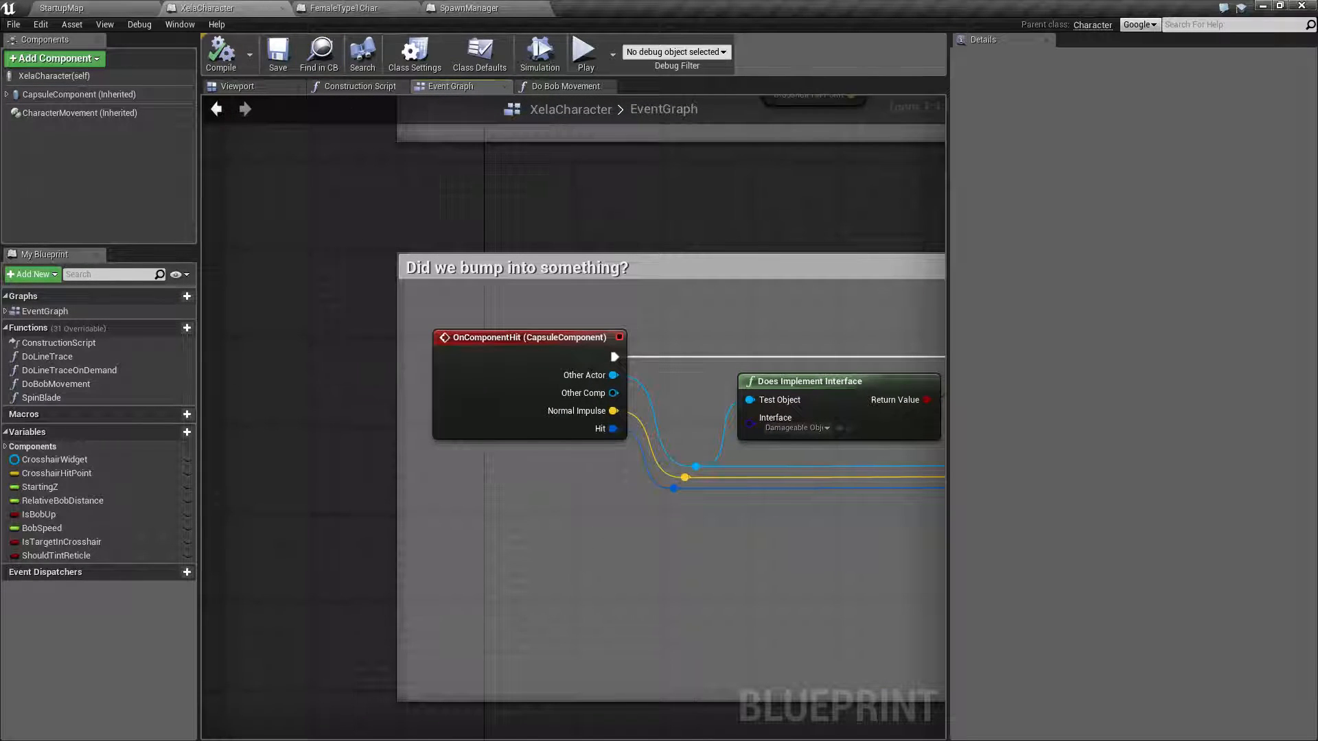
{"action": "mouse_move", "coordinate": [483, 8]}
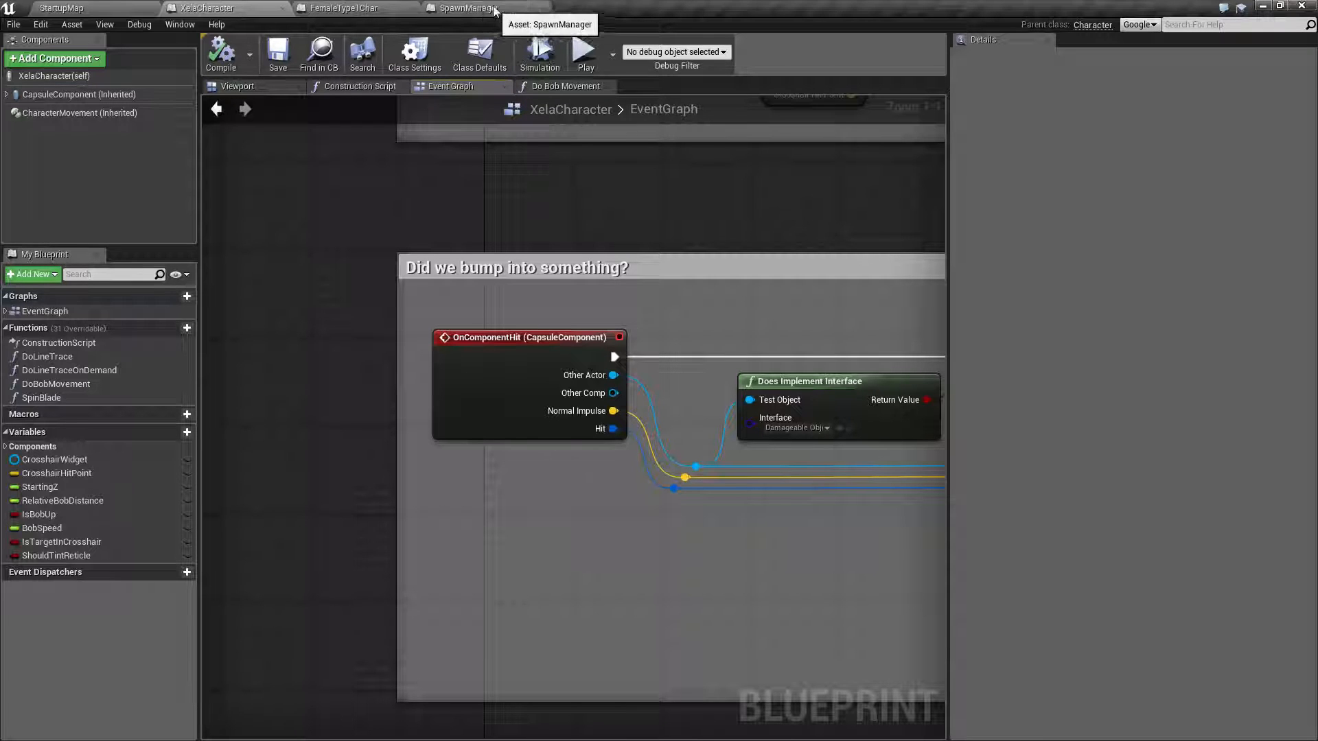
{"action": "mouse_move", "coordinate": [536, 203]}
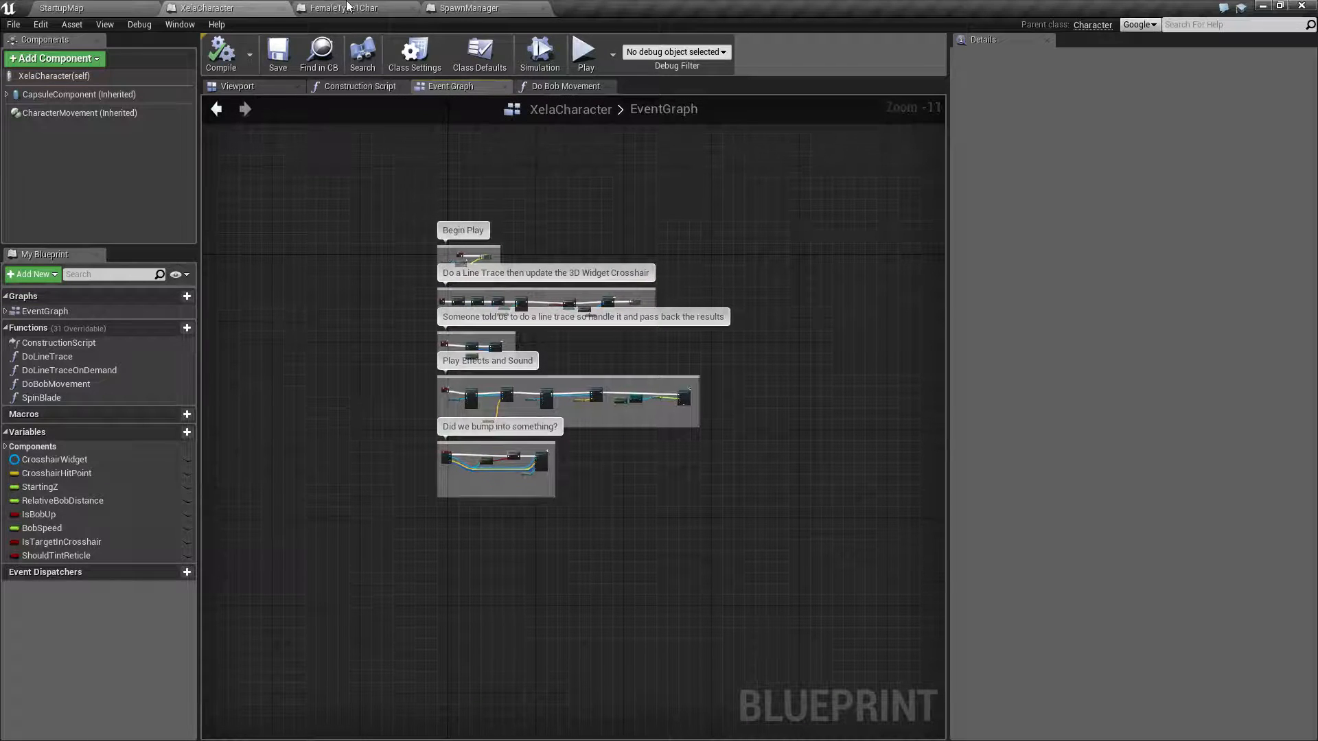
Step: Switch to the FemaleType1Char event graph where Event AnyDamage spawns an actor at the mesh transform
{"action": "left_click", "coordinate": [346, 7]}
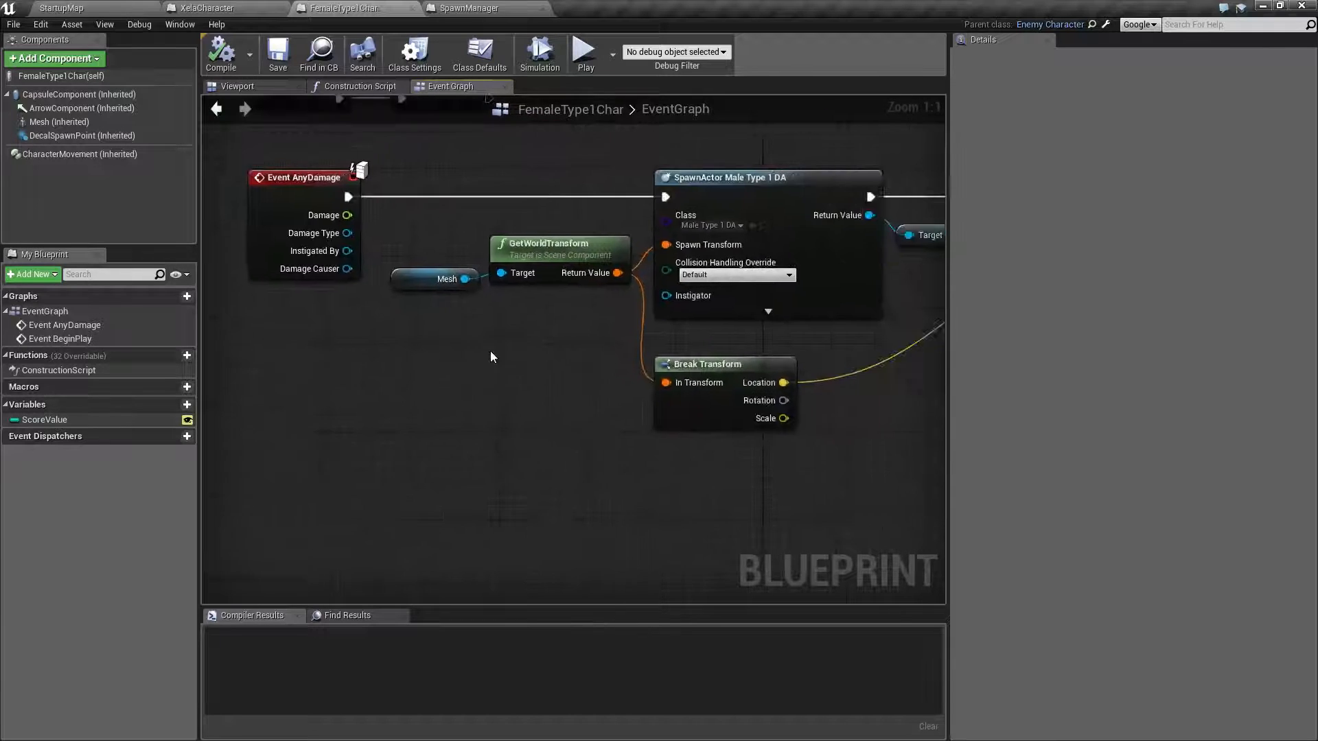
Step: Zoom the FemaleType1Char graph around the Event AnyDamage nodes for the new comment box
{"action": "scroll", "scroll_direction": "down", "scroll_amount": 3}
{"action": "type", "text": "Event Any Damage"}
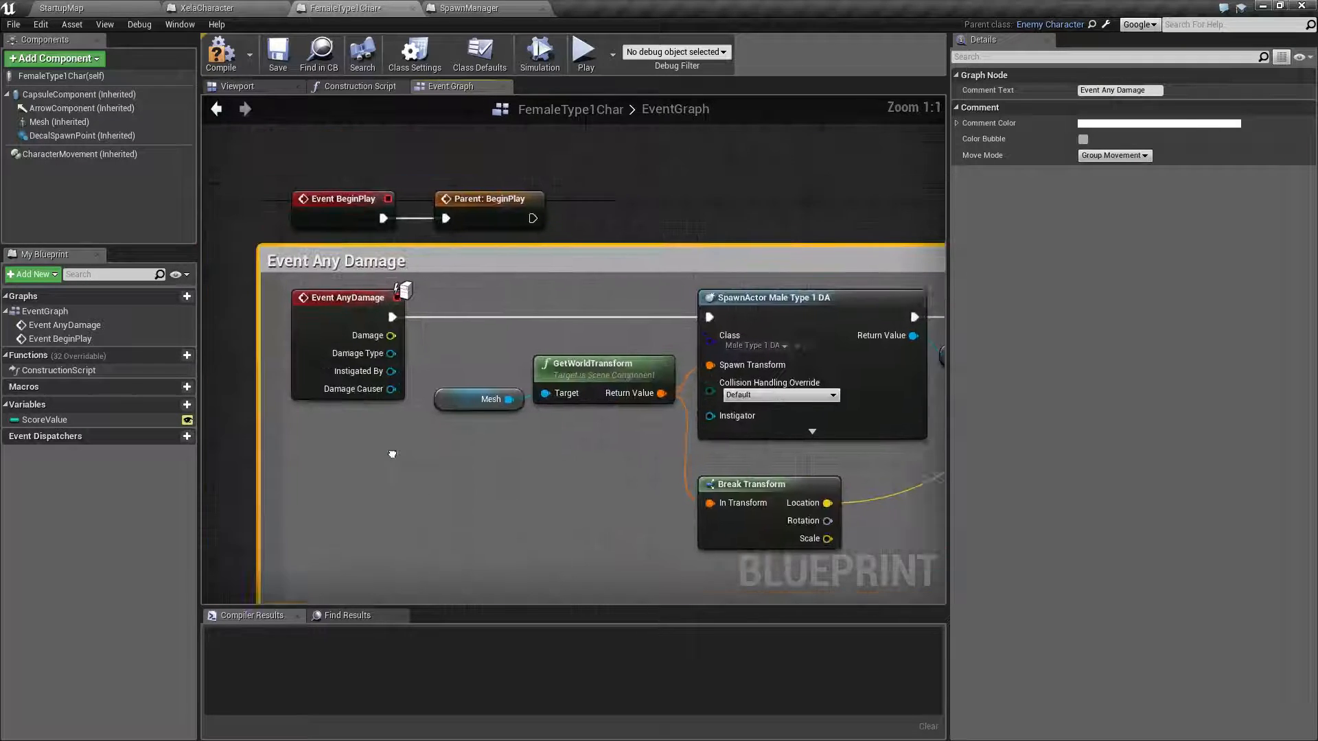
{"action": "scroll", "scroll_direction": "down", "scroll_amount": 3}
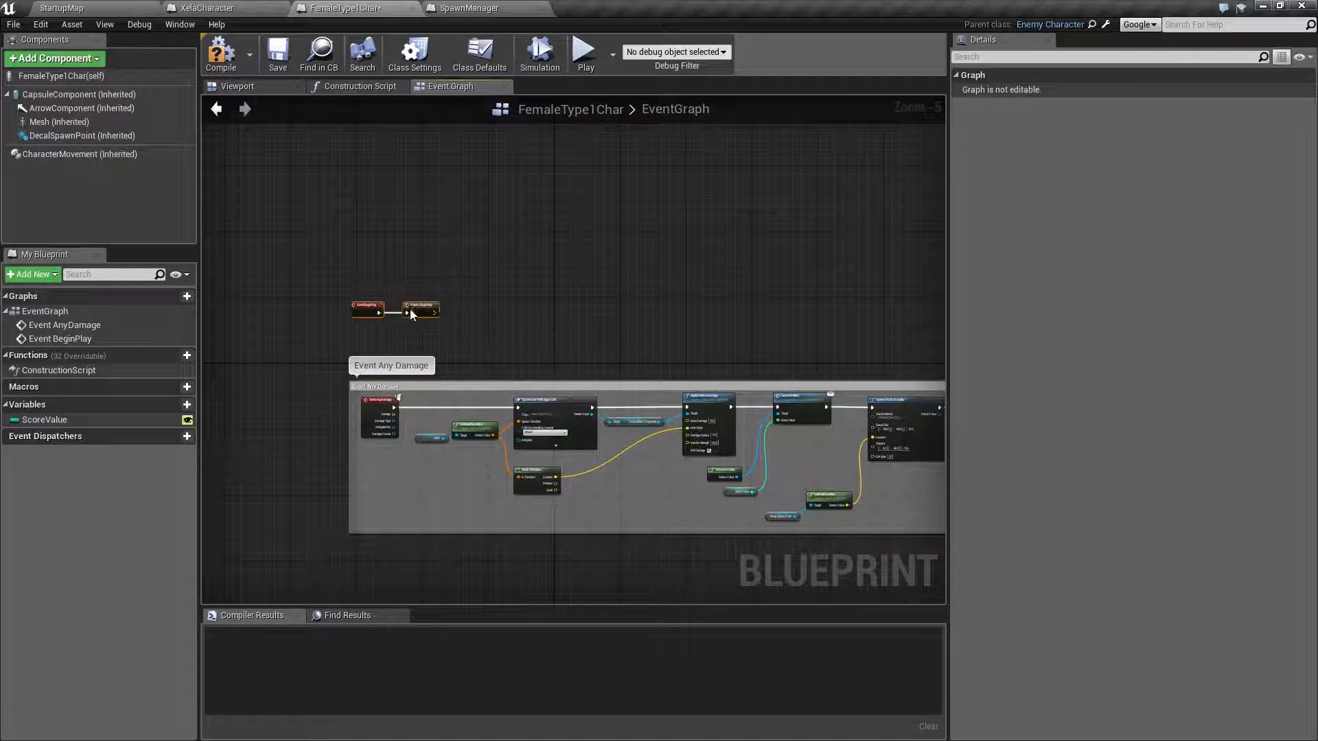
{"action": "scroll", "scroll_direction": "down", "scroll_amount": 3}
{"action": "type", "text": ", Handle when we take damage"}
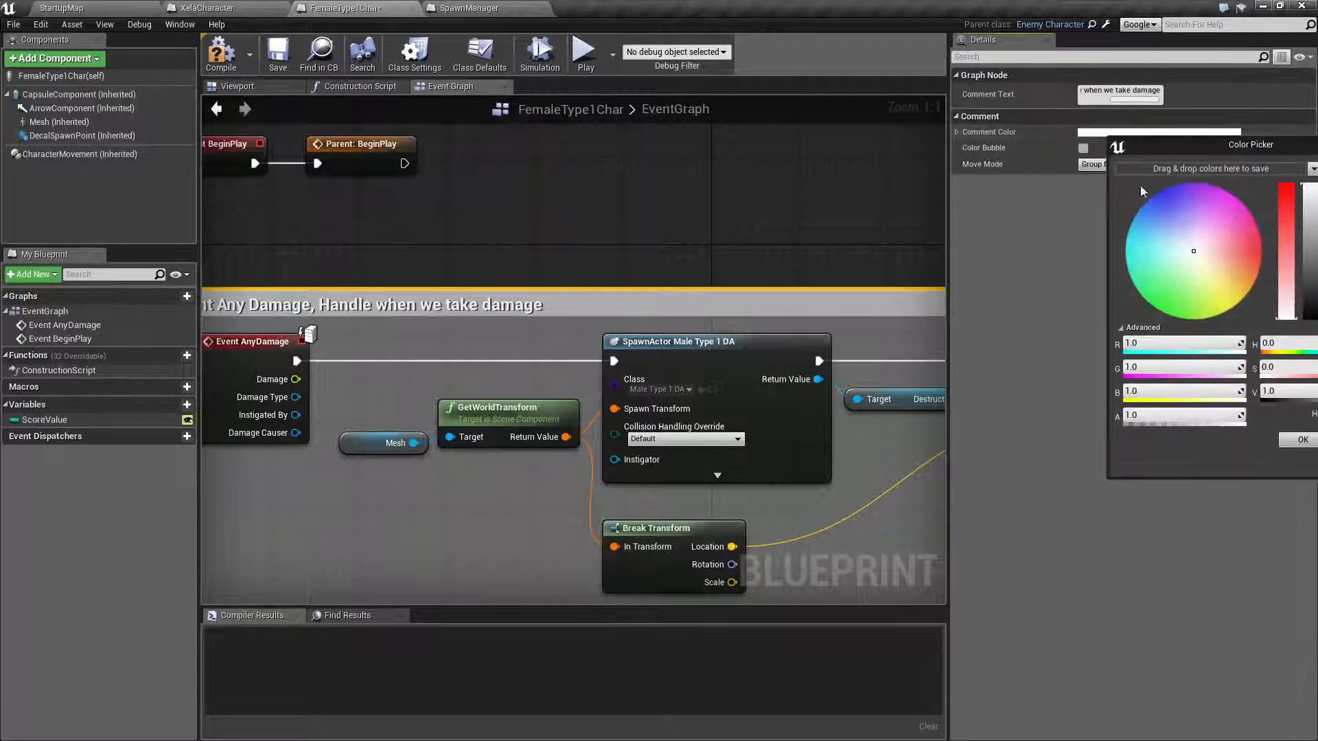
Step: Set a light blue Comment Color, tick Color Bubble and keep Move Mode on Group Movement
{"action": "left_click", "coordinate": [1163, 233]}
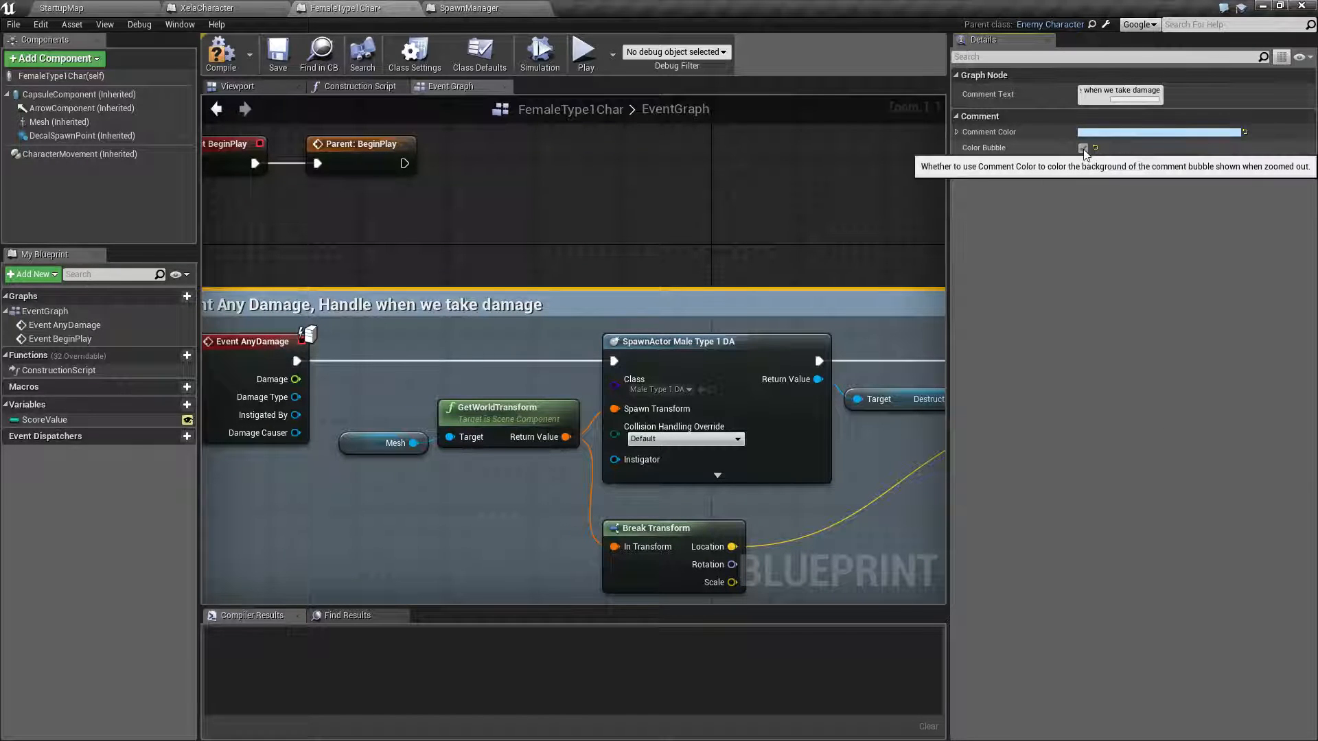
{"action": "left_click", "coordinate": [1084, 148]}
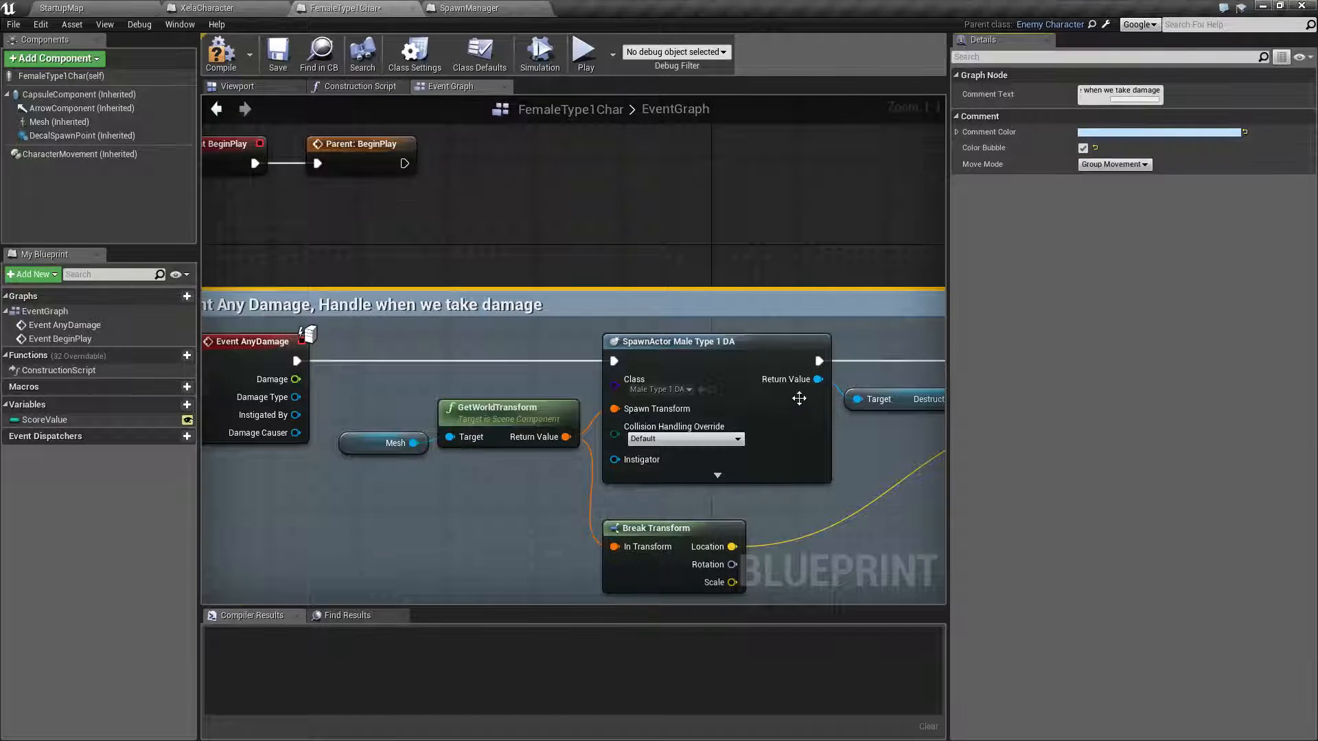
{"action": "scroll", "scroll_direction": "down", "scroll_amount": 3}
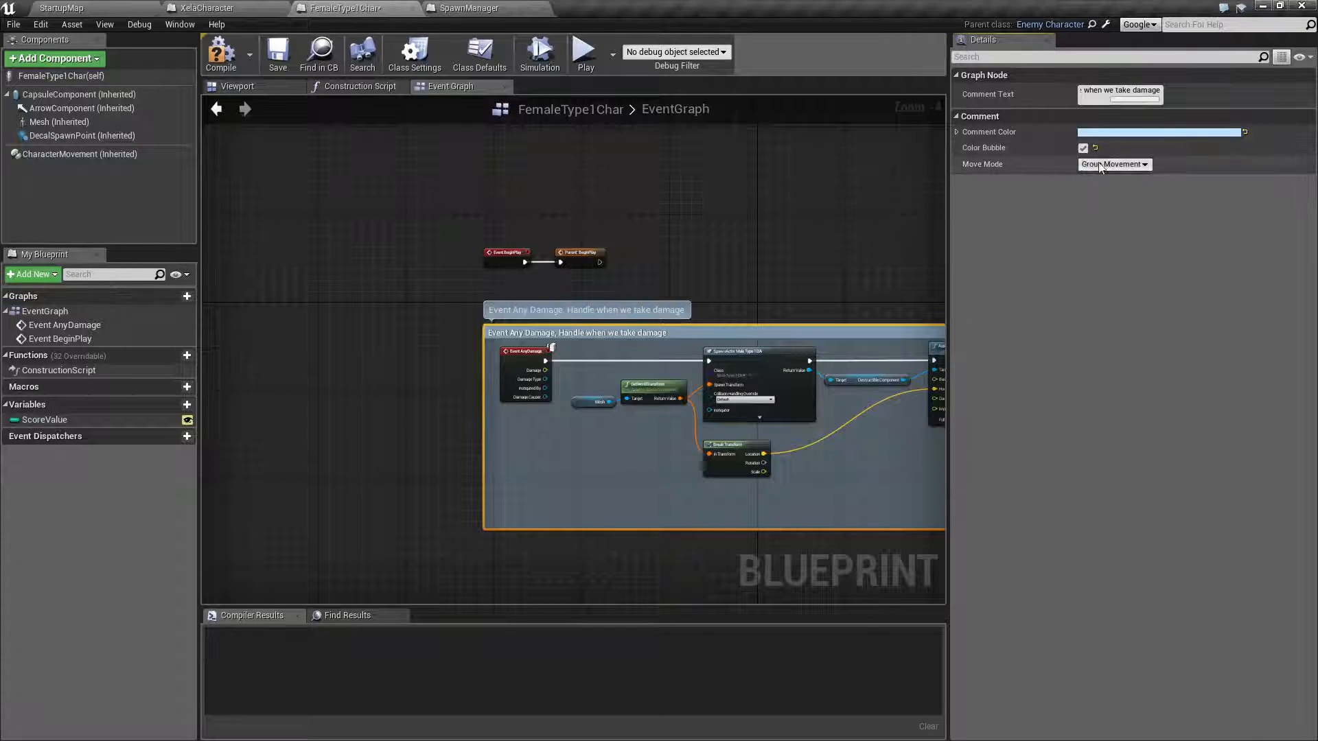
{"action": "left_click", "coordinate": [1114, 165]}
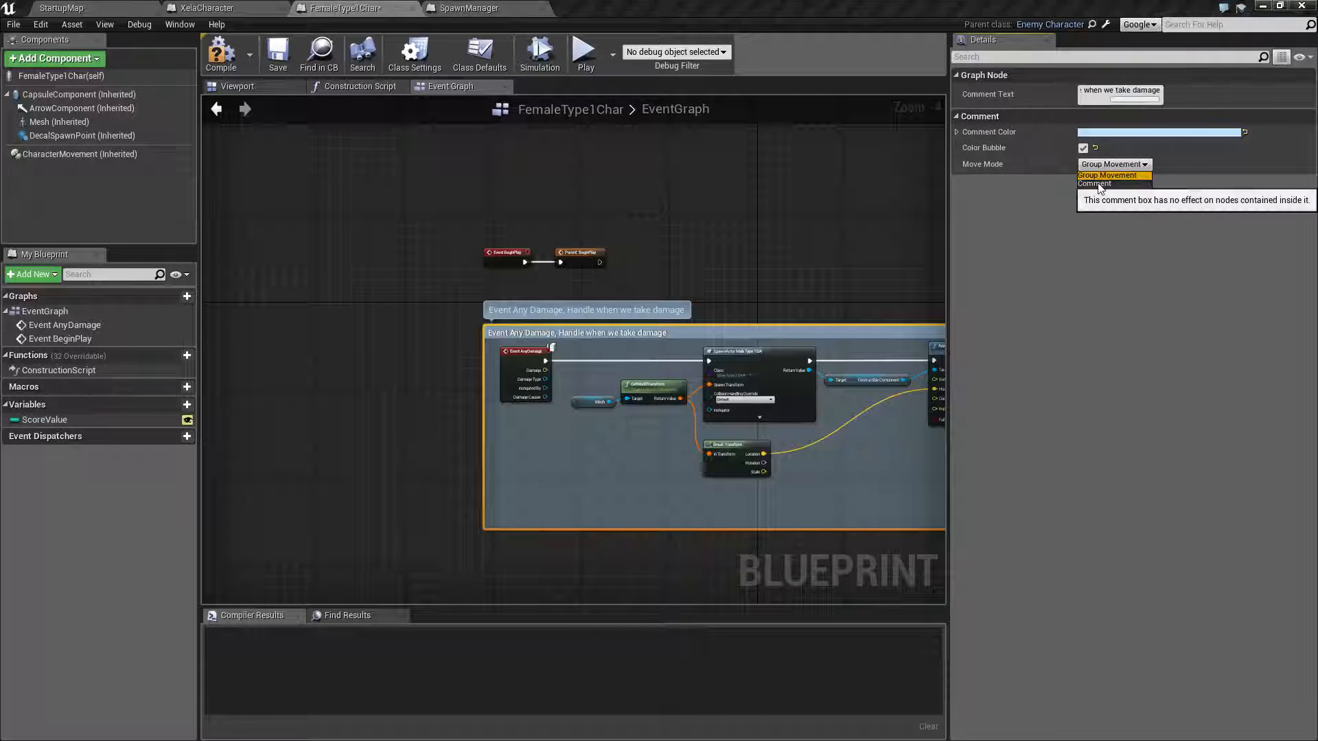
{"action": "left_click", "coordinate": [1107, 176]}
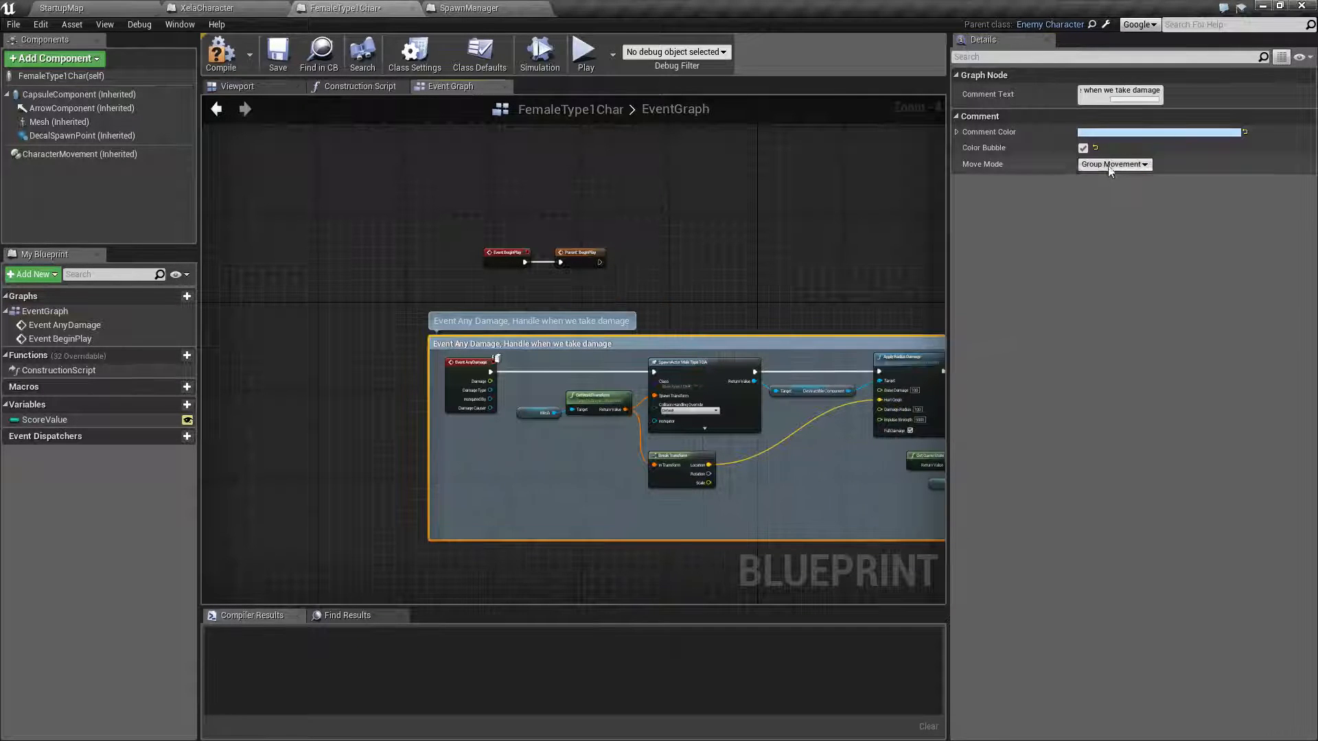
{"action": "left_click", "coordinate": [1115, 165]}
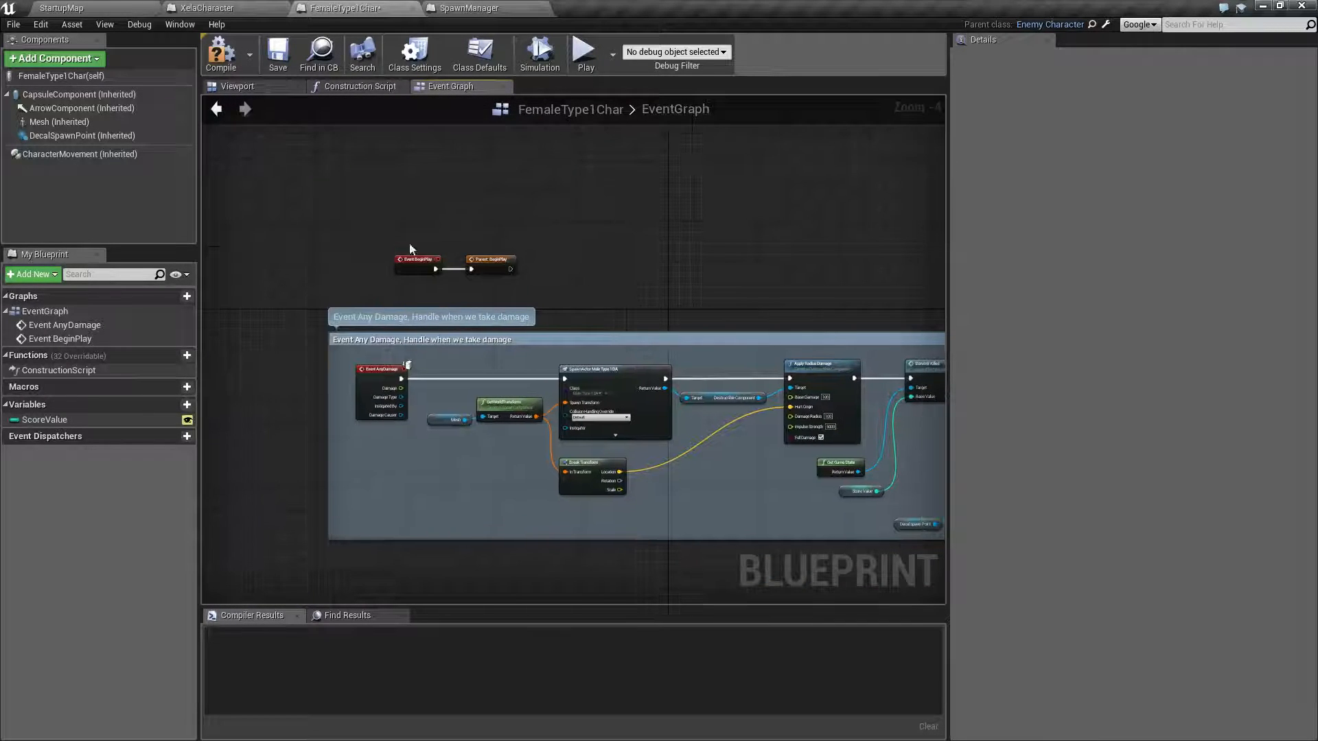
Step: Switch to the SpawnManager tab, then back to the XelaCharacter blueprint
{"action": "left_click", "coordinate": [456, 6]}
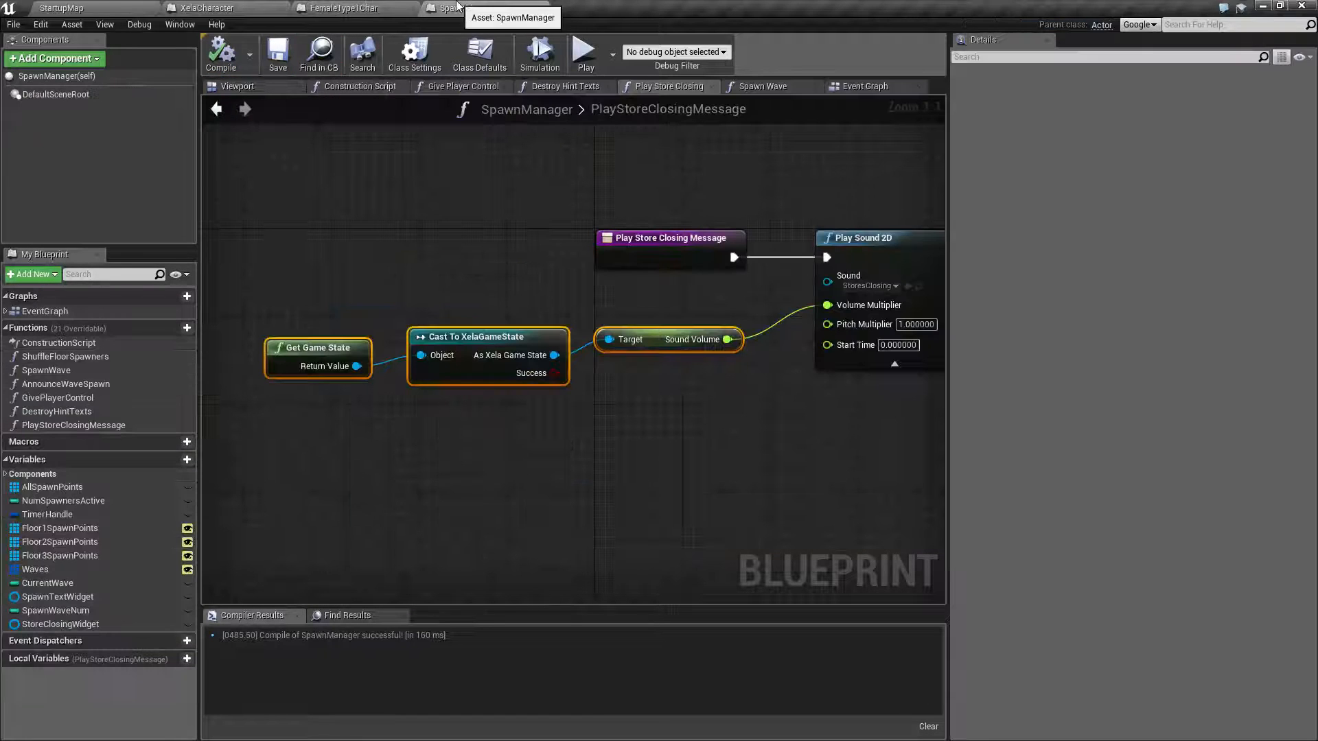
{"action": "left_click", "coordinate": [199, 7]}
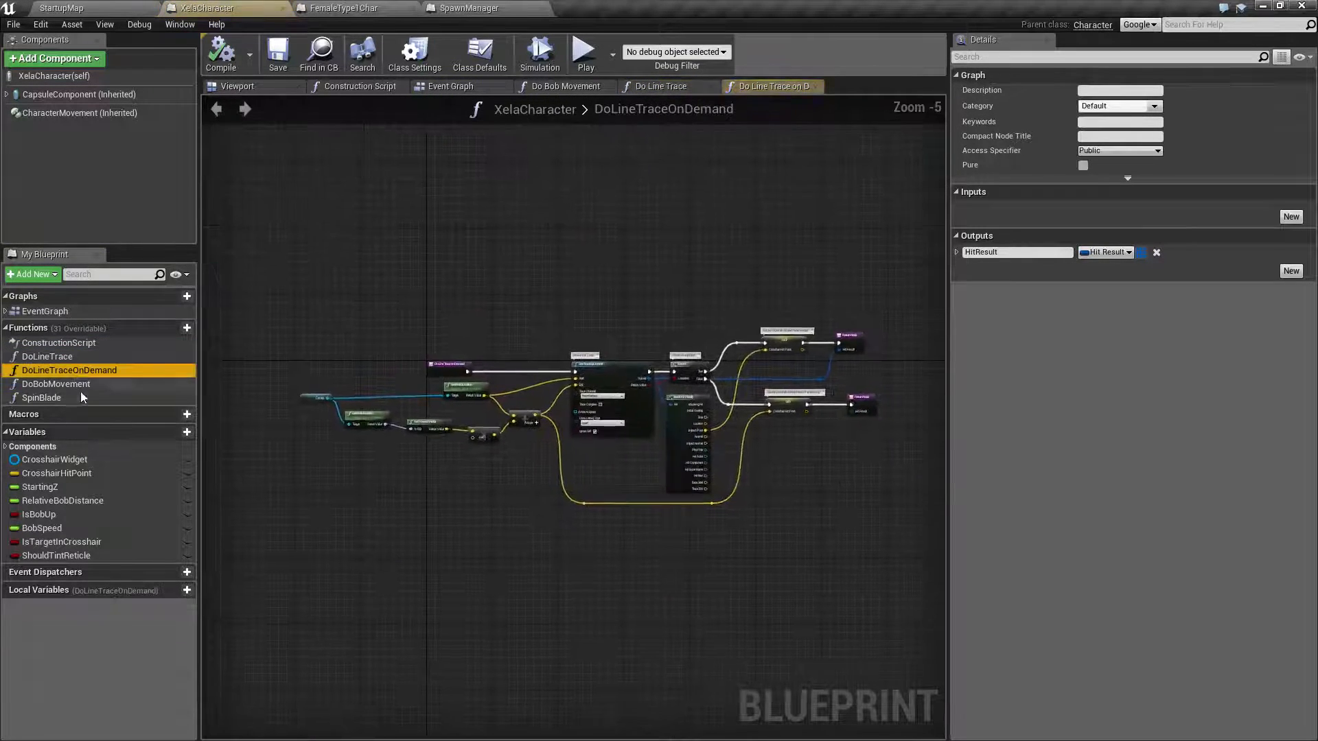
Step: Review the DoBobMovement function graph and return to the event graph
{"action": "left_click", "coordinate": [55, 385]}
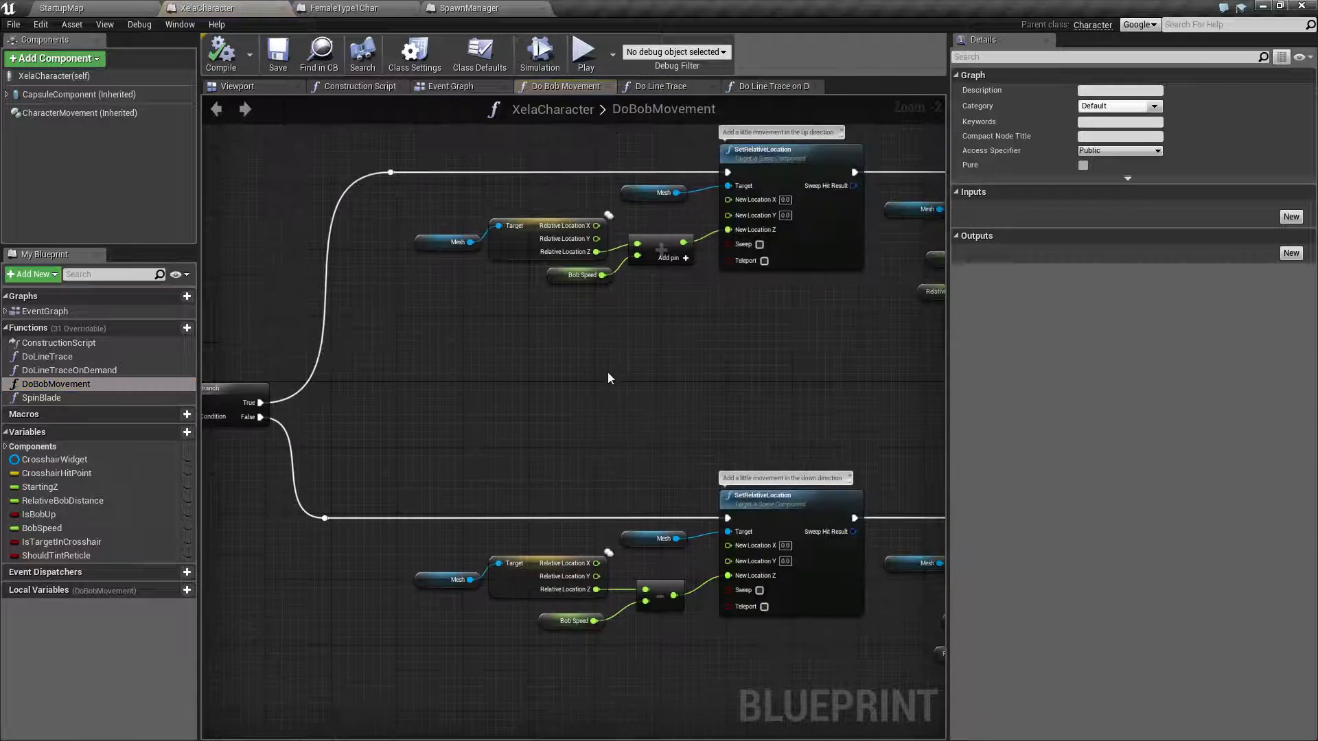
{"action": "scroll", "scroll_direction": "down", "scroll_amount": 3}
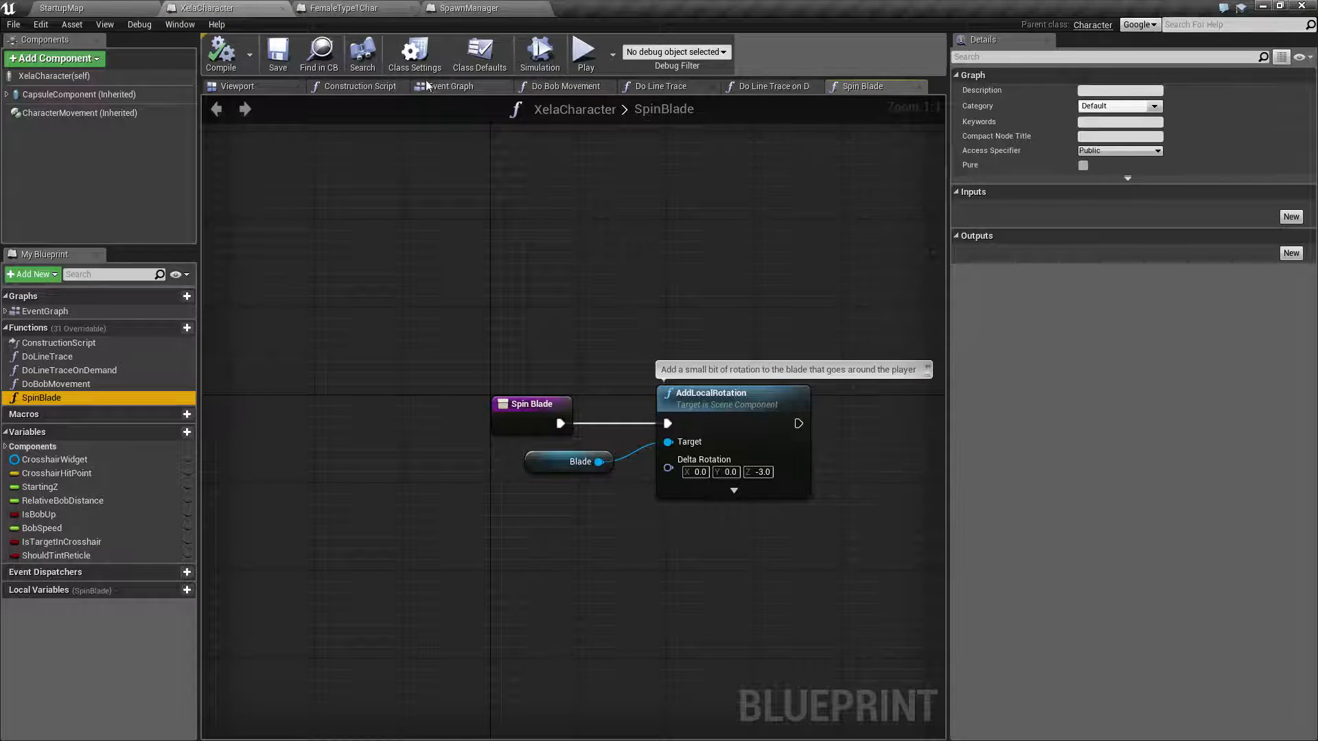
{"action": "left_click", "coordinate": [451, 85]}
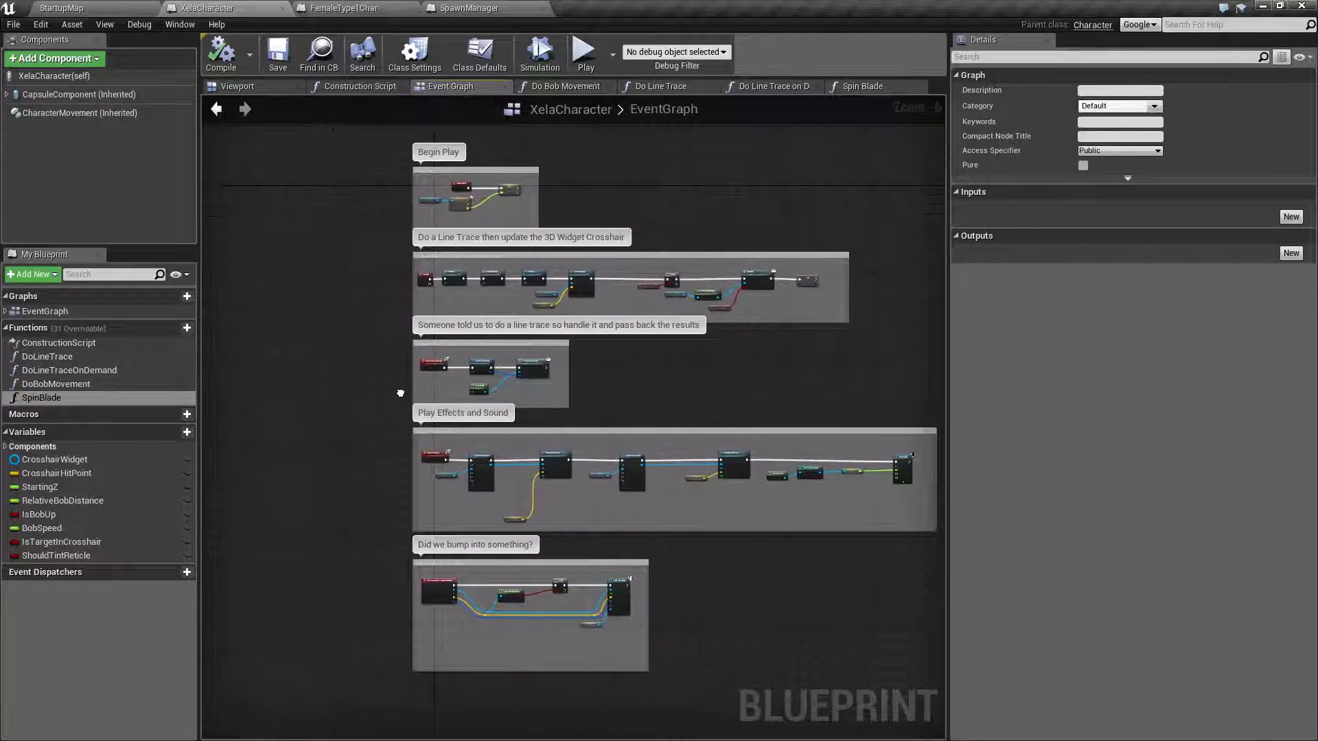
{"action": "mouse_move", "coordinate": [377, 412]}
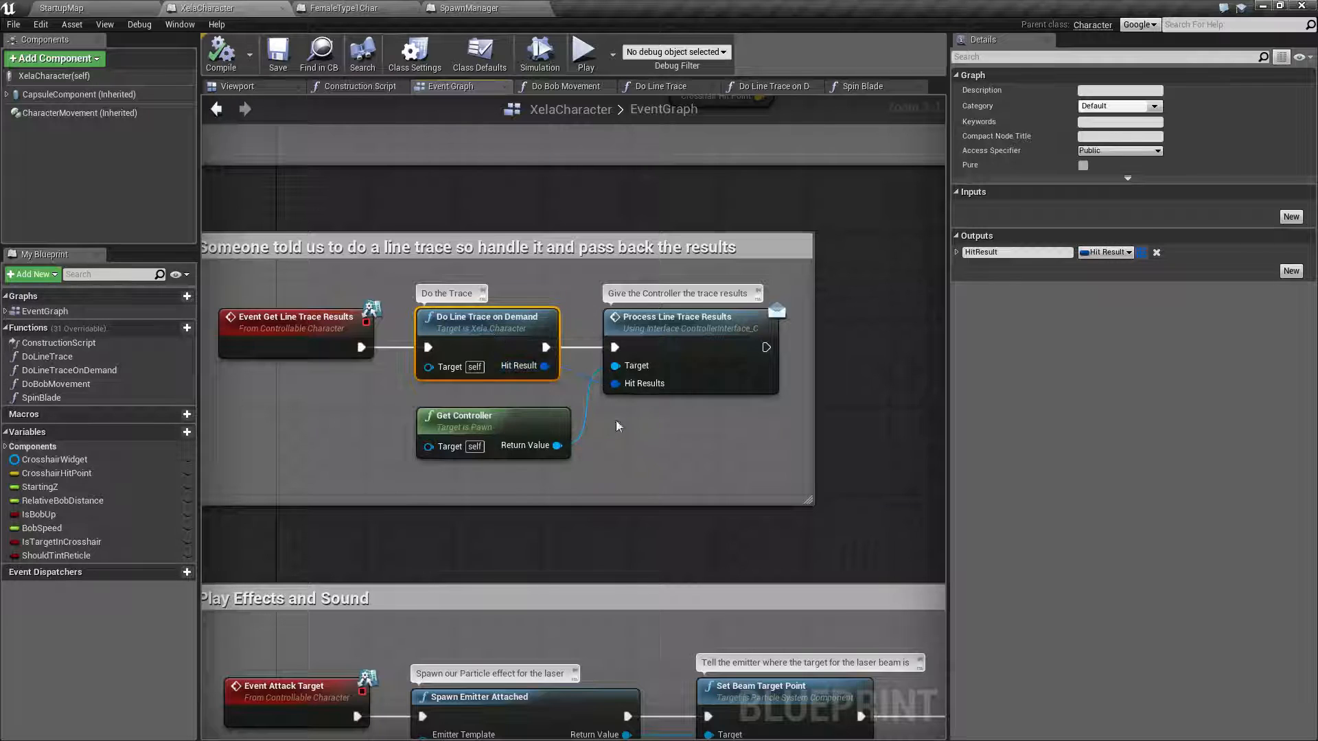
Step: Review DoLineTraceOnDemand and SpinBlade, finishing on XelaCharacter's event graph
{"action": "left_click", "coordinate": [774, 85]}
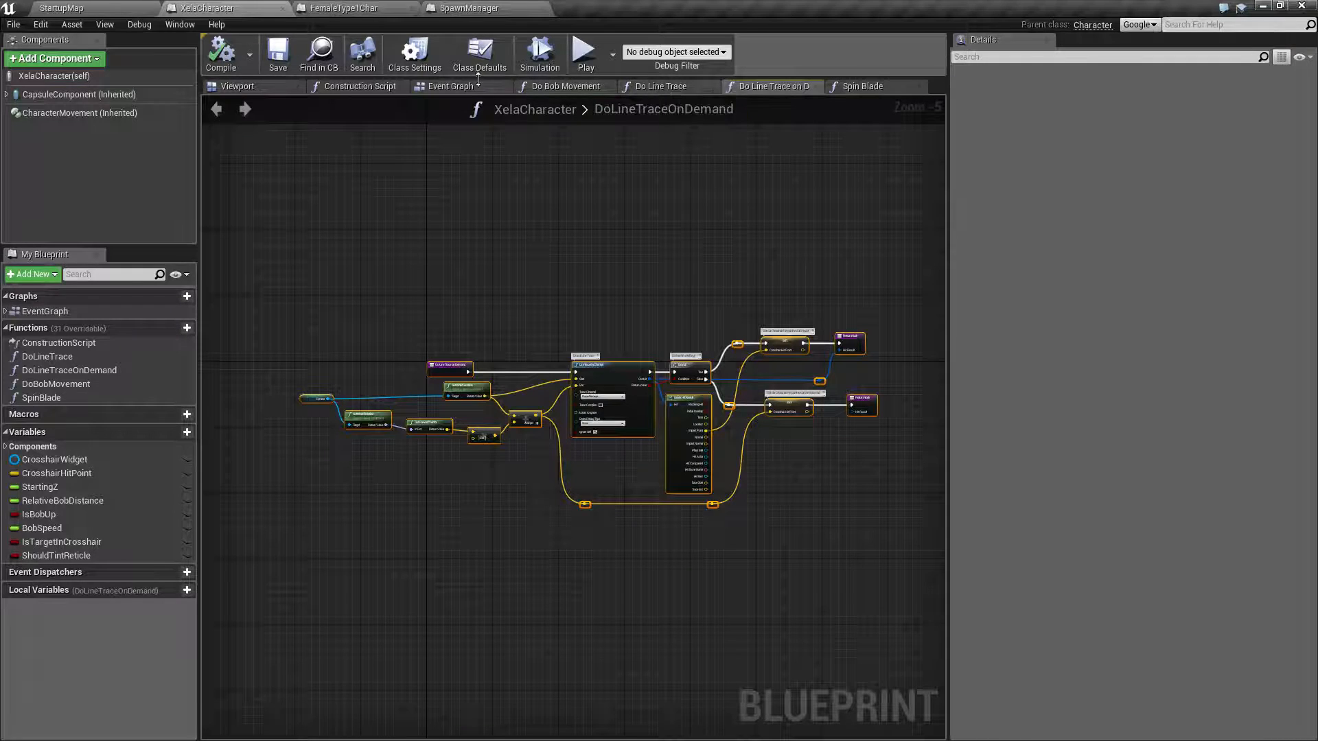
{"action": "left_click", "coordinate": [450, 85]}
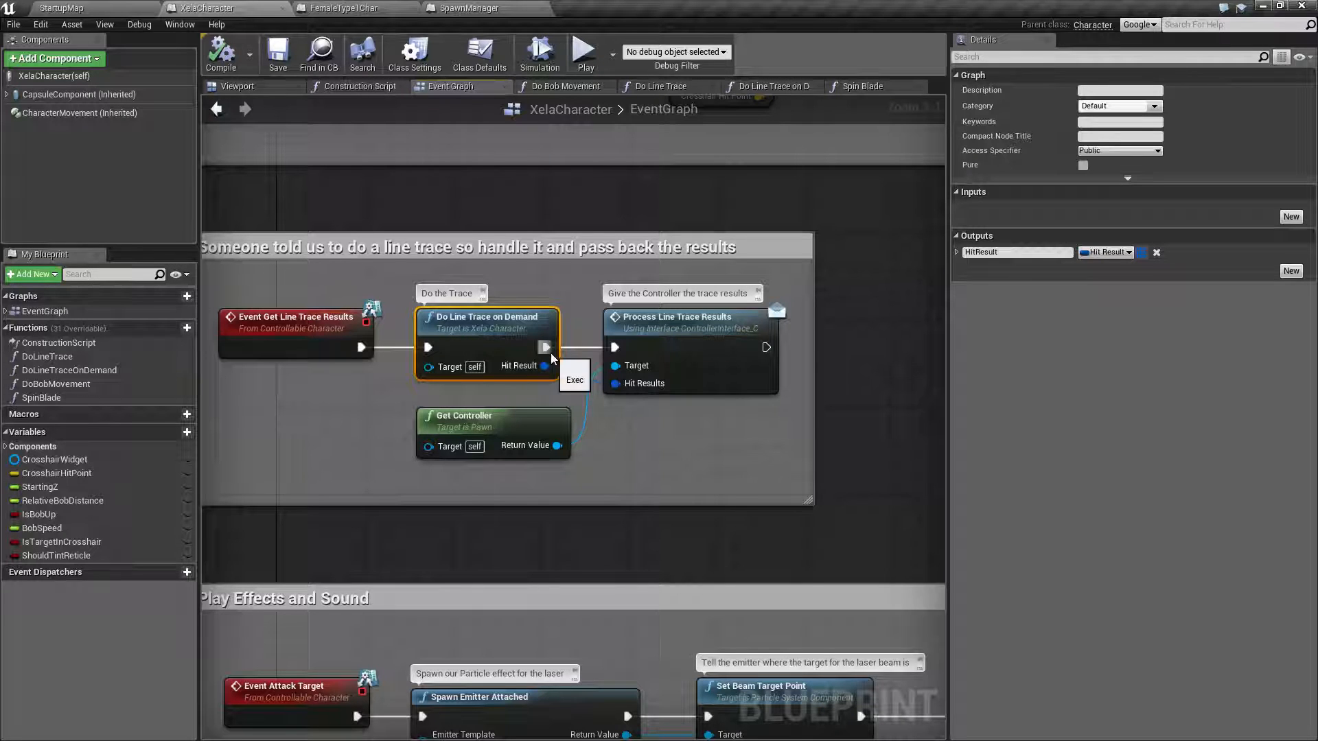
{"action": "mouse_move", "coordinate": [472, 318]}
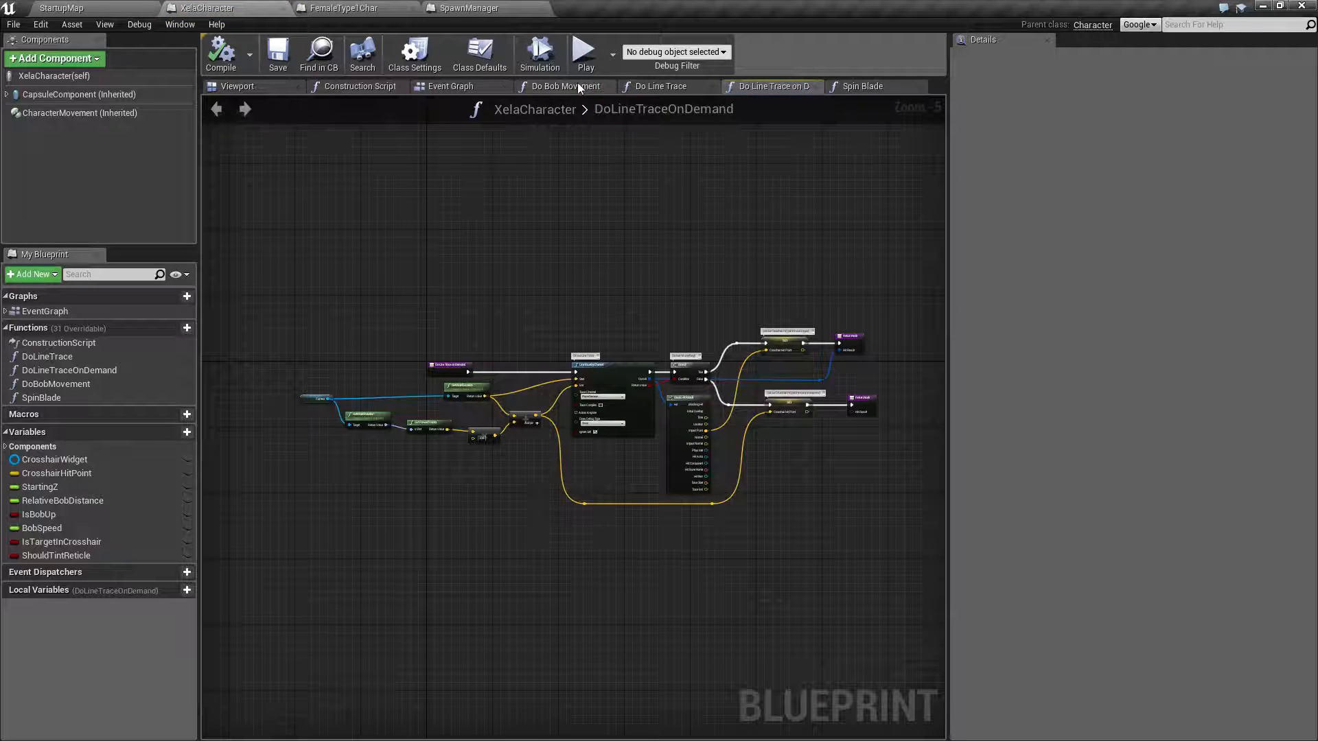
{"action": "left_click", "coordinate": [450, 85]}
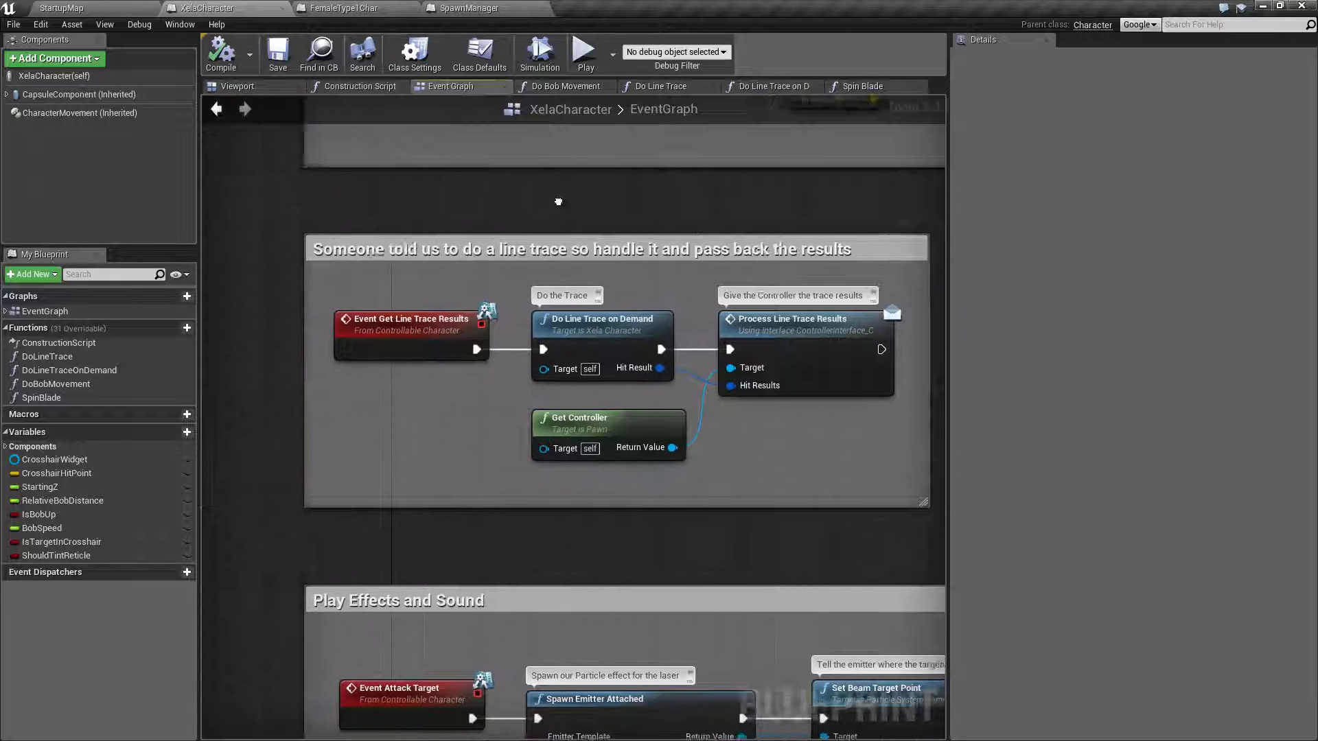
{"action": "left_click", "coordinate": [41, 398]}
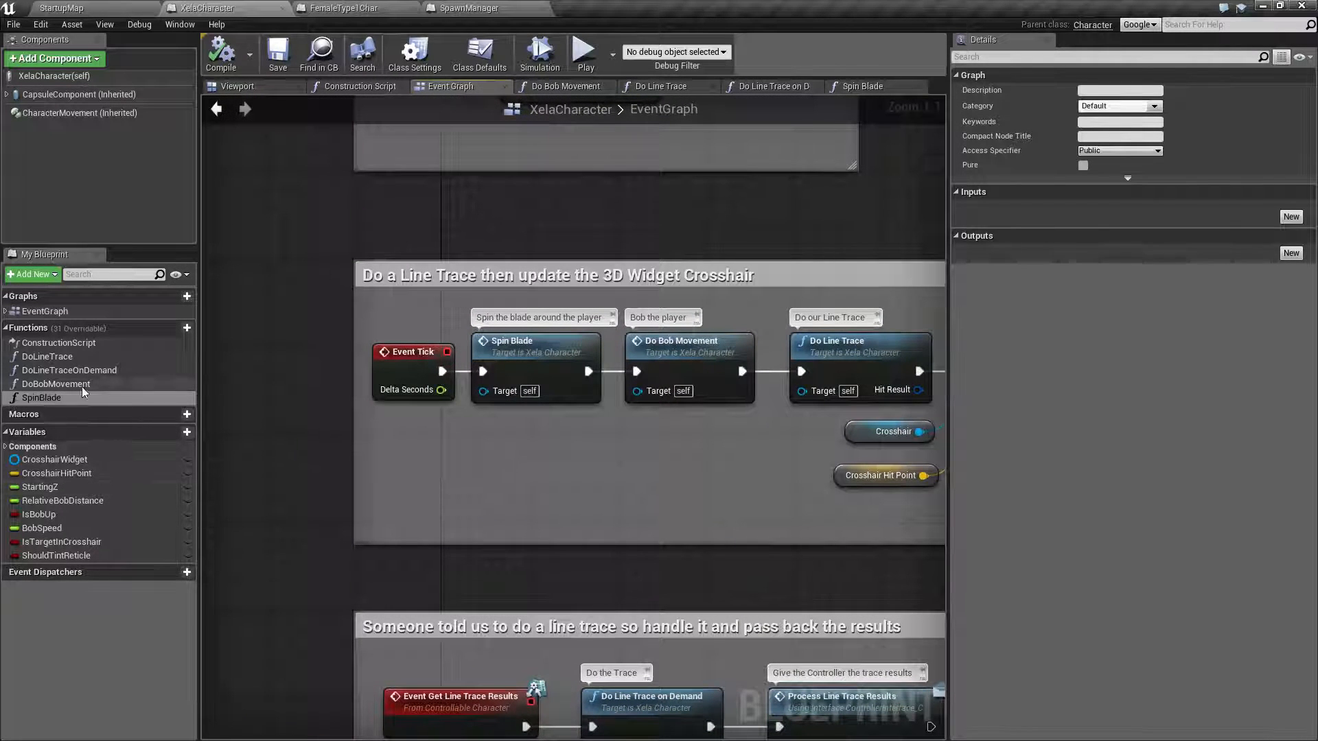
{"action": "mouse_move", "coordinate": [497, 343]}
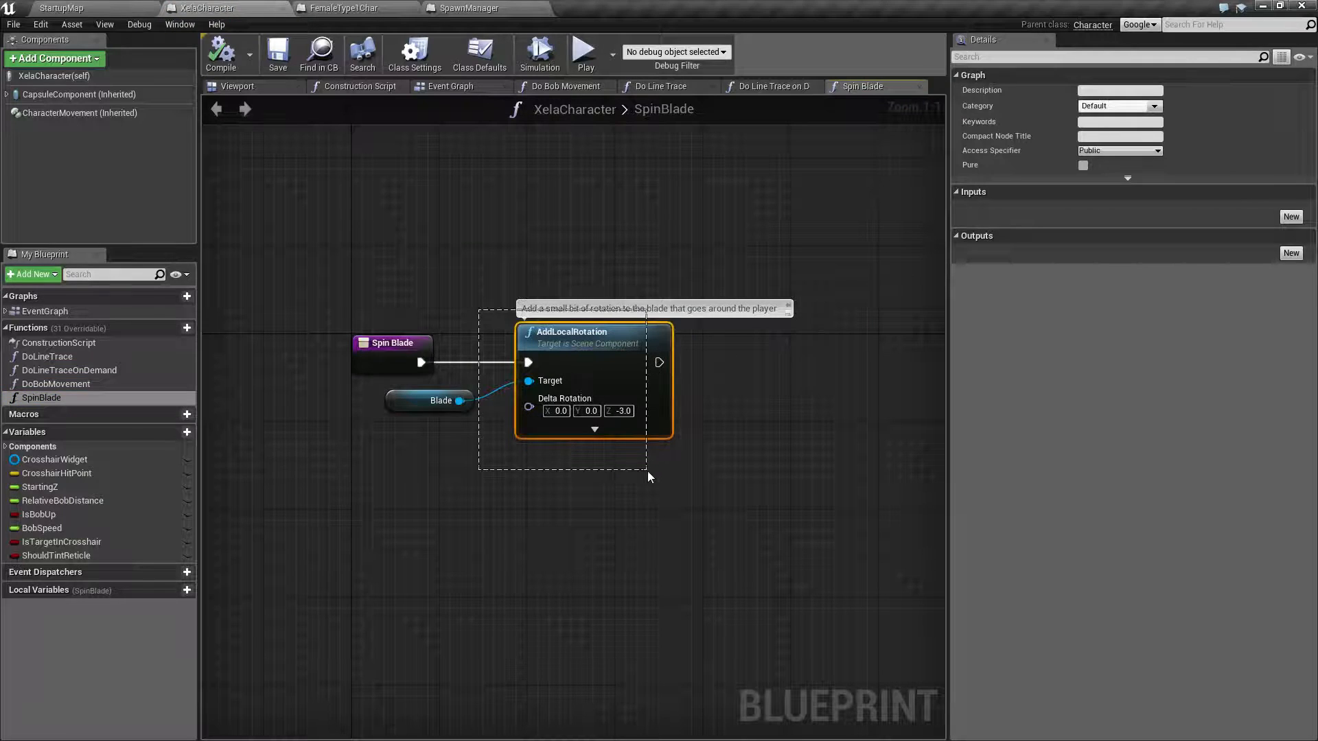
Step: Select the SpinBlade graph's nodes and return to the event graph
{"action": "left_click", "coordinate": [610, 473]}
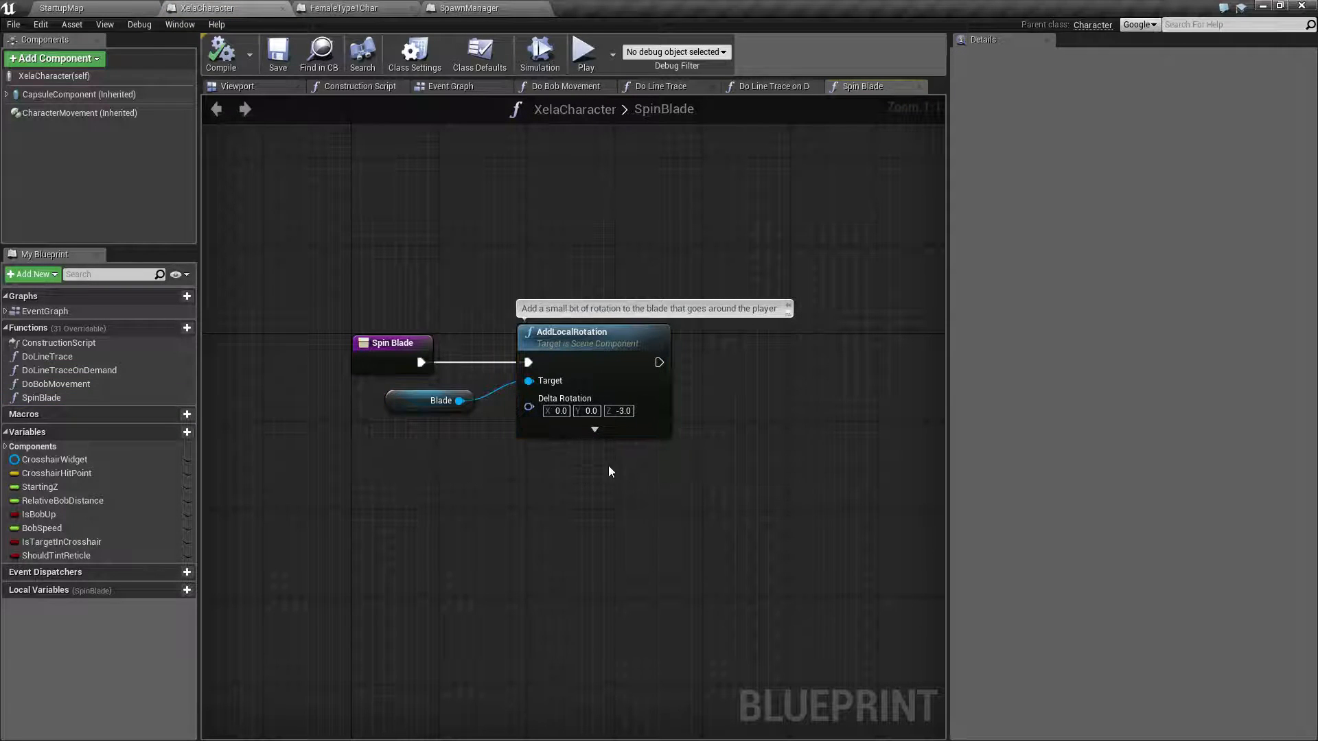
{"action": "left_click", "coordinate": [592, 338]}
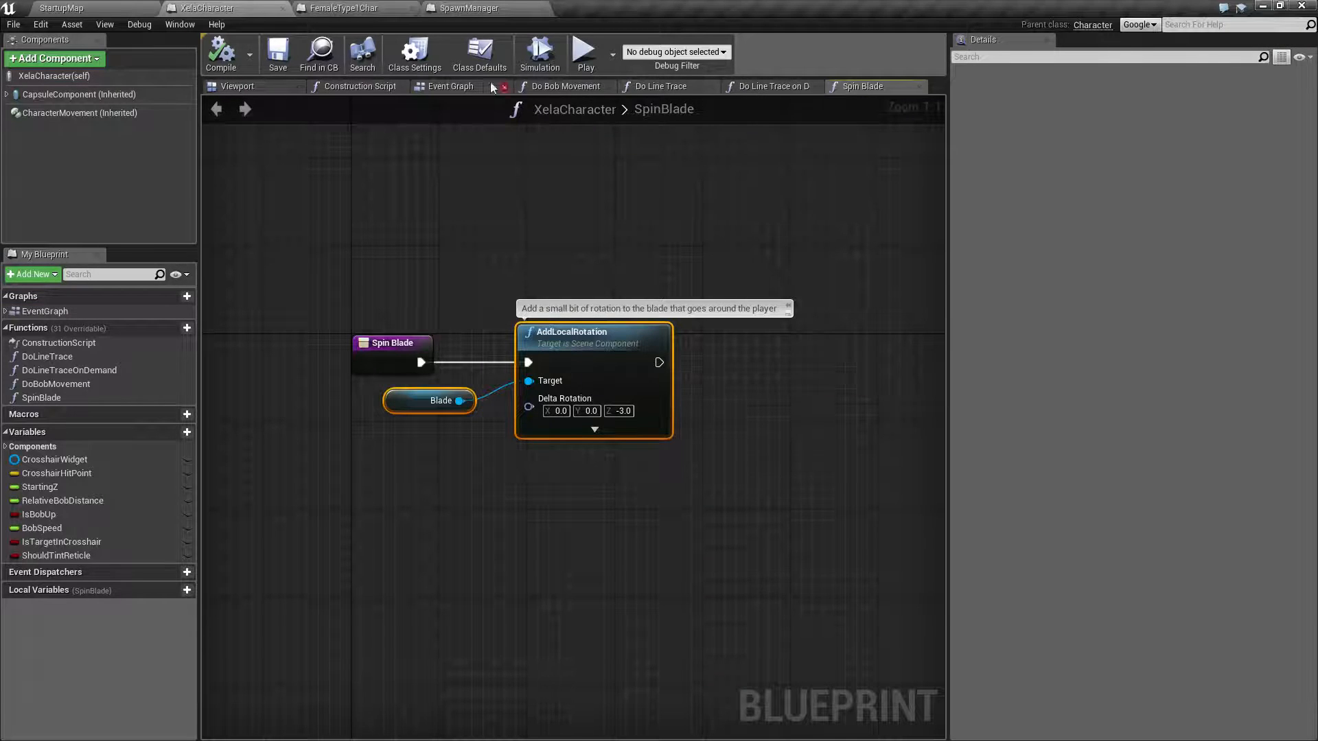
{"action": "left_click", "coordinate": [450, 86]}
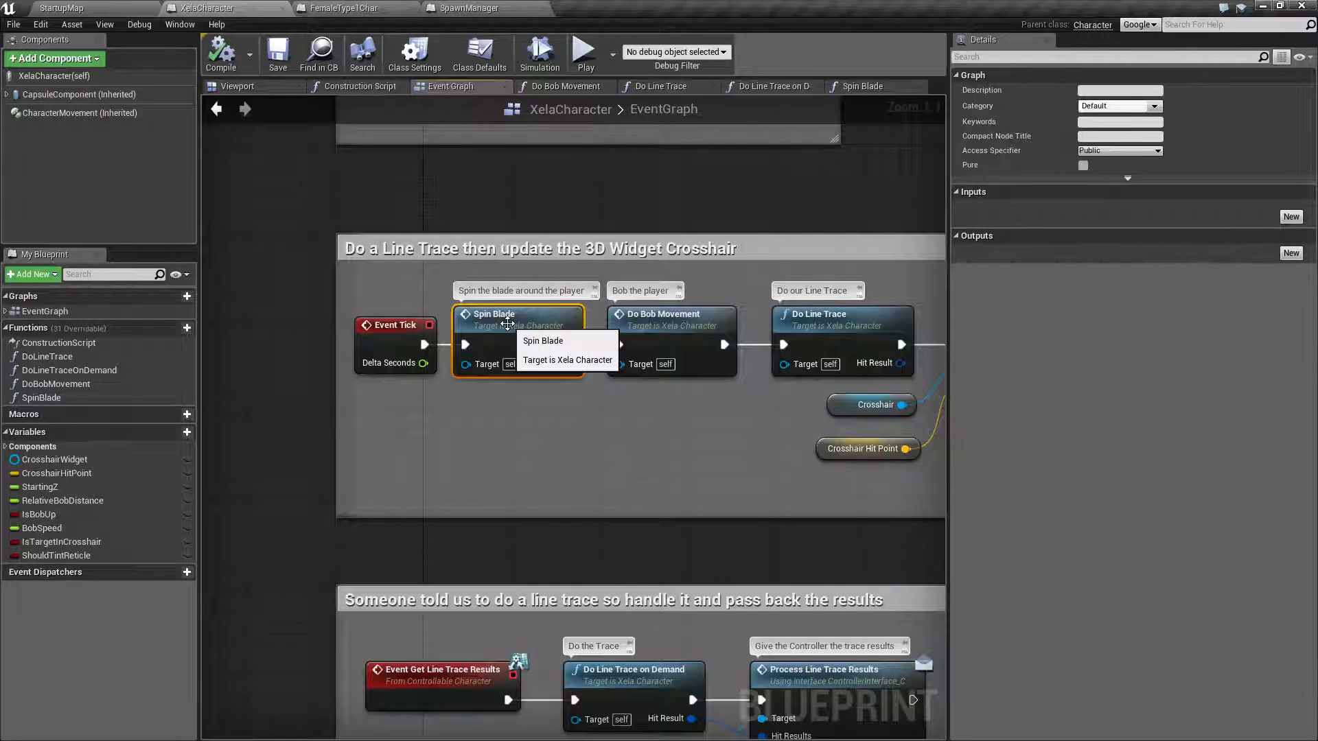
Step: Flip between the SpinBlade function and Event Graph tabs, ending on the event graph
{"action": "left_click", "coordinate": [544, 341]}
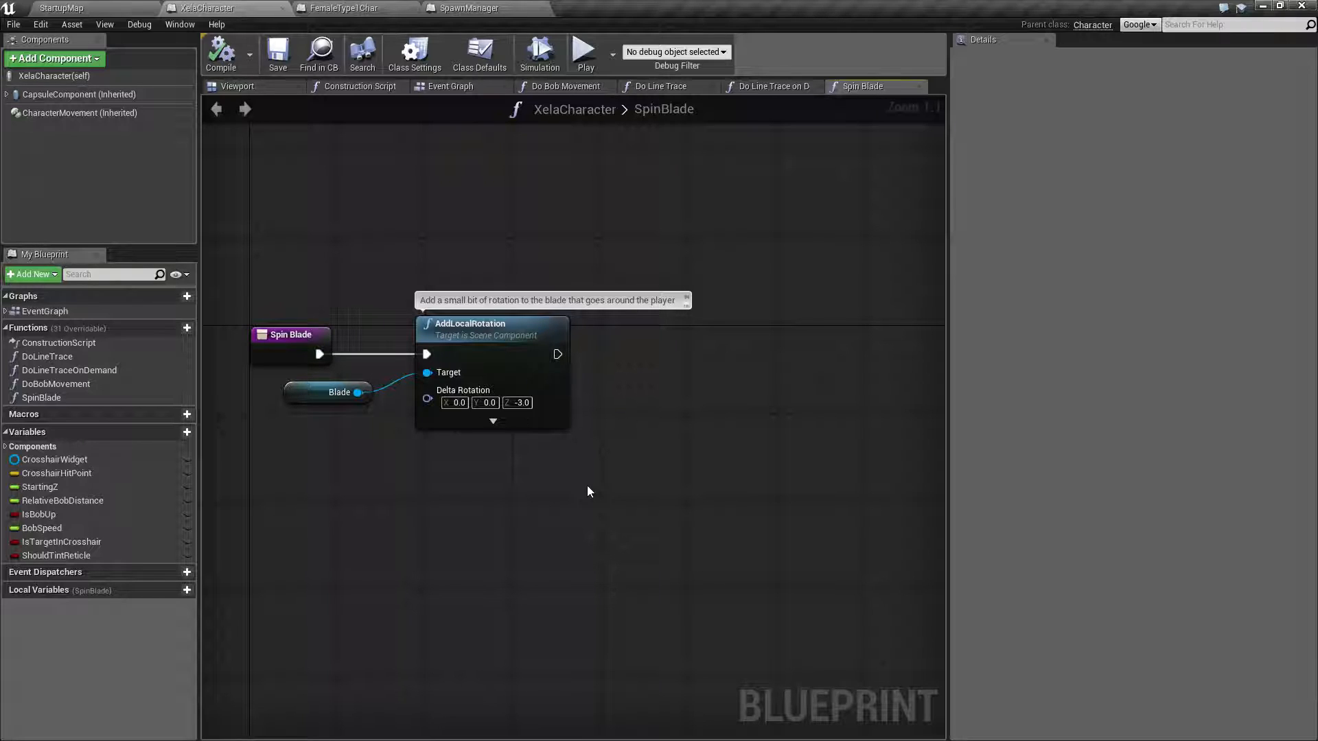
{"action": "mouse_move", "coordinate": [431, 121]}
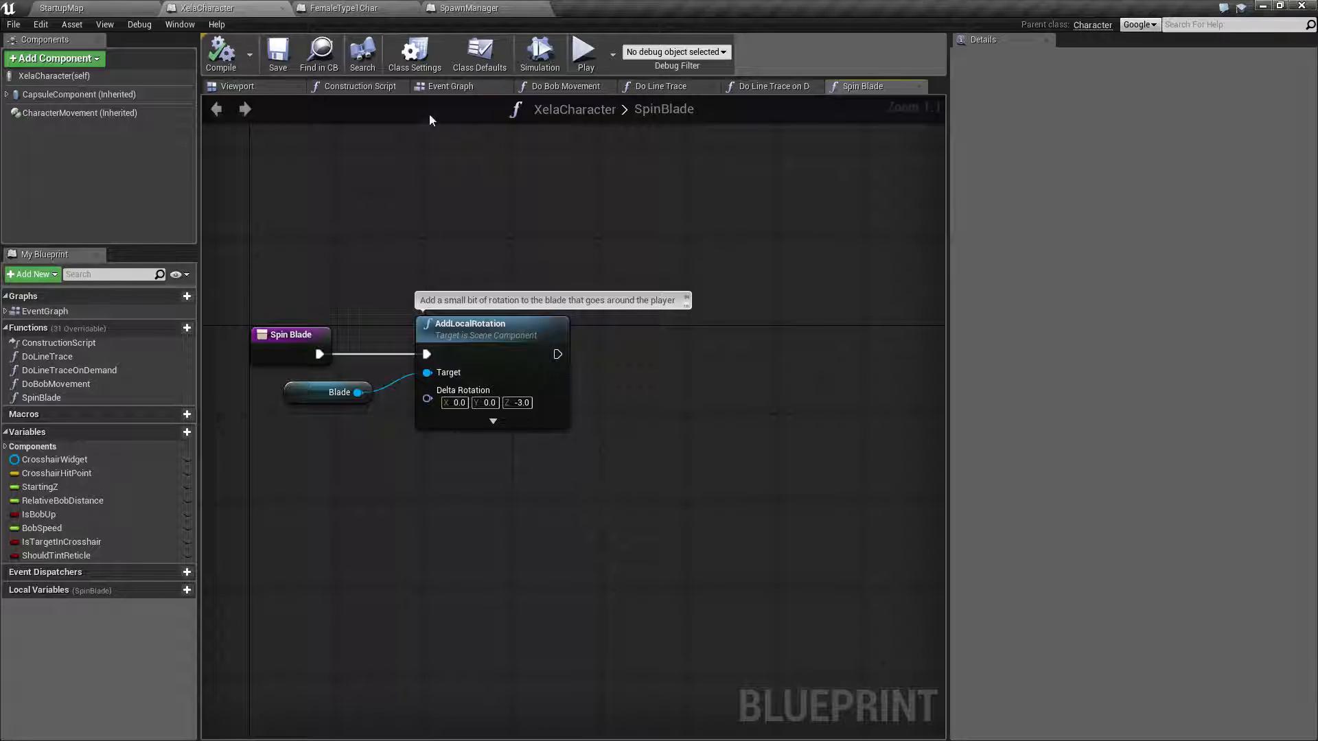
{"action": "left_click", "coordinate": [450, 85]}
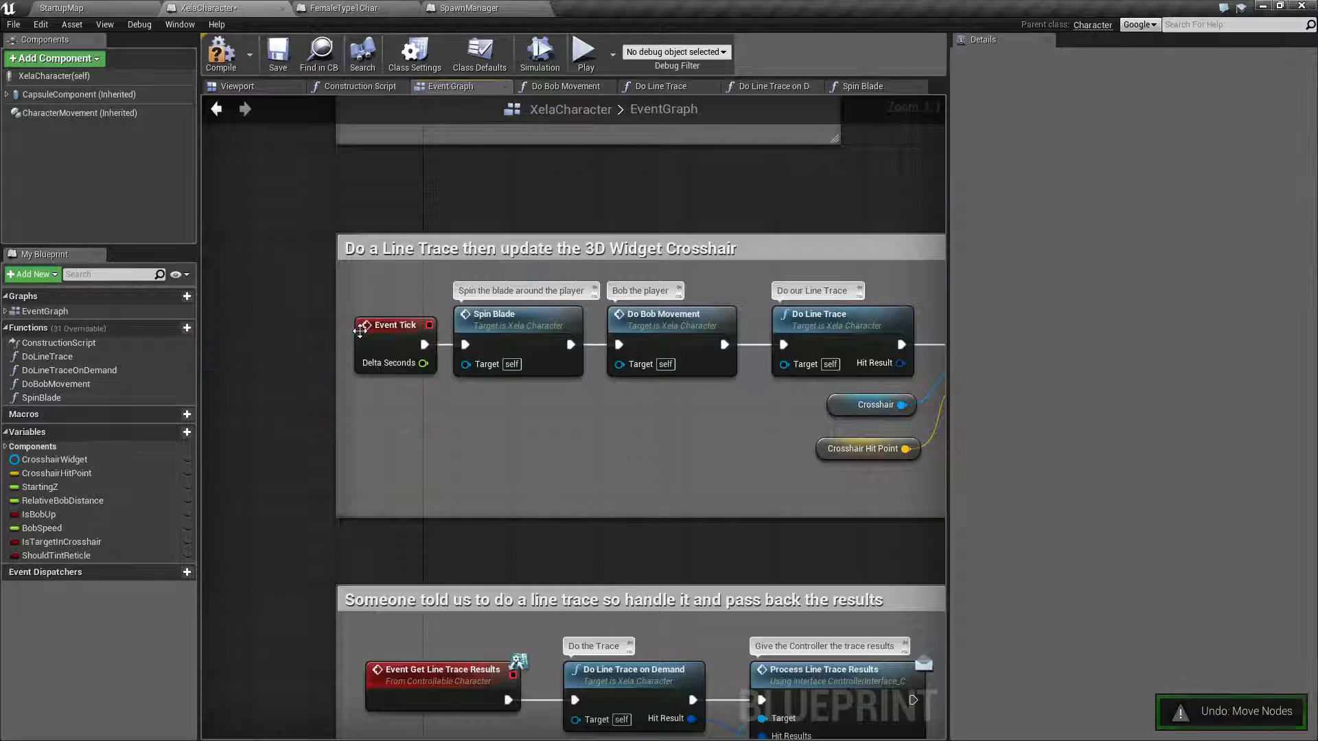
{"action": "left_click", "coordinate": [860, 85]}
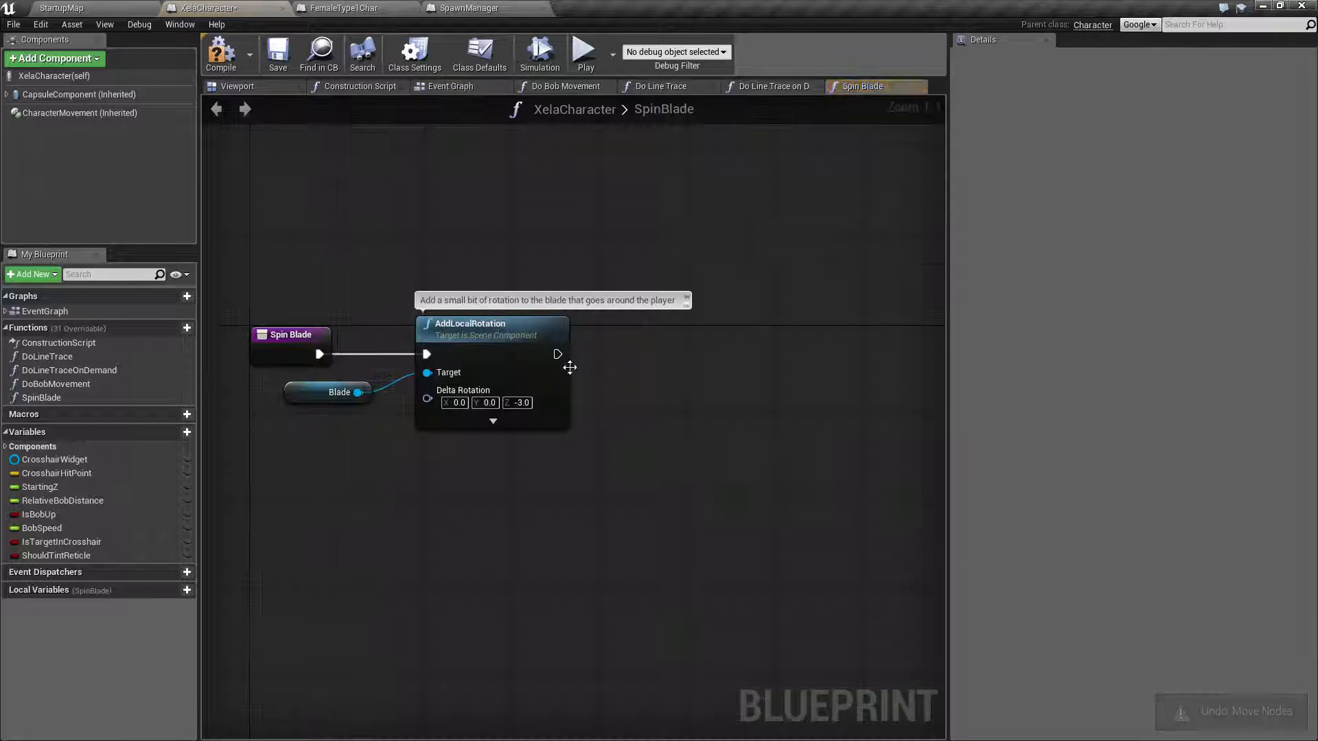
{"action": "mouse_move", "coordinate": [486, 402]}
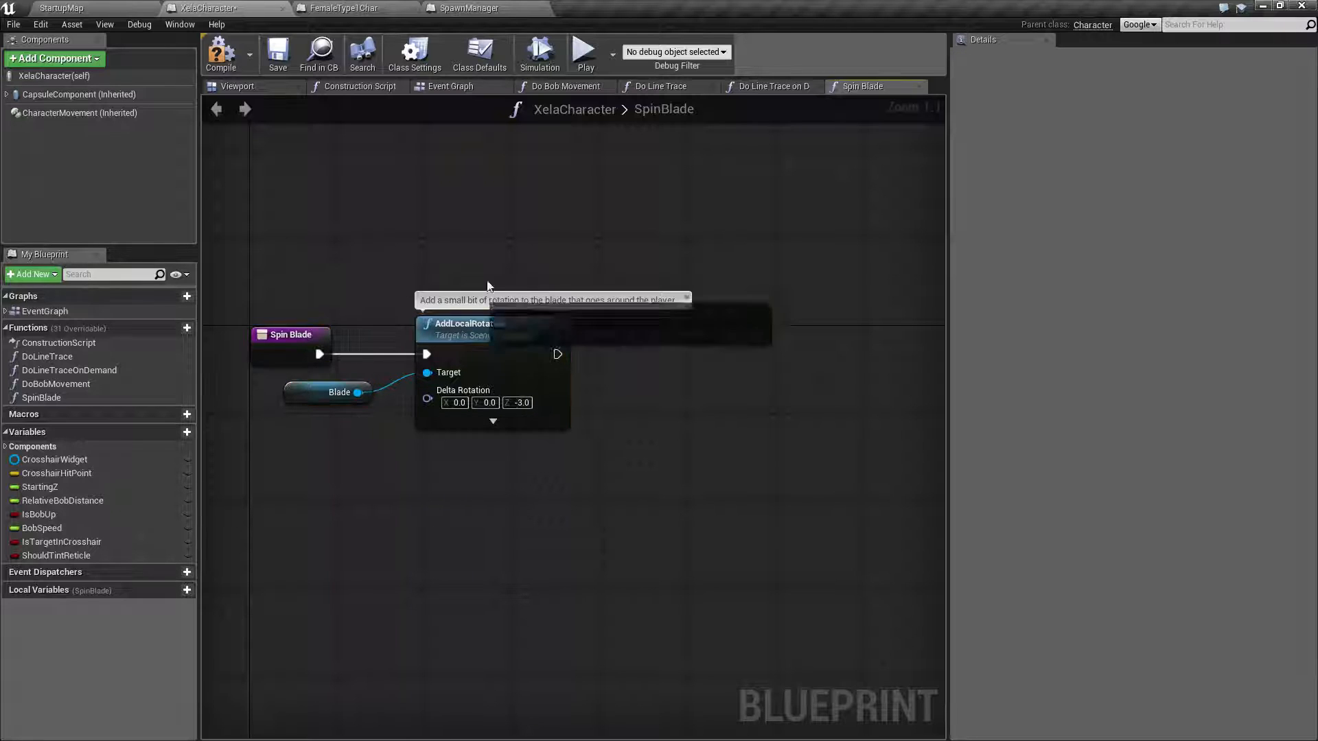
{"action": "left_click", "coordinate": [450, 85]}
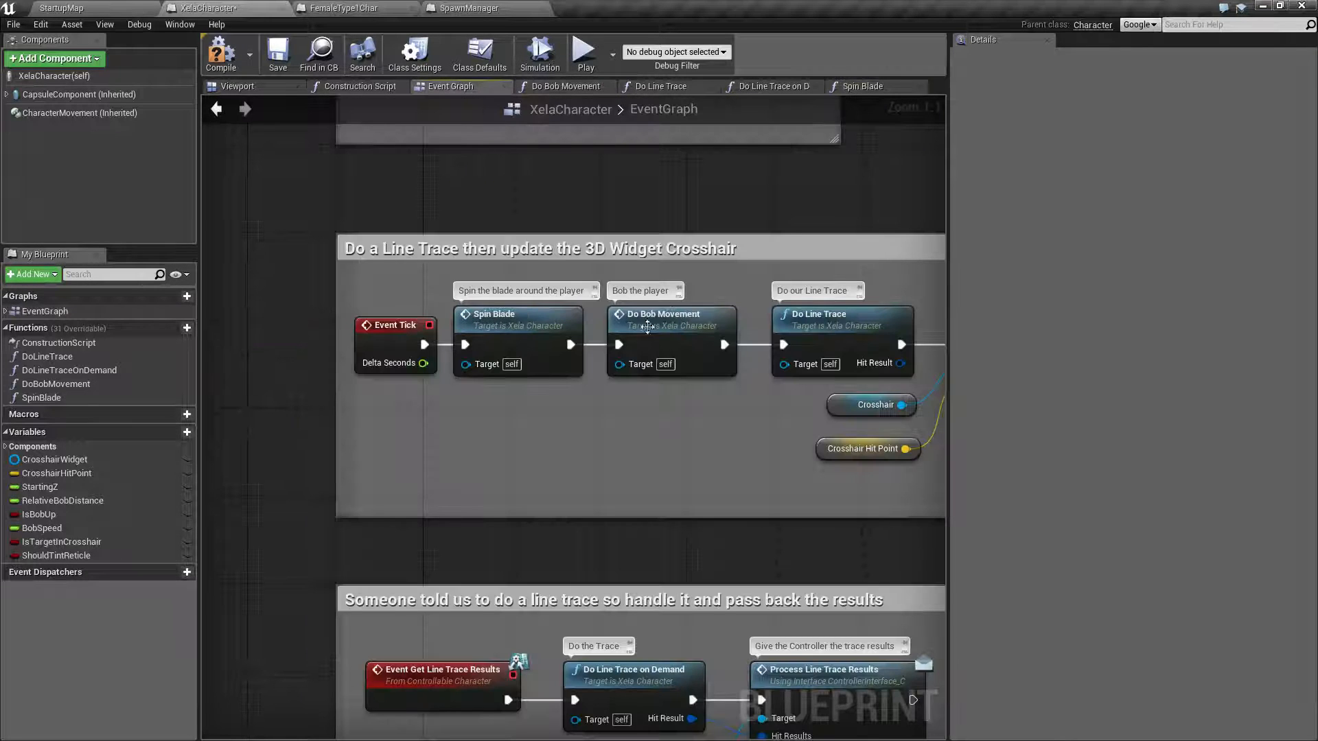
{"action": "left_click", "coordinate": [564, 85]}
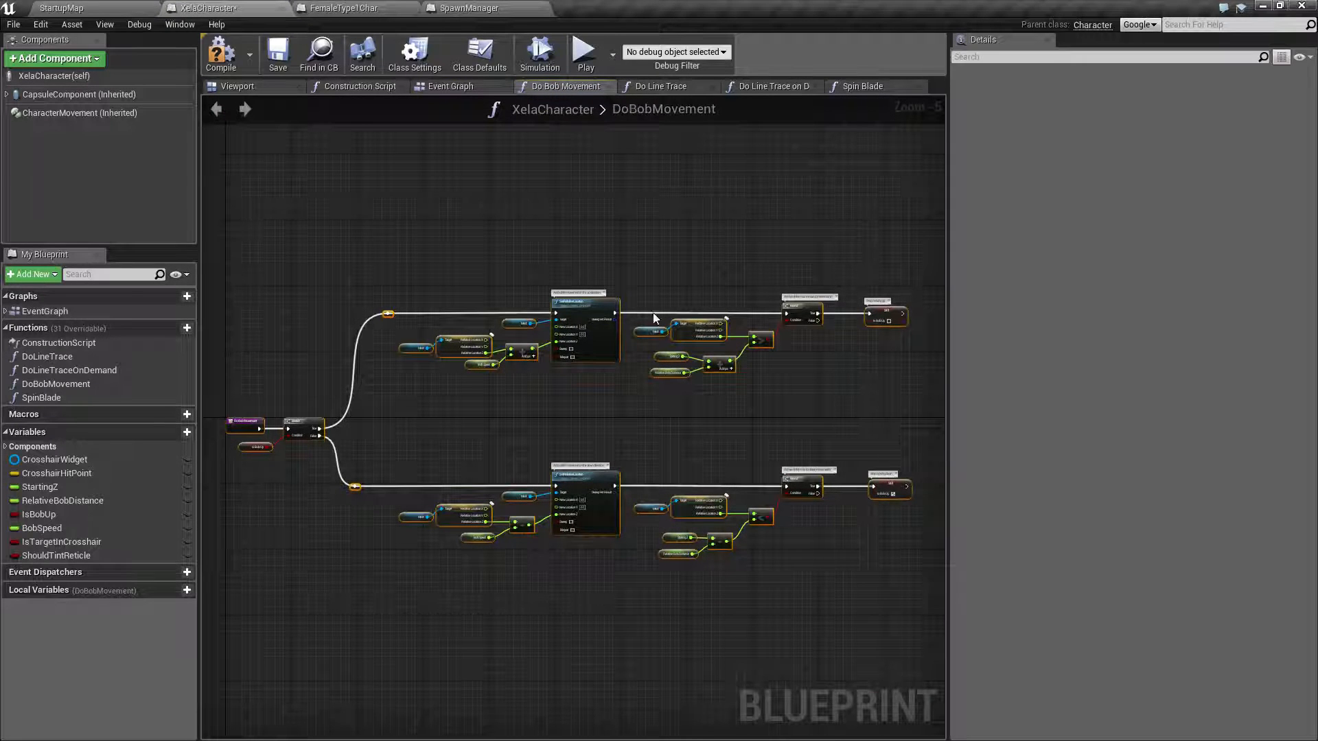
{"action": "left_click", "coordinate": [450, 85]}
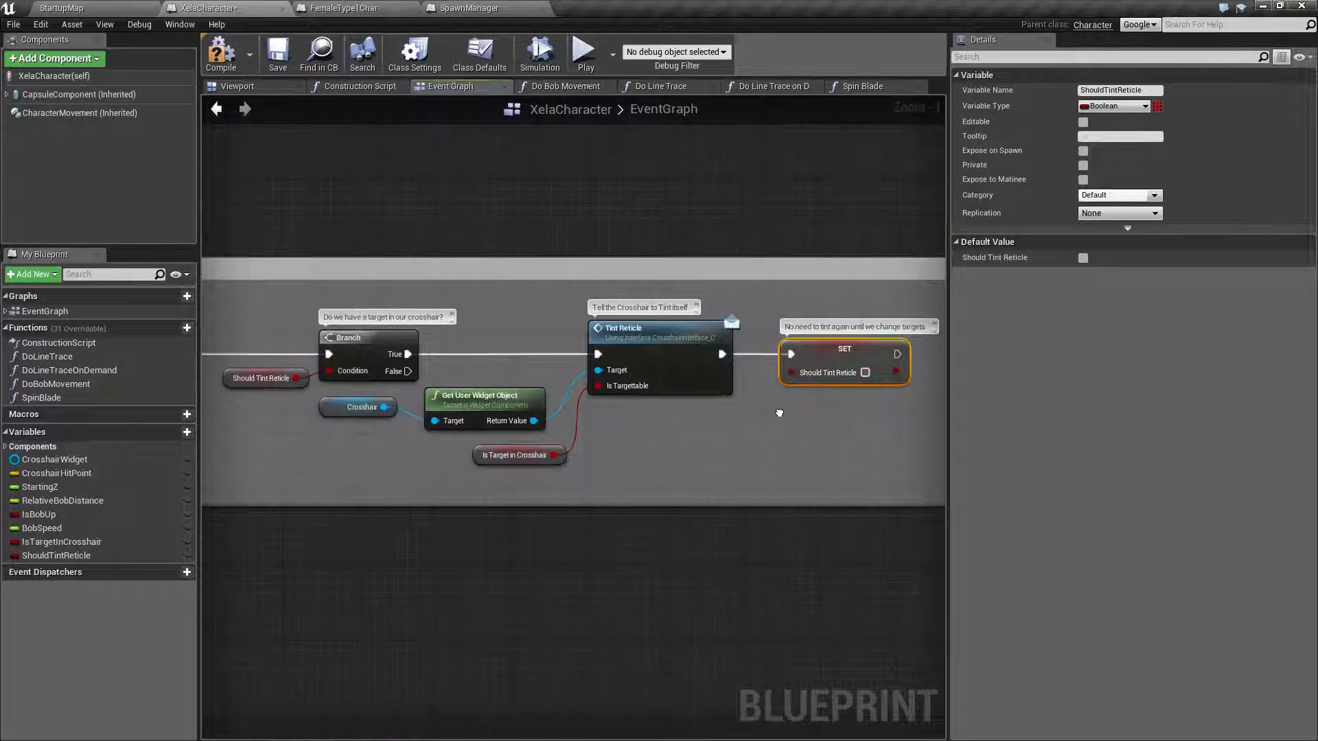
{"action": "scroll", "scroll_direction": "down", "scroll_amount": 3}
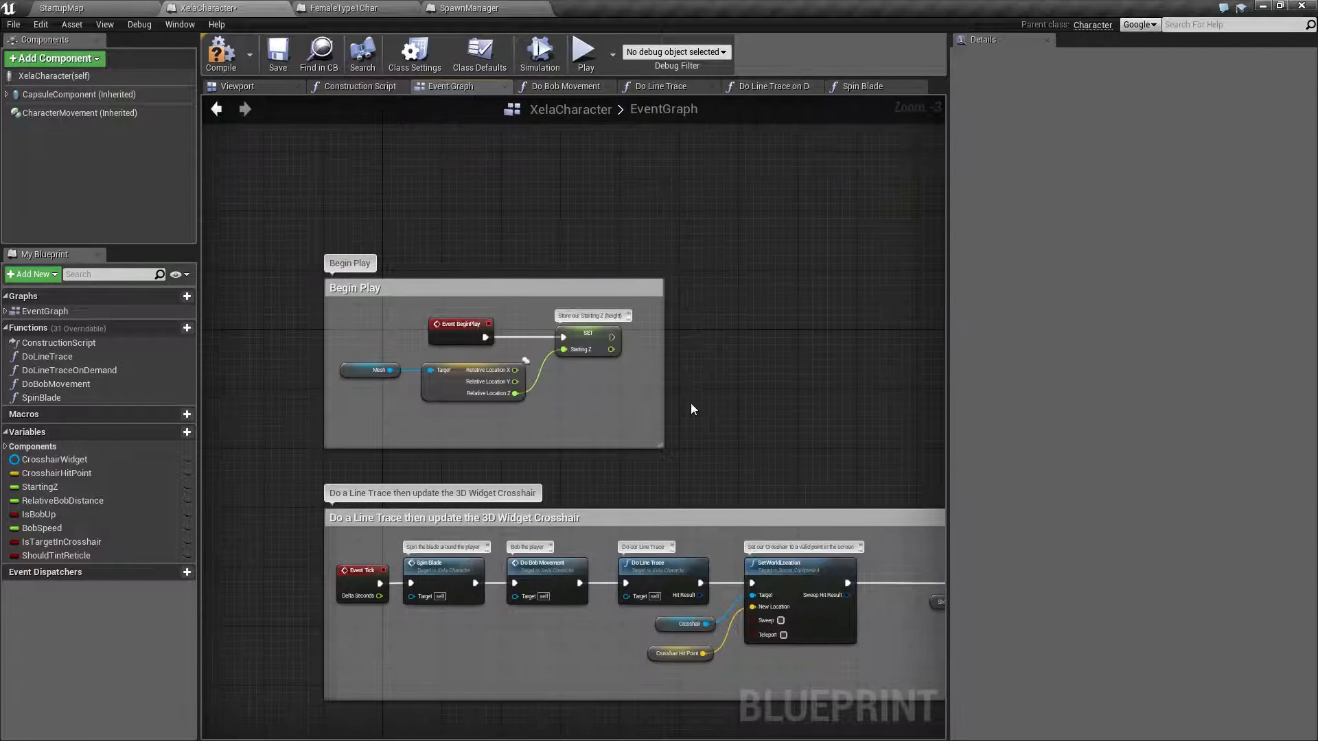
{"action": "scroll", "scroll_direction": "down", "scroll_amount": 3}
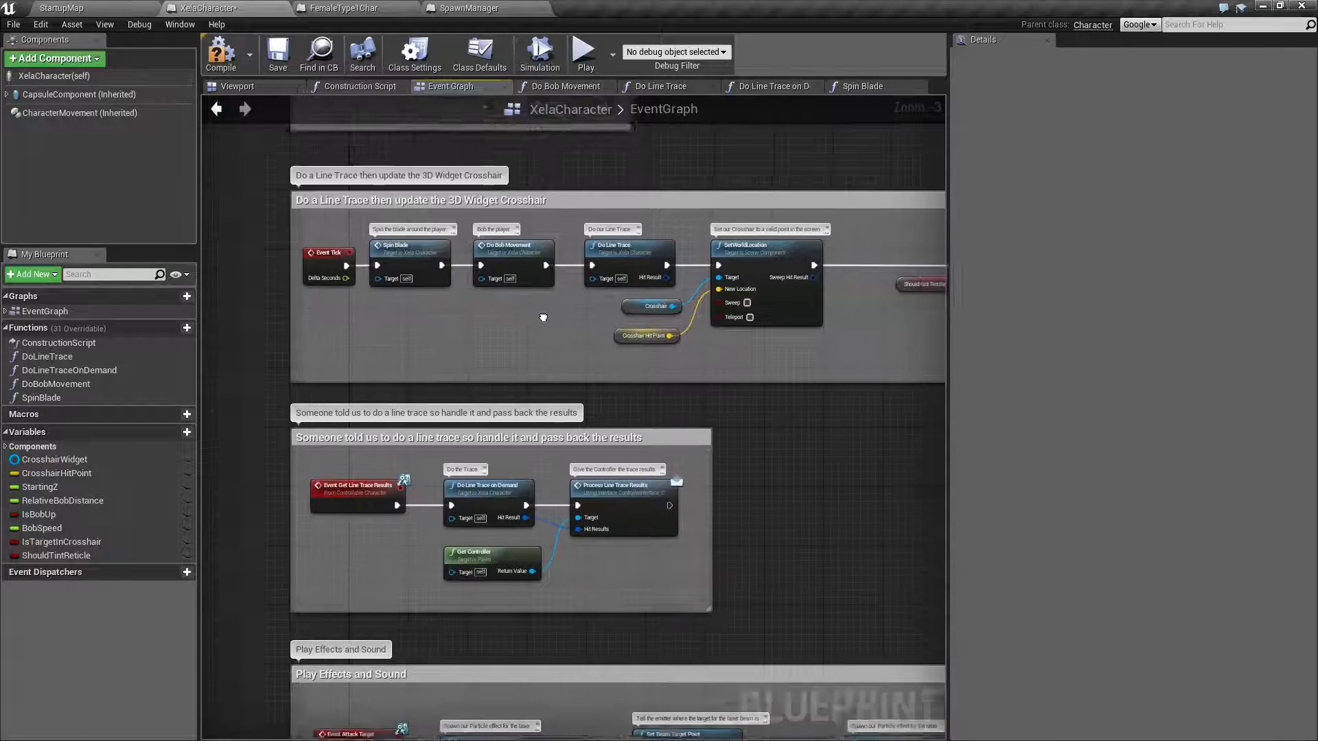
{"action": "scroll", "scroll_direction": "down", "scroll_amount": 3}
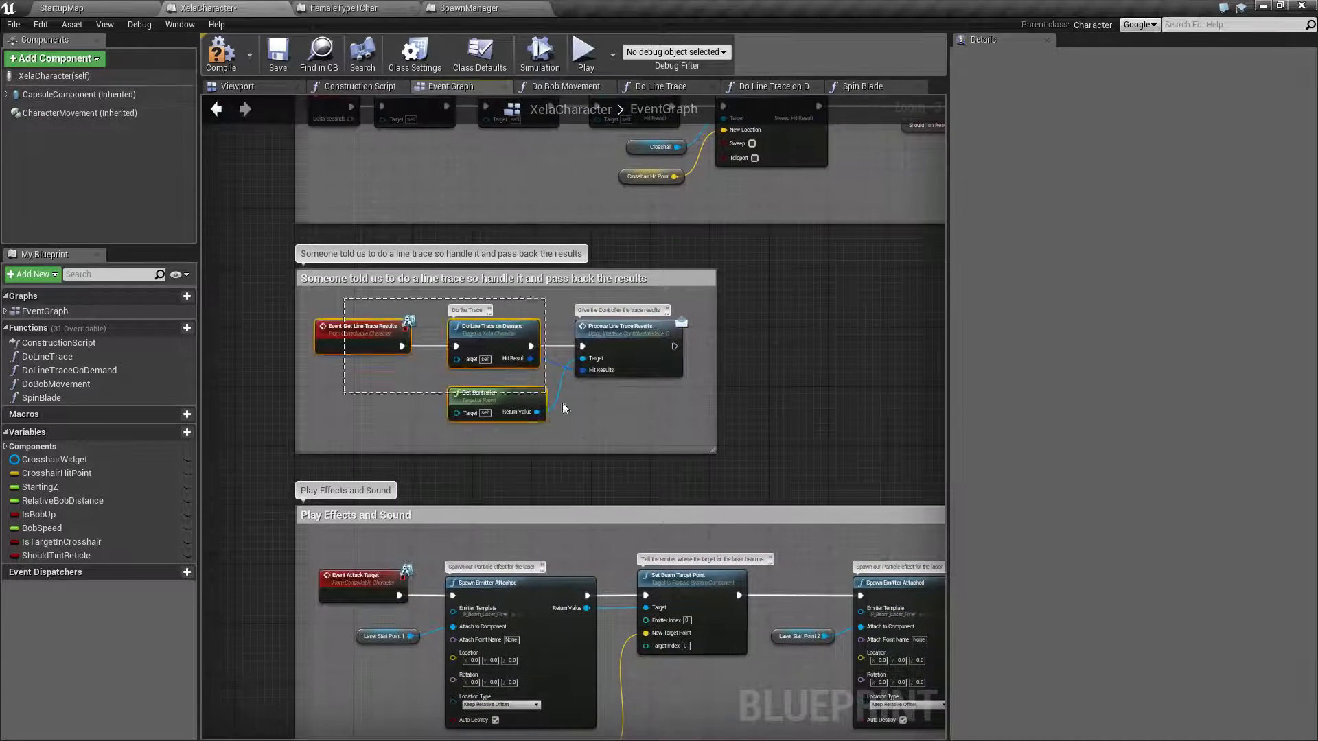
{"action": "mouse_move", "coordinate": [502, 338]}
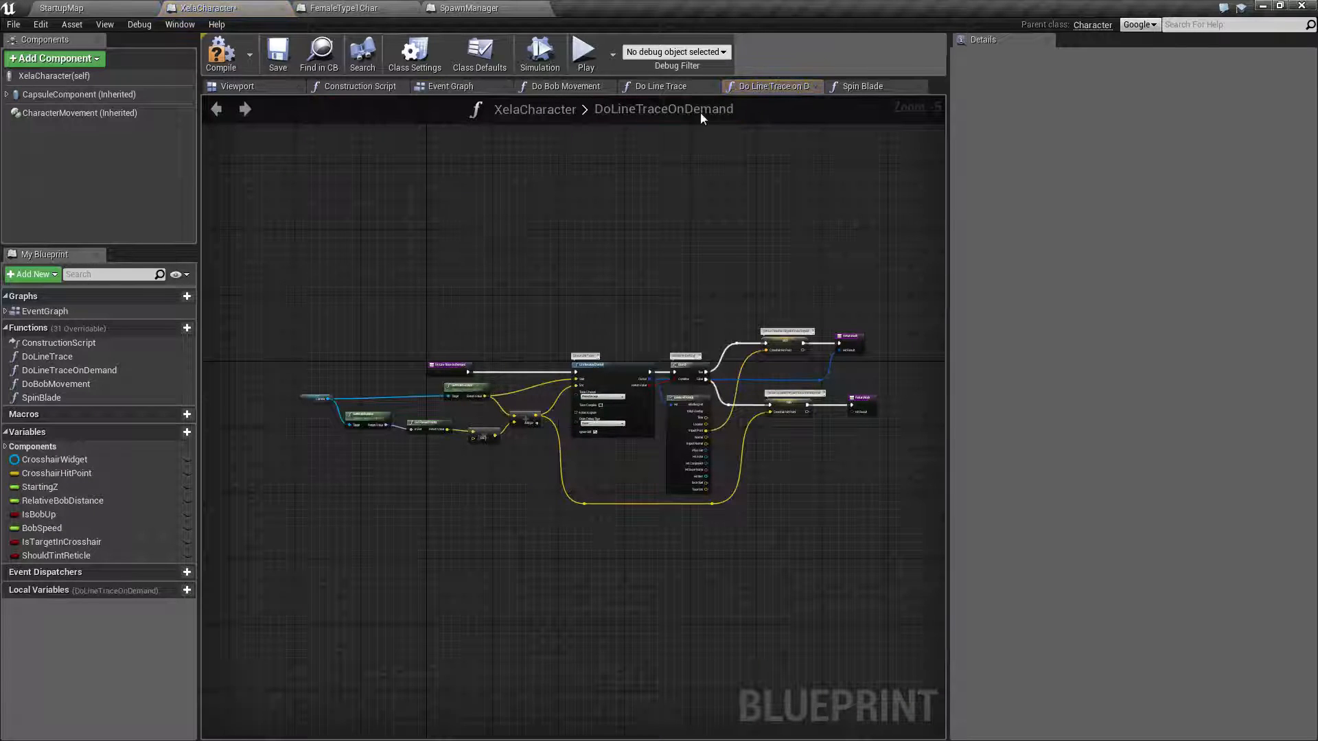
{"action": "left_click", "coordinate": [450, 85]}
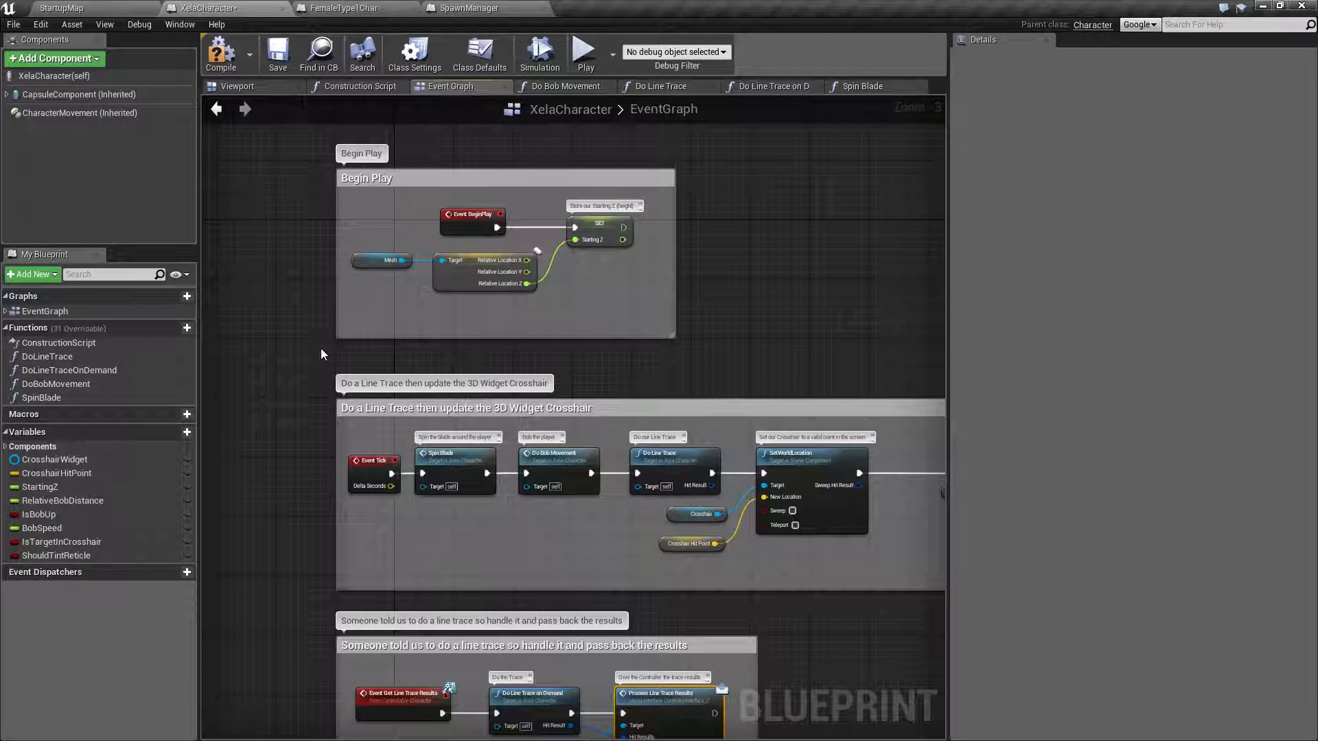
{"action": "scroll", "scroll_direction": "down", "scroll_amount": 3}
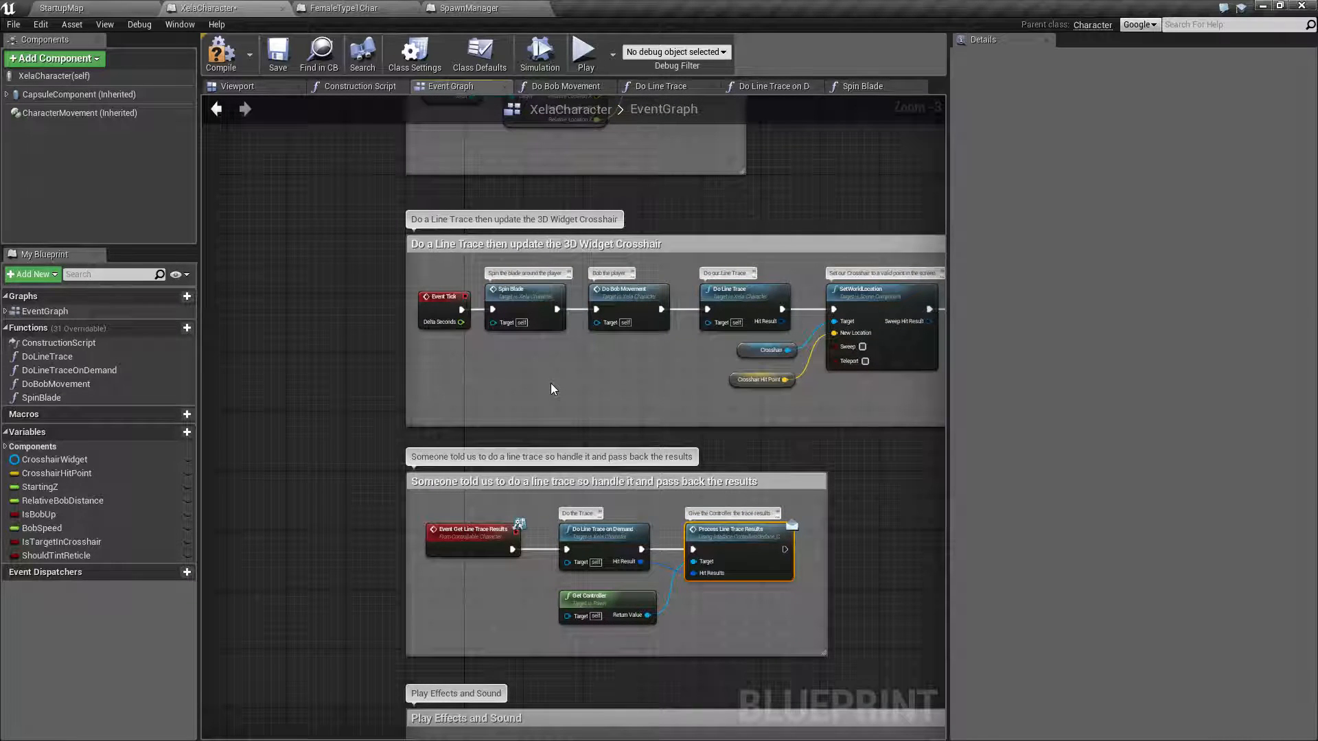
{"action": "left_click", "coordinate": [222, 52]}
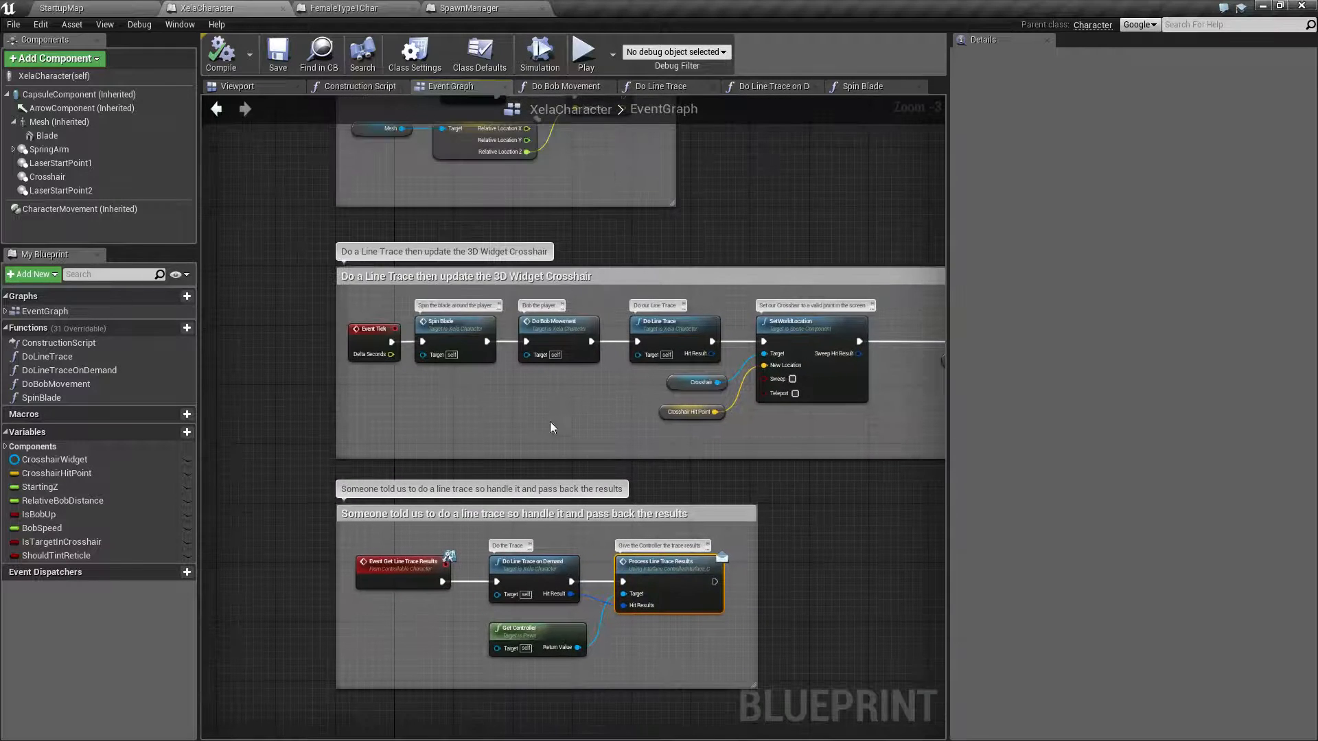
Step: Select XelaCharacter's Get Game State, Cast and Sound Volume nodes for comparison
{"action": "left_click", "coordinate": [862, 85]}
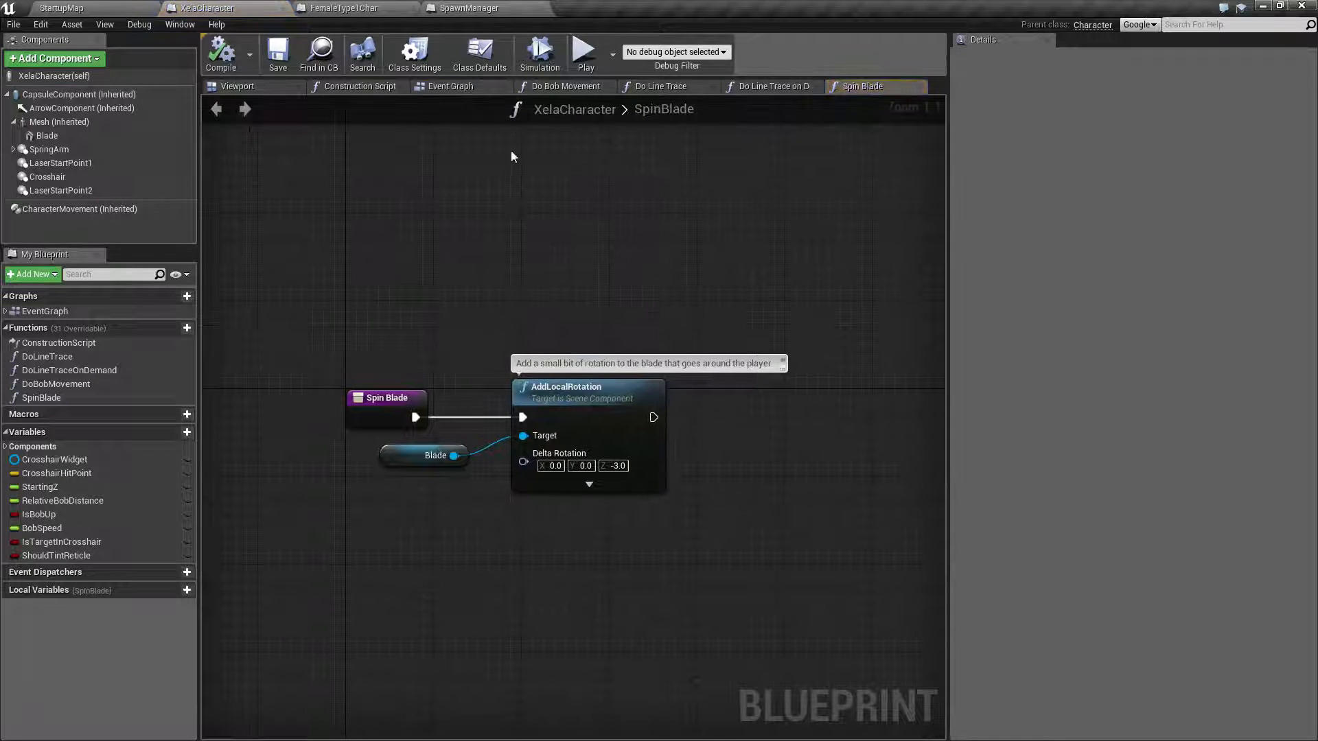
{"action": "left_click", "coordinate": [451, 85]}
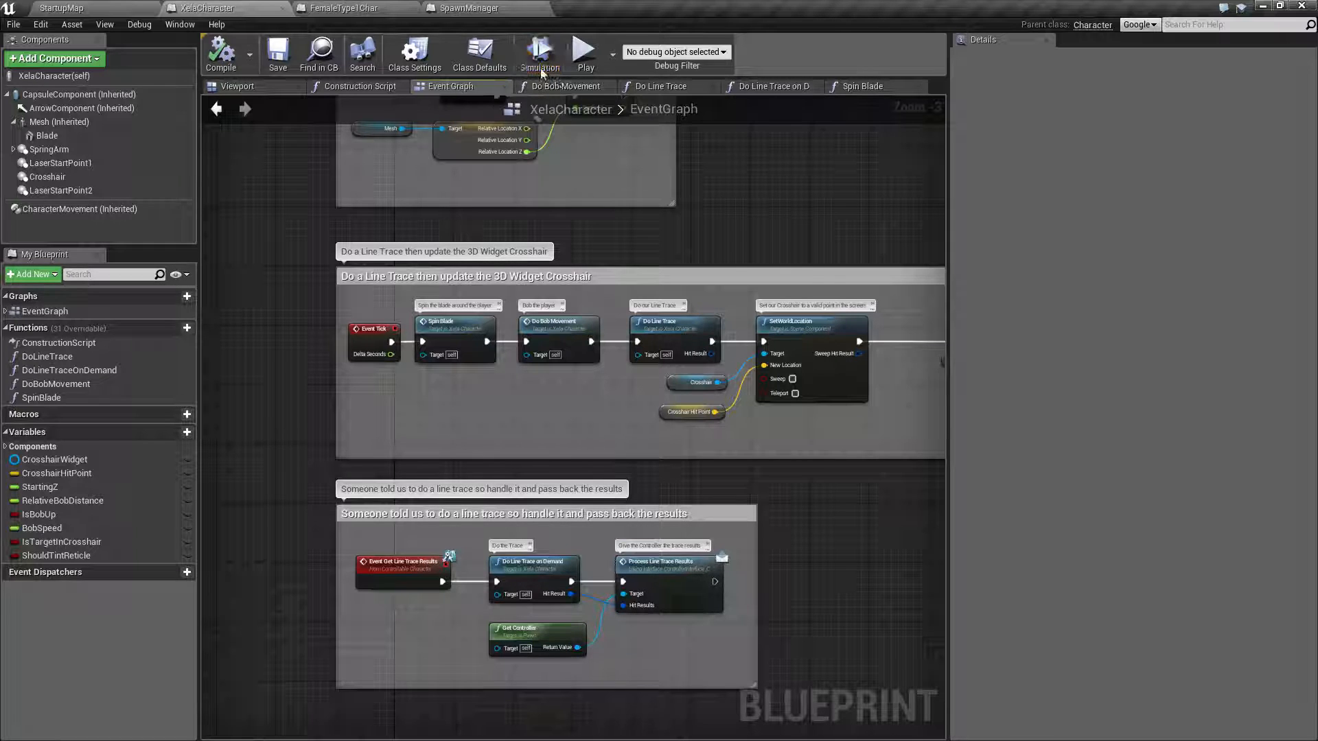
{"action": "left_click", "coordinate": [465, 7]}
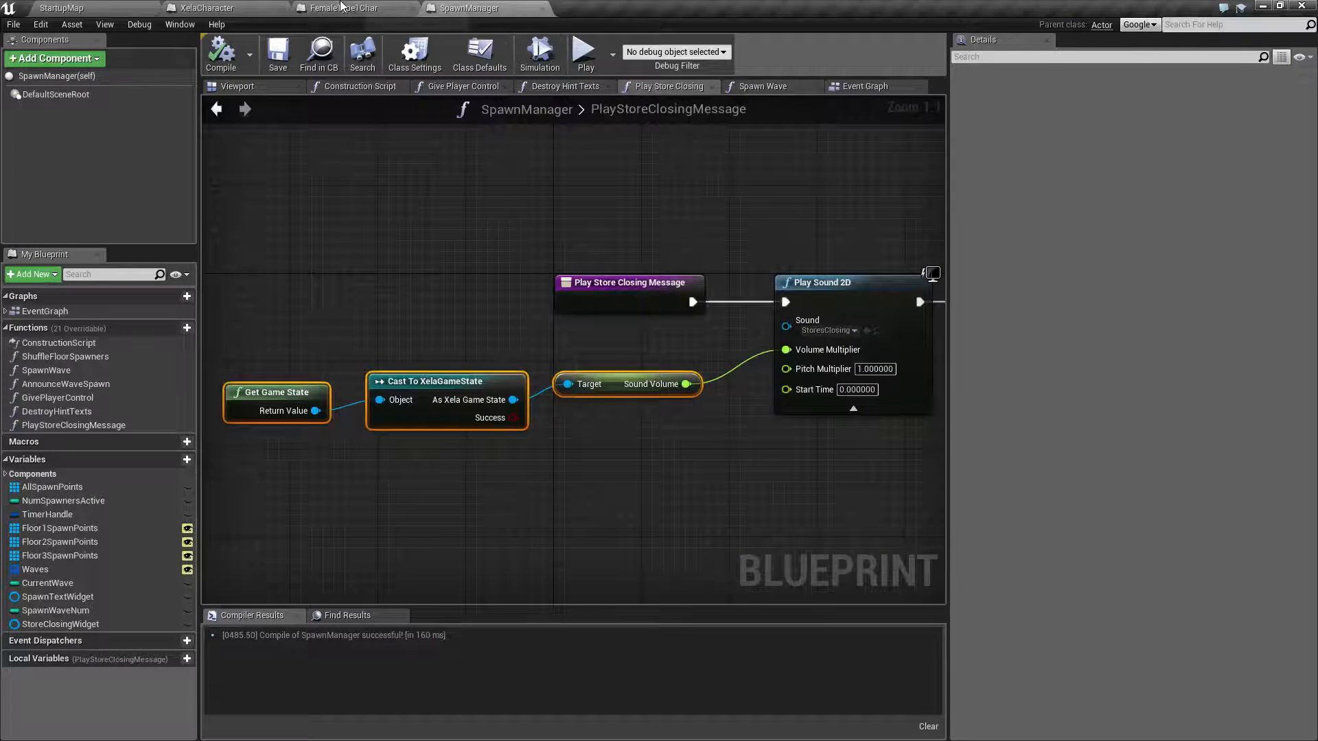
{"action": "left_click", "coordinate": [200, 7]}
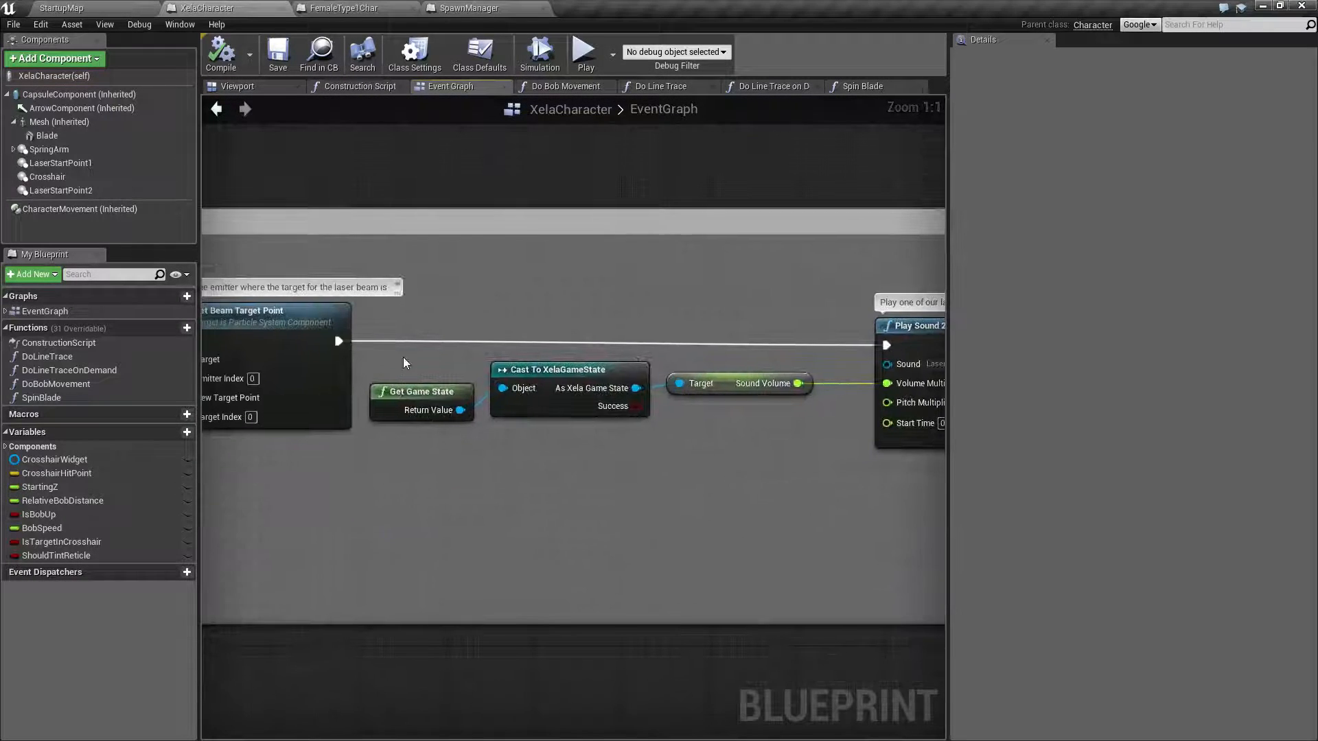
{"action": "left_click", "coordinate": [420, 391]}
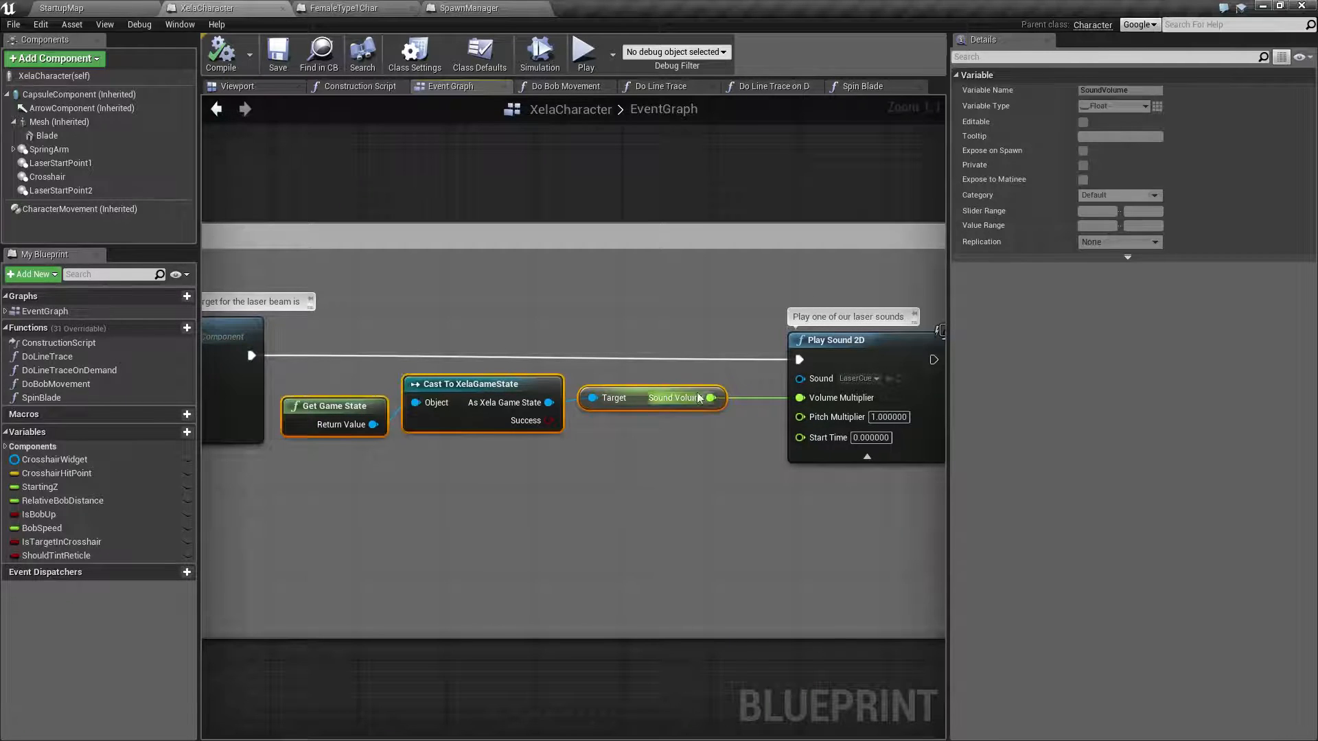
{"action": "mouse_move", "coordinate": [799, 399]}
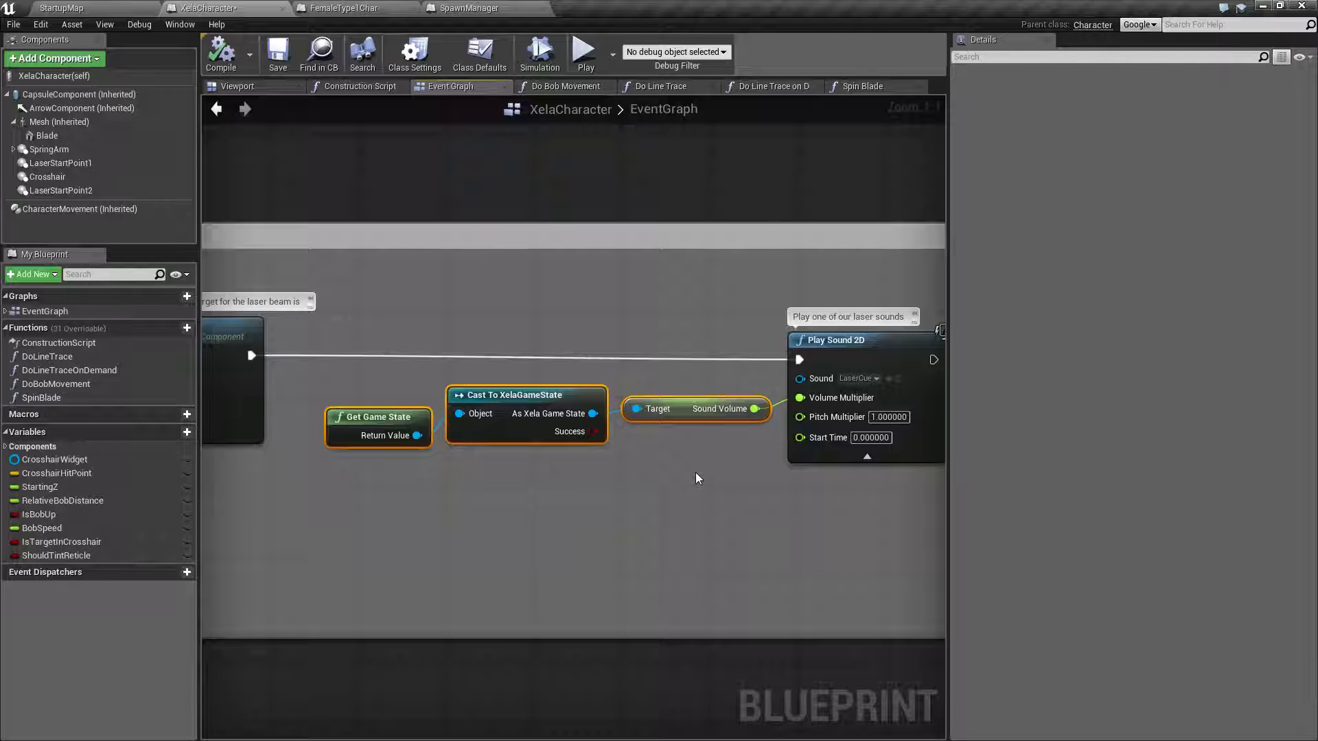
{"action": "mouse_move", "coordinate": [381, 390]}
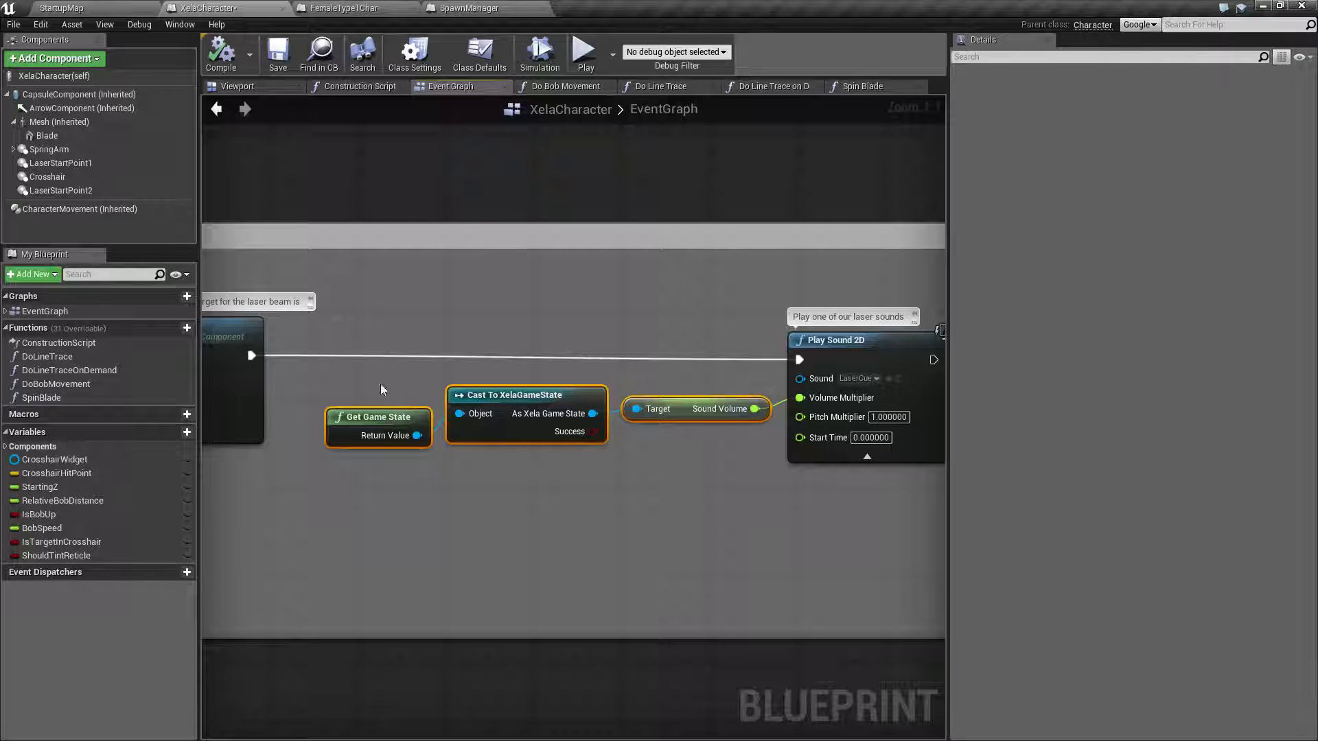
Step: Compare the same chain in FemaleType1Char and SpawnManager's PlayStoreClosingMessage function
{"action": "left_click", "coordinate": [341, 9]}
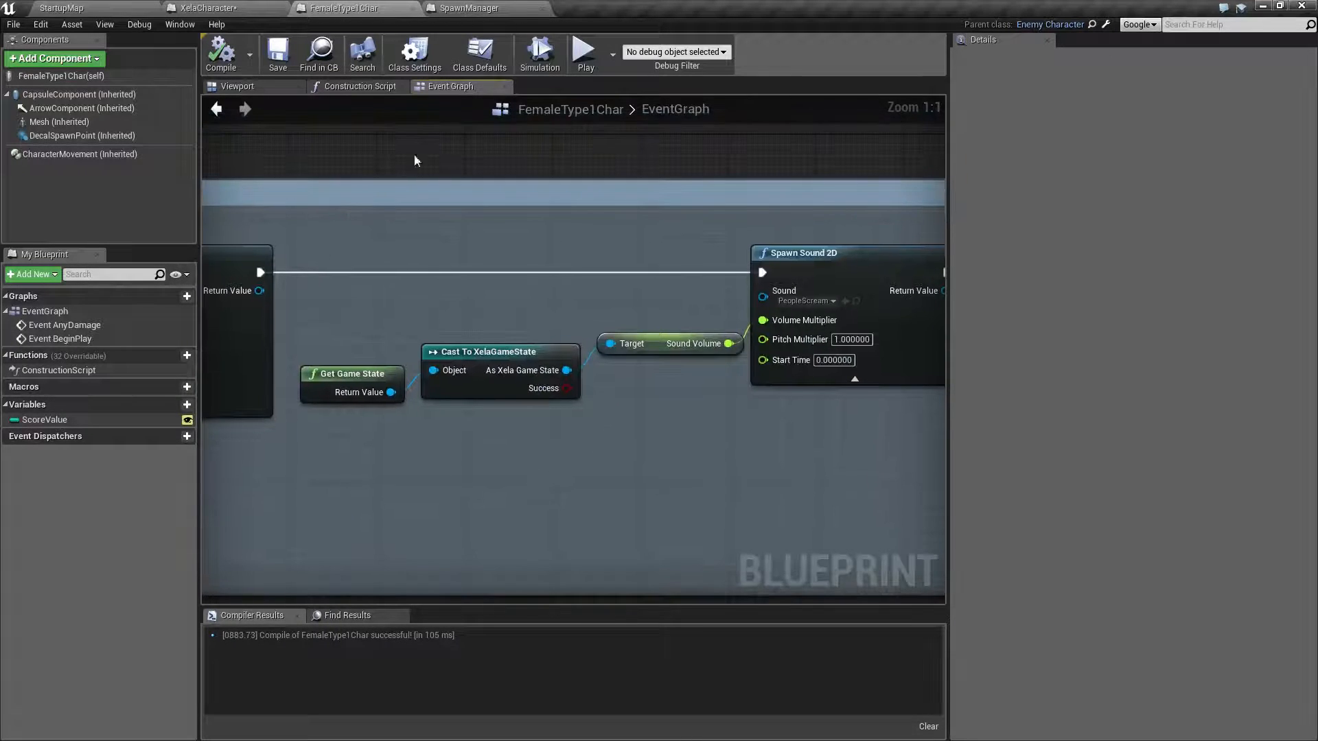
{"action": "left_click", "coordinate": [467, 9]}
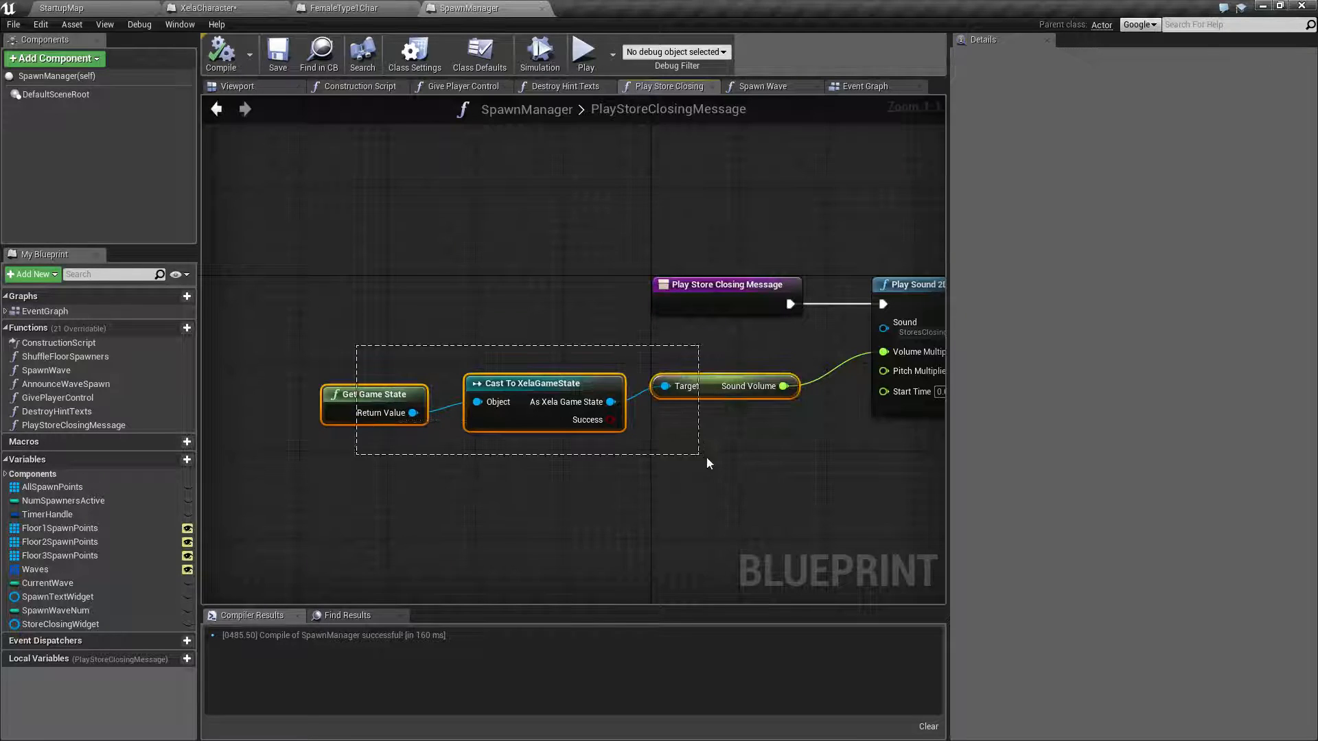
Step: Collapse SpawnManager's three sound-volume nodes into a local macro beside Play Sound 2D
{"action": "right_click", "coordinate": [736, 385]}
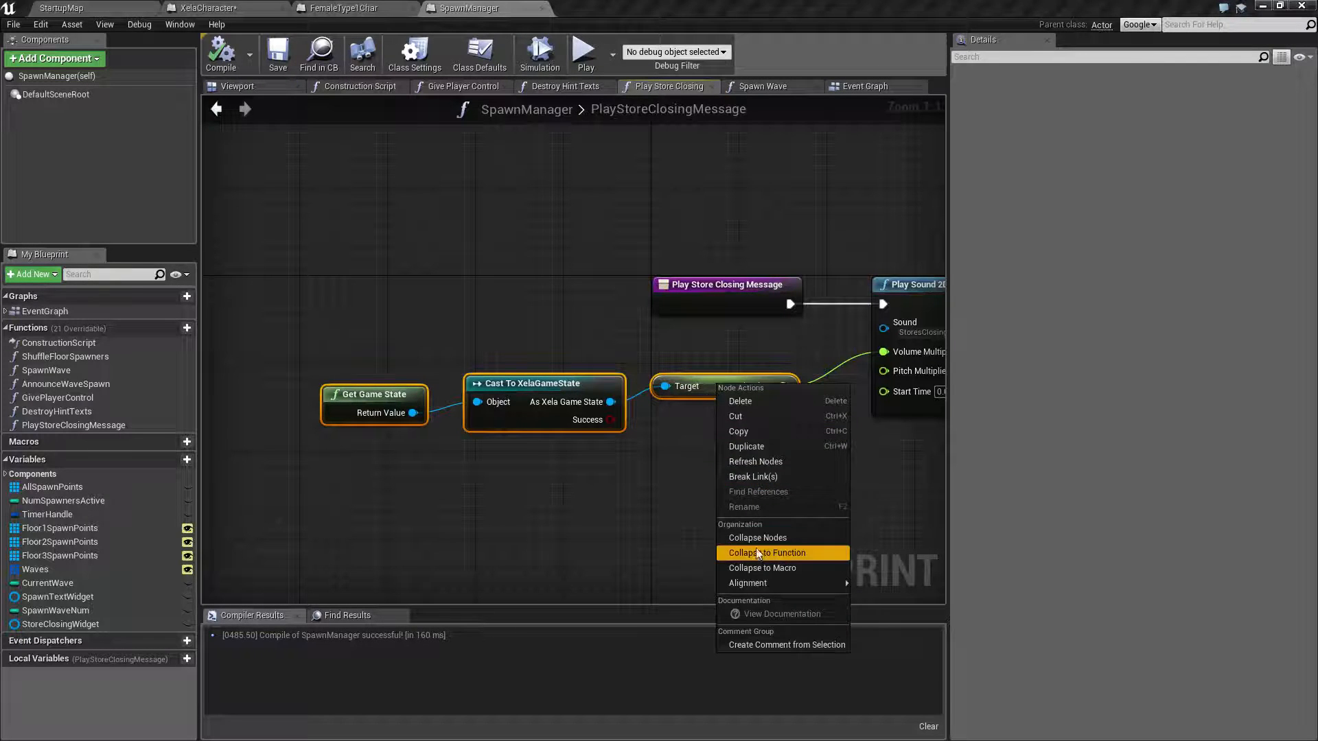
{"action": "left_click", "coordinate": [764, 568]}
{"action": "type", "text": "GetSoundVolume"}
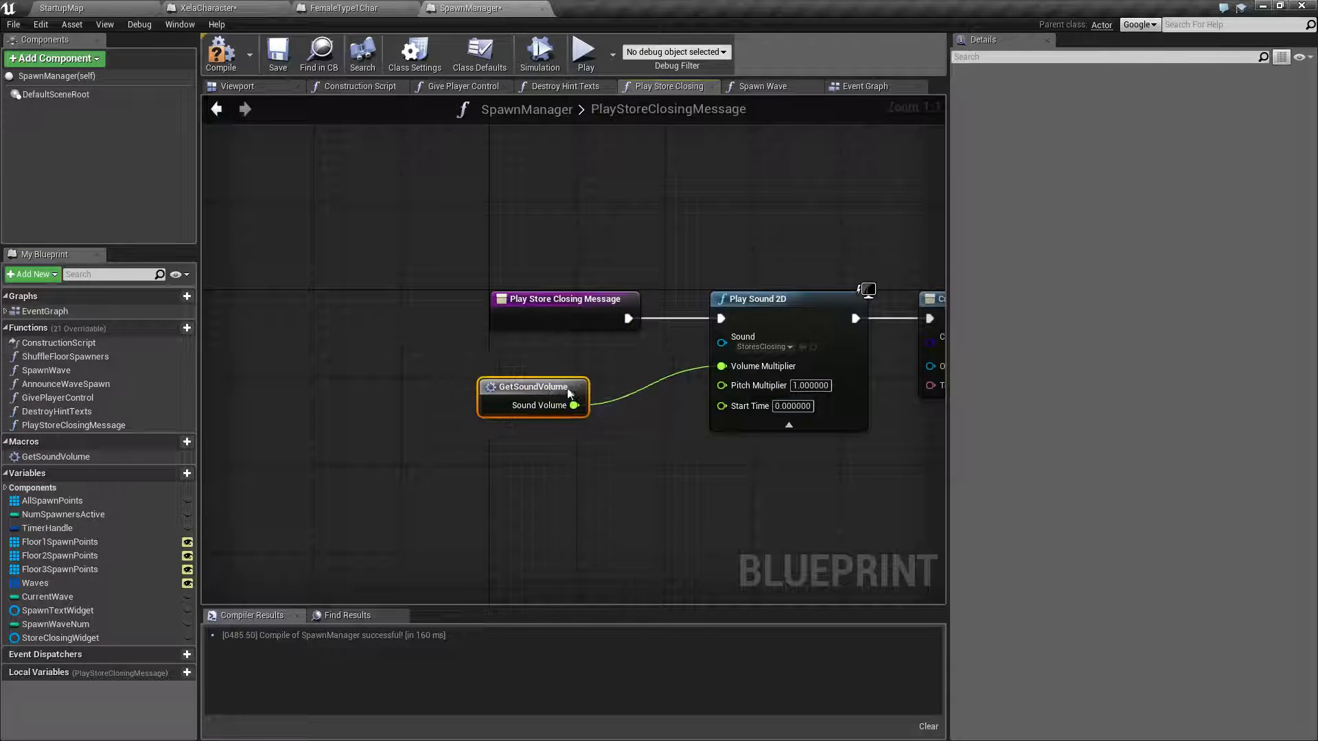
{"action": "left_click_drag", "start_coordinate": [534, 396], "coordinate": [621, 374]}
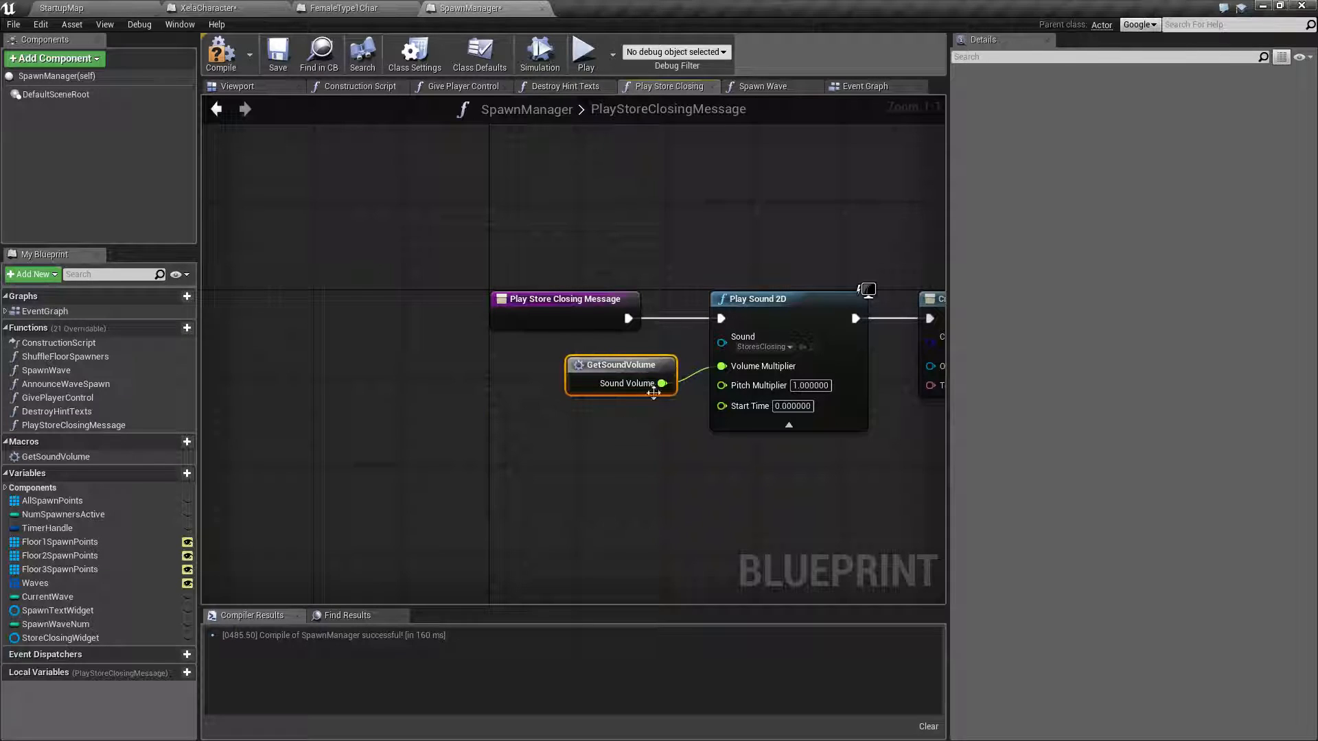
{"action": "mouse_move", "coordinate": [601, 365]}
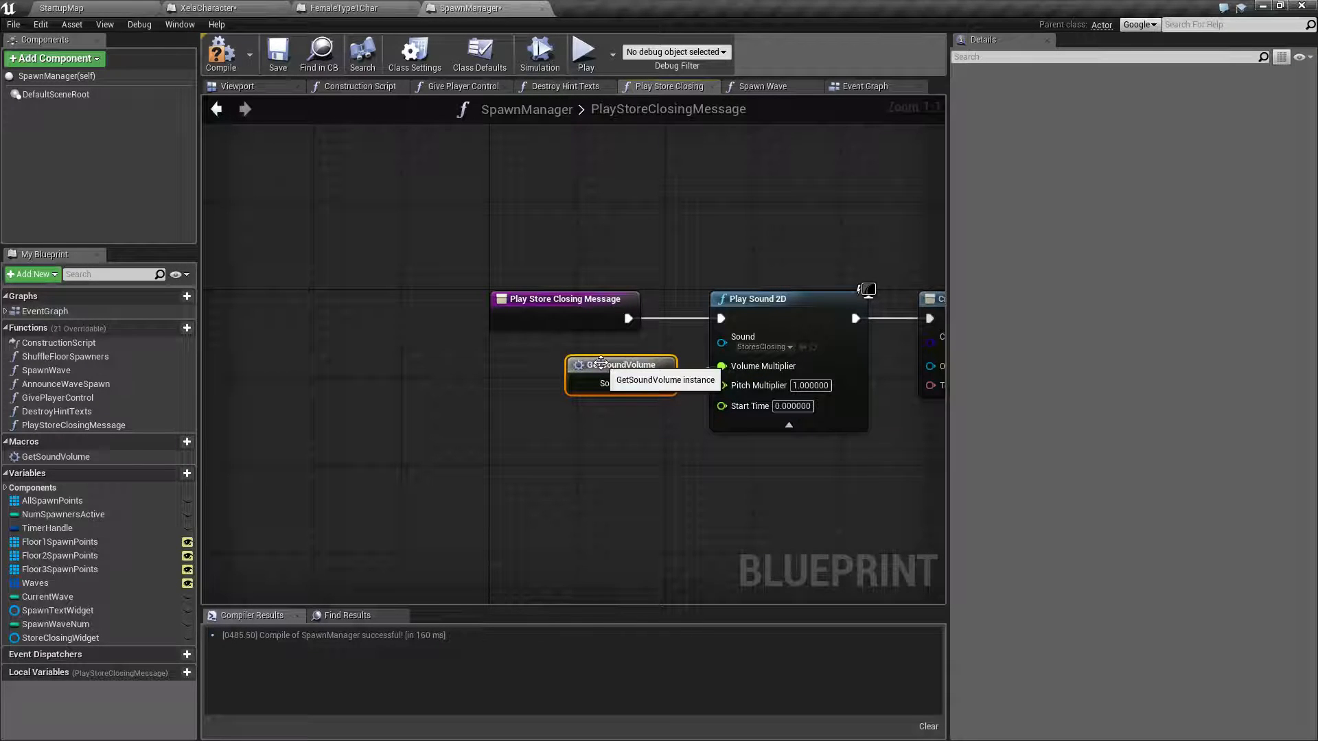
Step: Undo the local macro, restoring the Get Game State cast chain feeding Play Sound 2D
{"action": "left_click", "coordinate": [350, 7]}
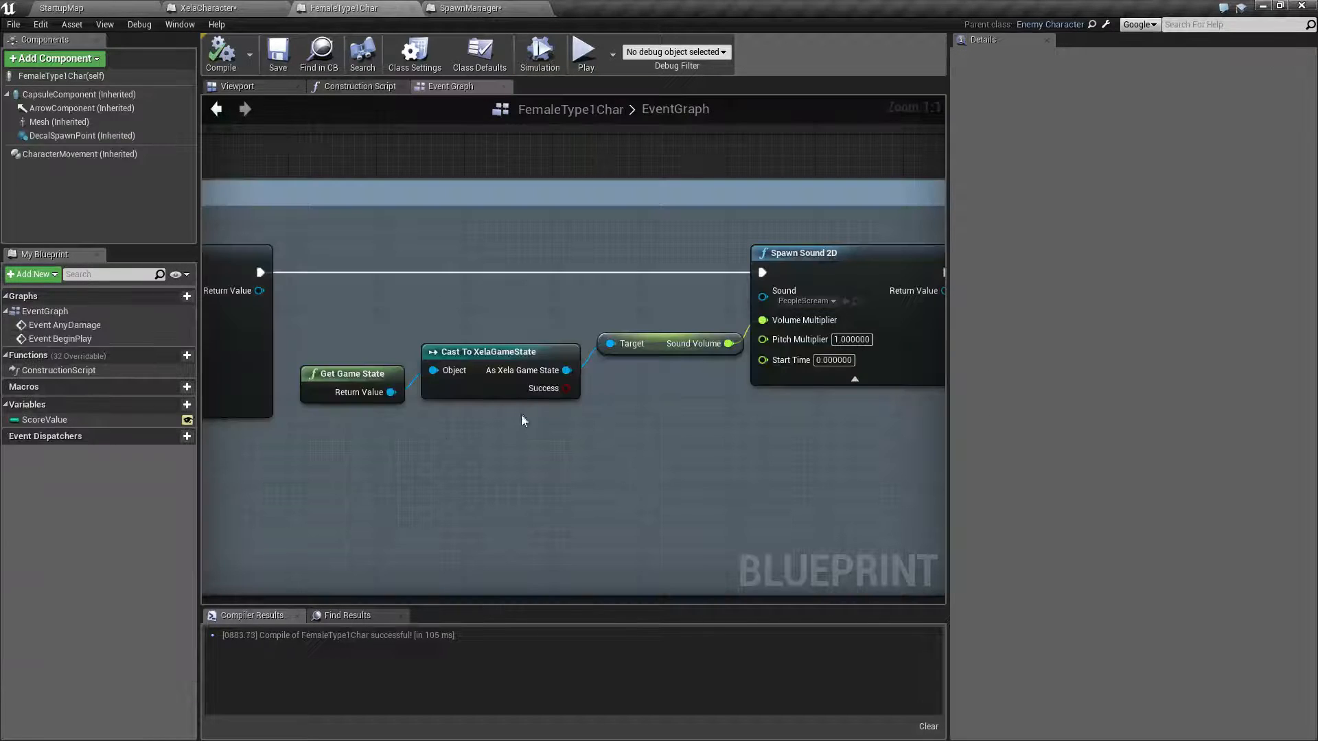
{"action": "left_click", "coordinate": [192, 8]}
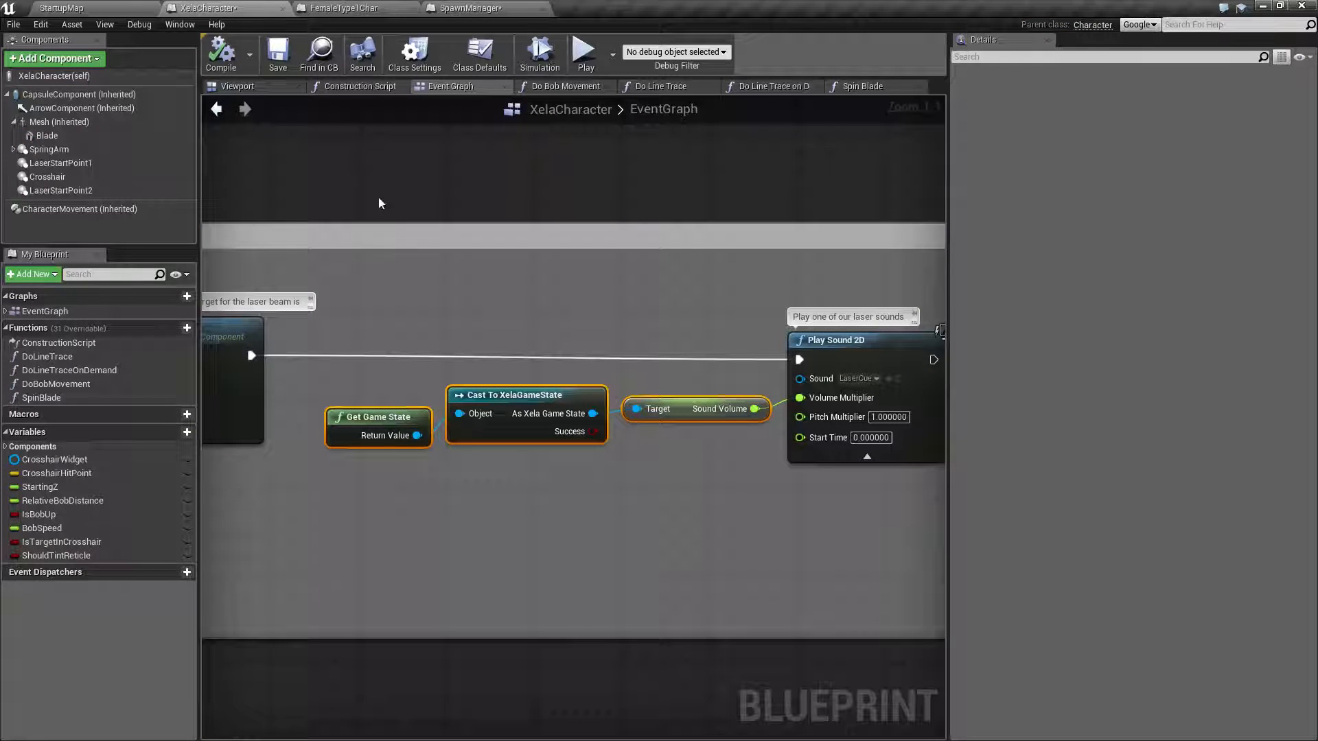
{"action": "left_click", "coordinate": [464, 6]}
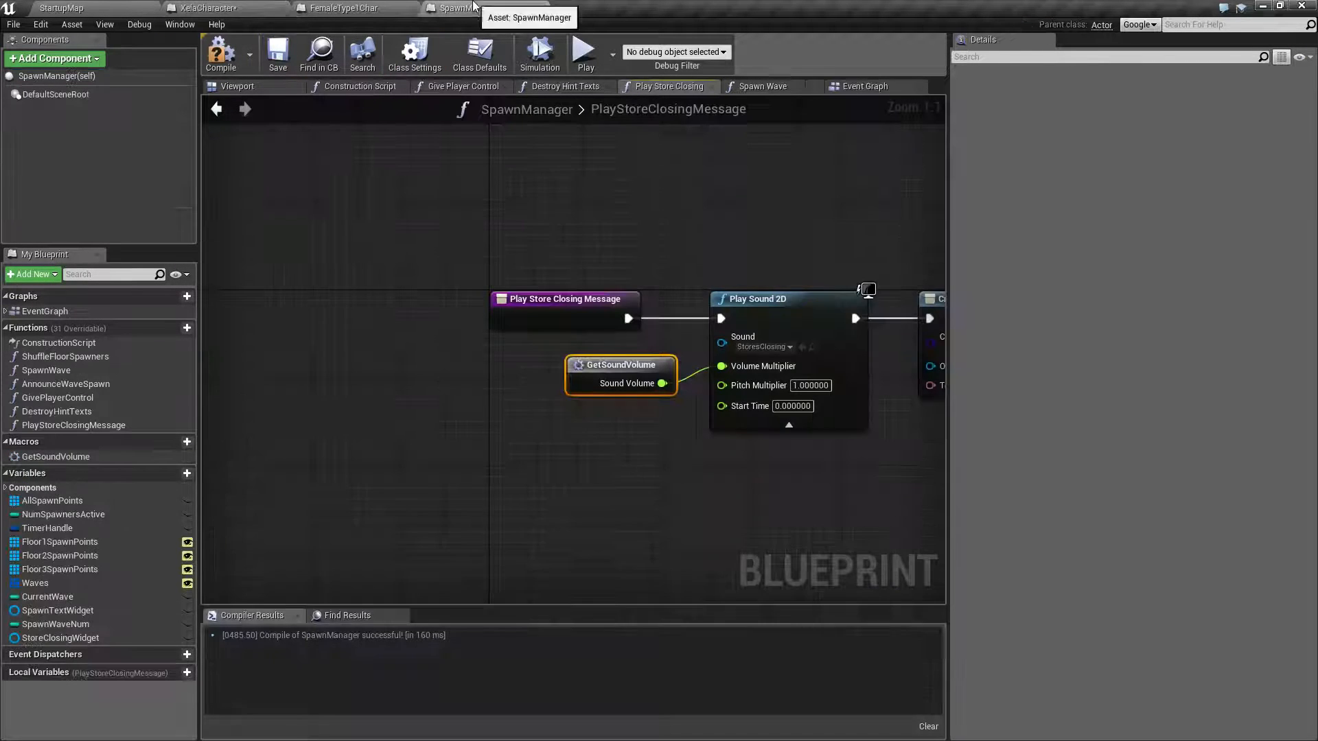
{"action": "left_click_drag", "start_coordinate": [621, 370], "coordinate": [368, 397]}
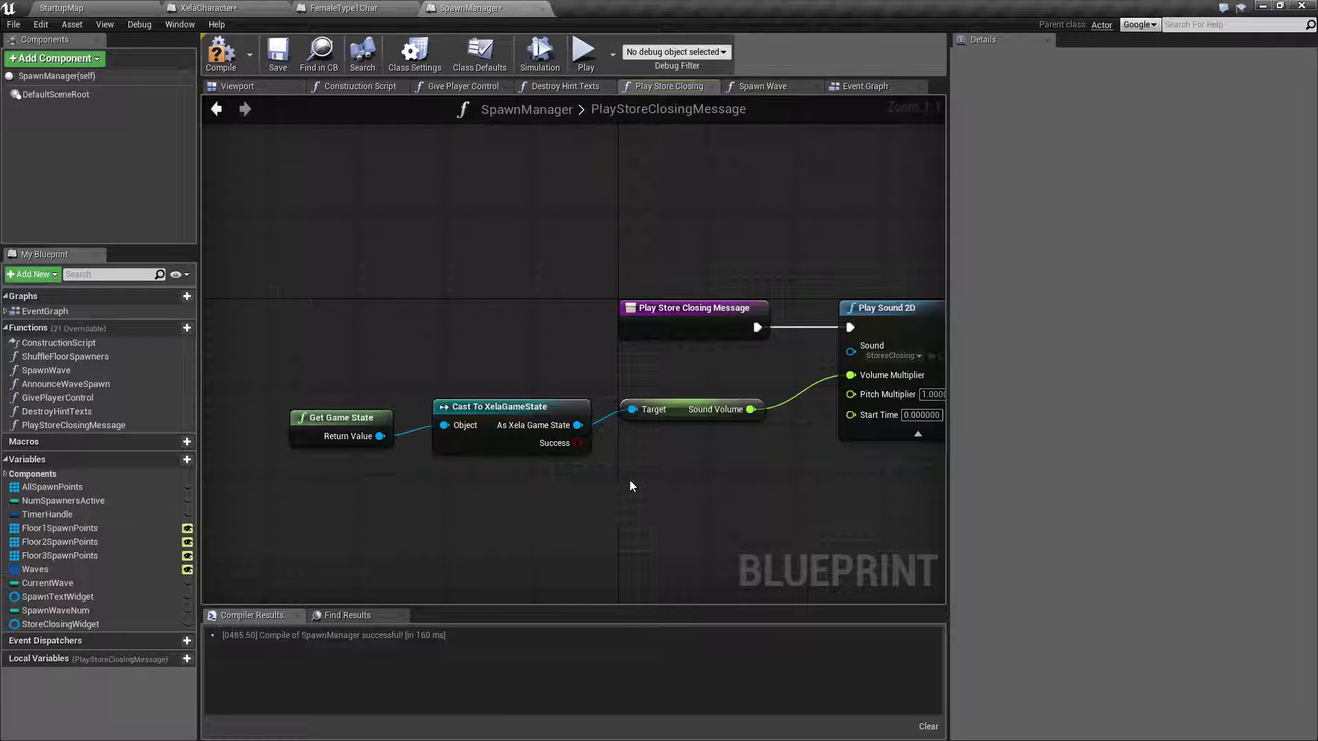
{"action": "left_click_drag", "start_coordinate": [631, 486], "coordinate": [754, 504]}
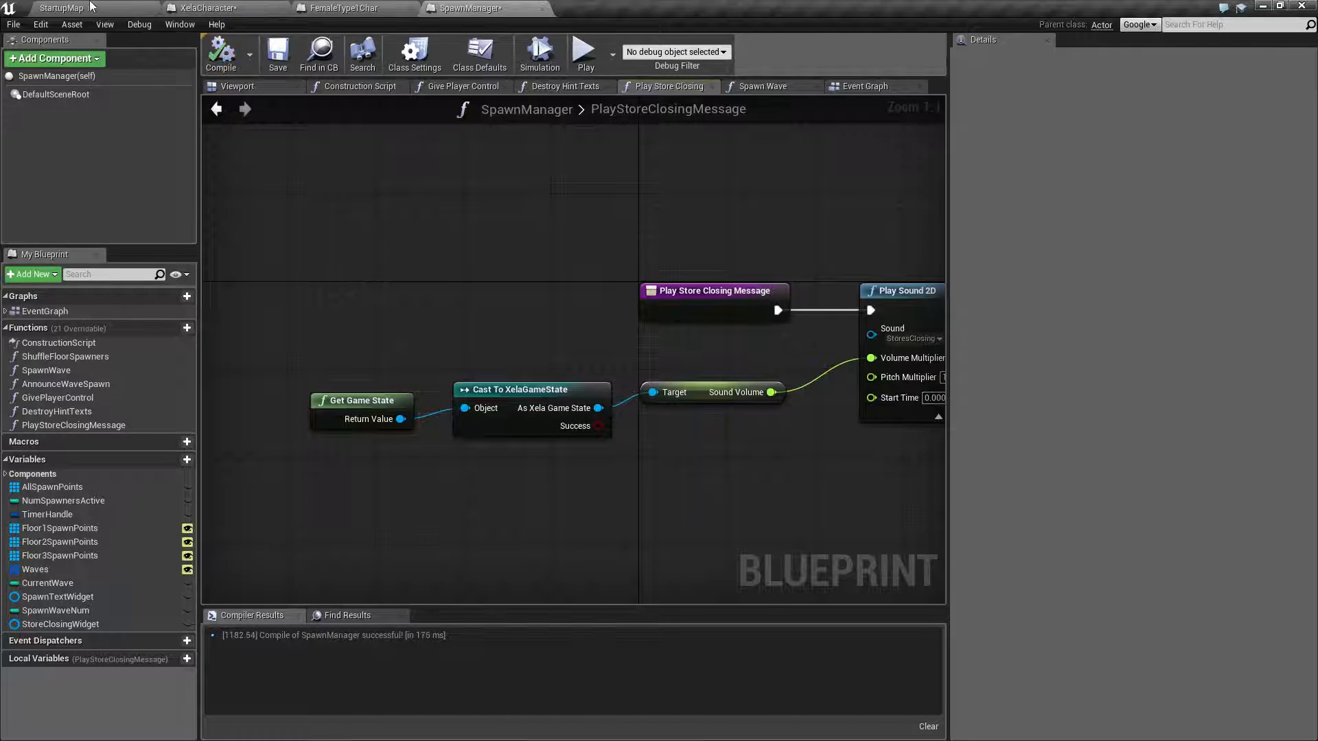
Step: Create a Blueprint Macro Library named XelaMacroLibrary in the Blueprints content folder
{"action": "left_click", "coordinate": [57, 7]}
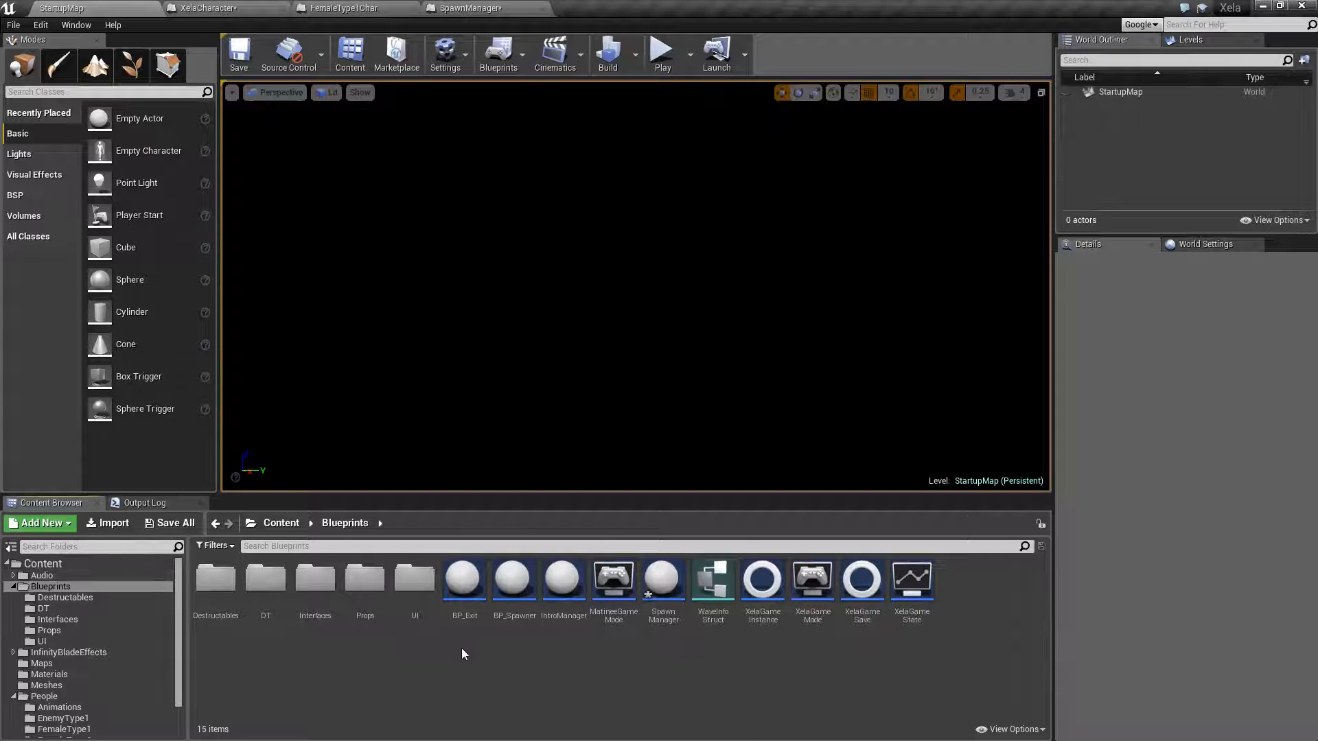
{"action": "right_click", "coordinate": [464, 653]}
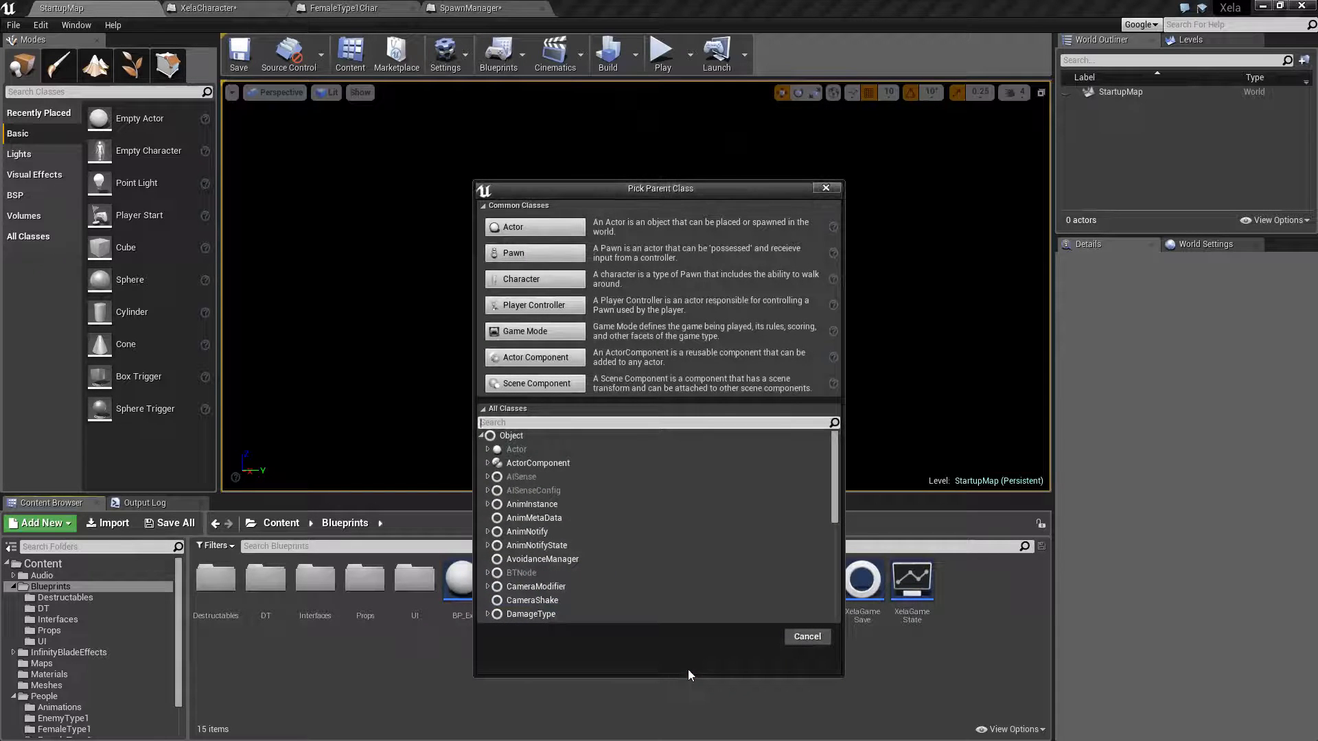
{"action": "mouse_move", "coordinate": [544, 385]}
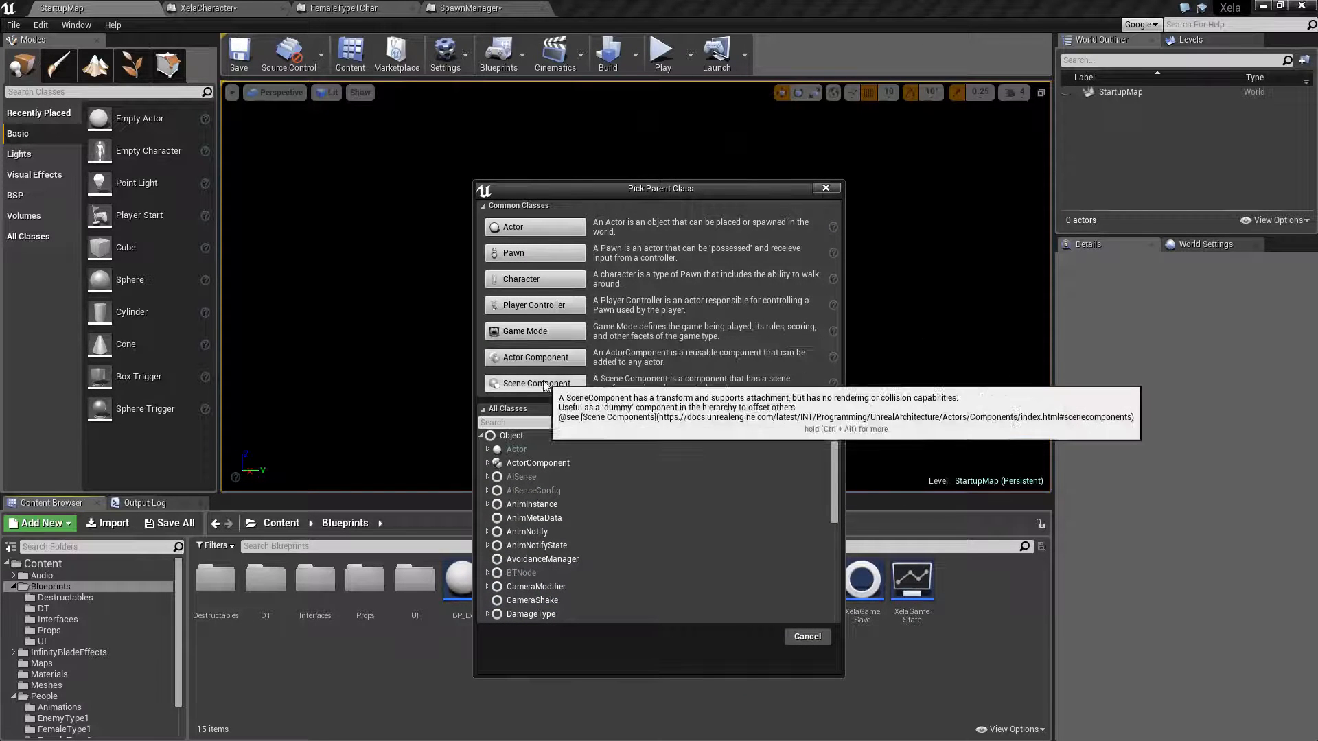
{"action": "mouse_move", "coordinate": [487, 290]}
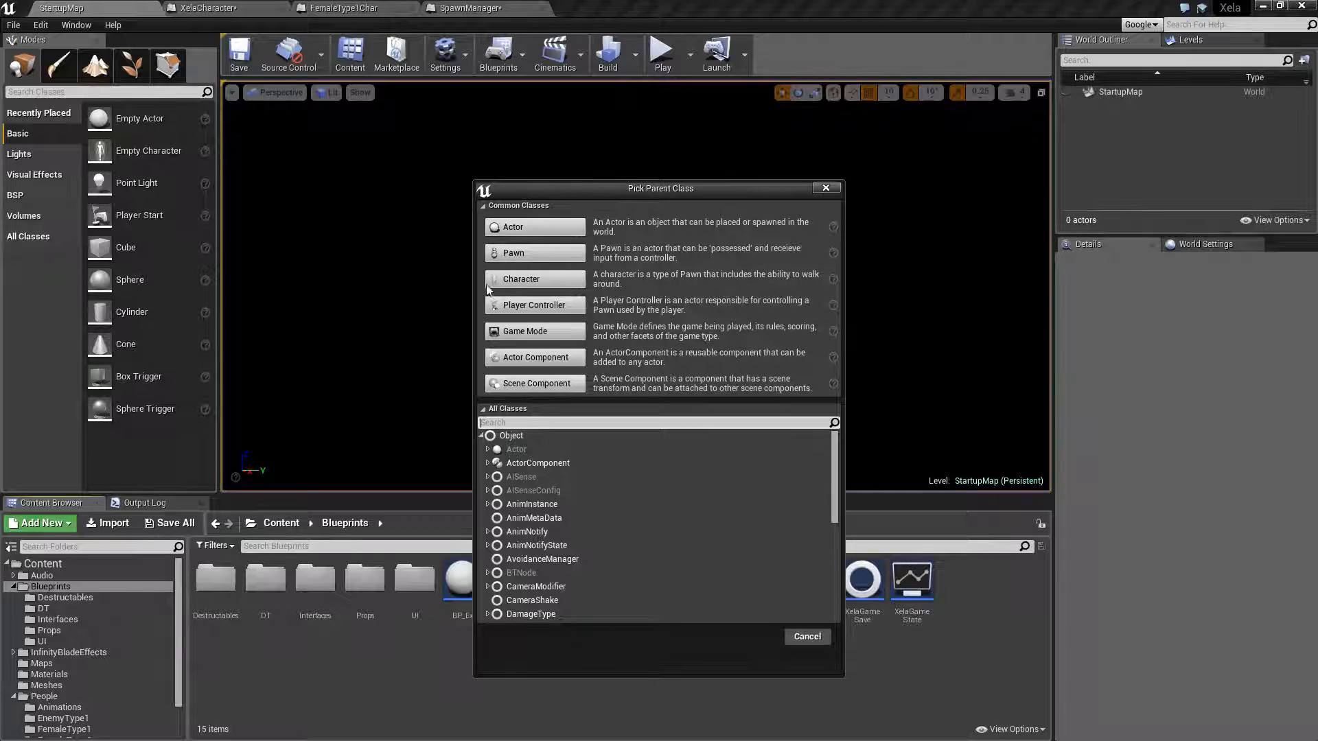
{"action": "mouse_move", "coordinate": [551, 250]}
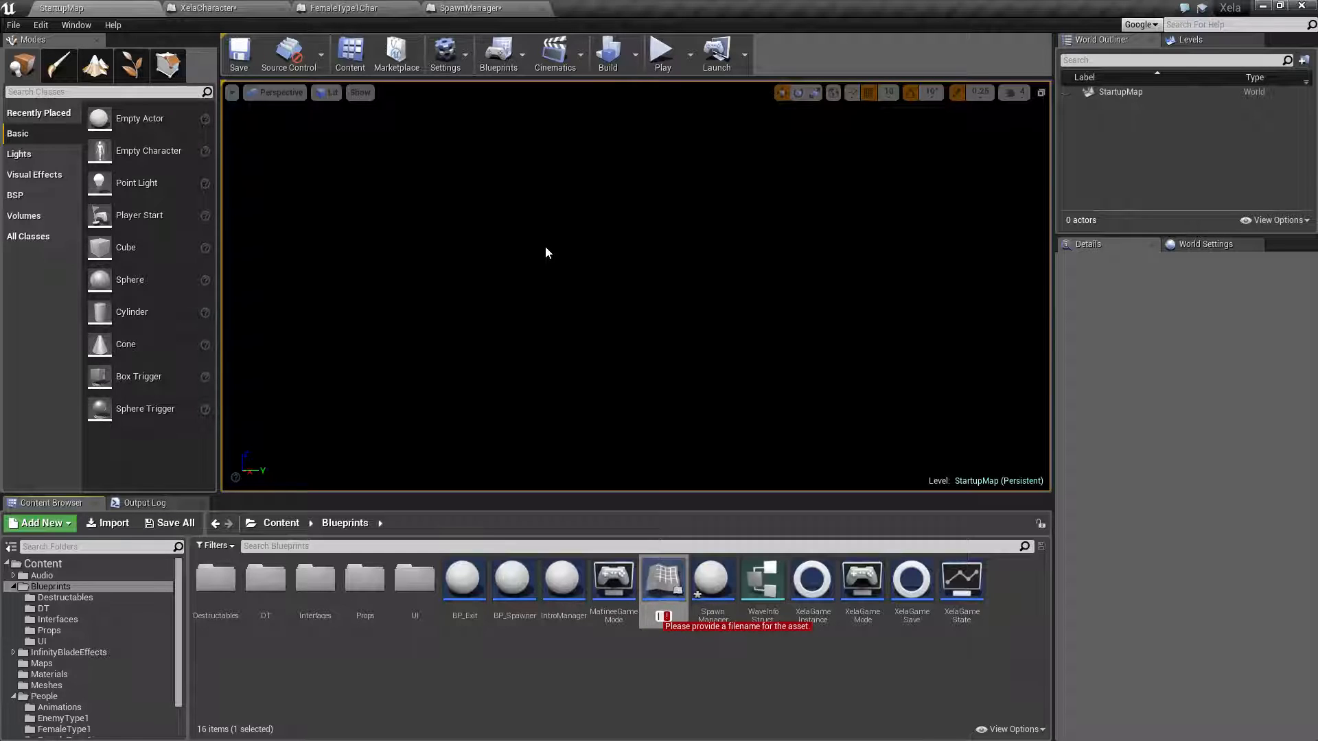
{"action": "type", "text": "XelaB"}
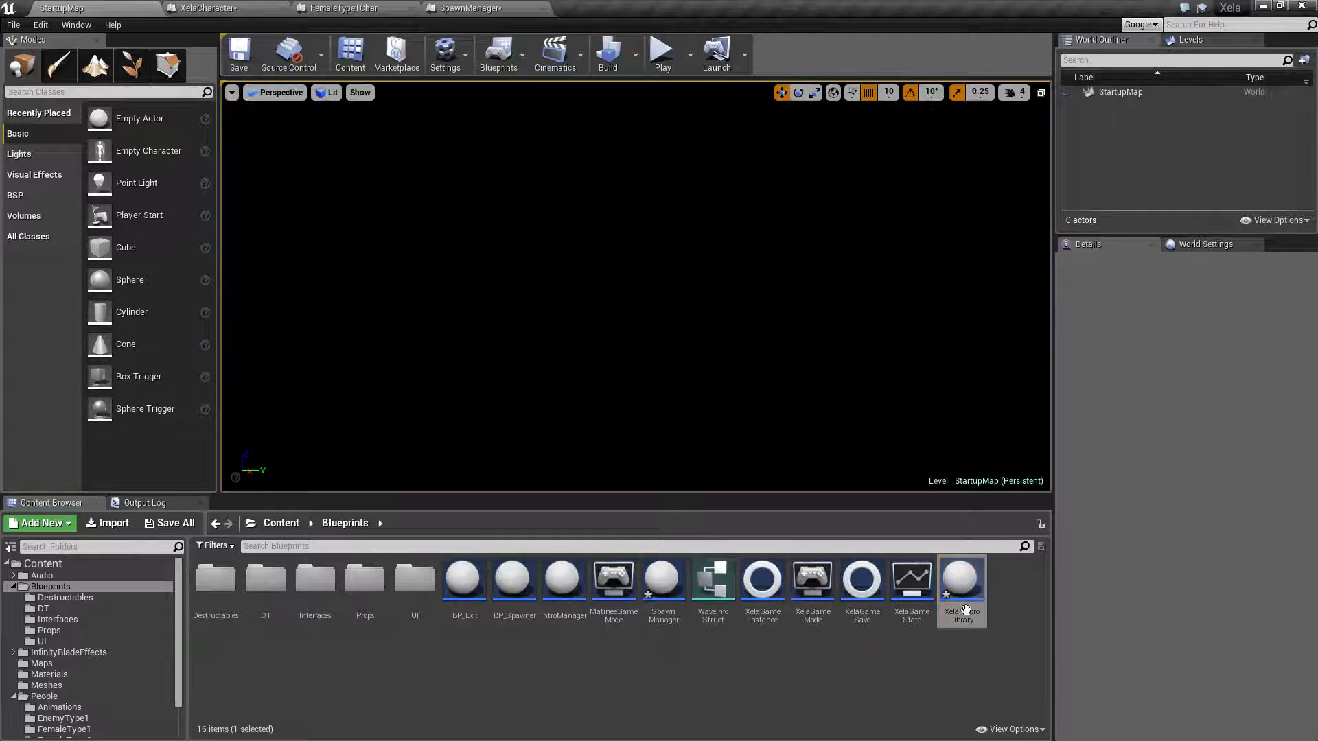
Step: Paste the chain into XelaMacroLibrary and add a Float output named Volume
{"action": "double_click", "coordinate": [961, 578]}
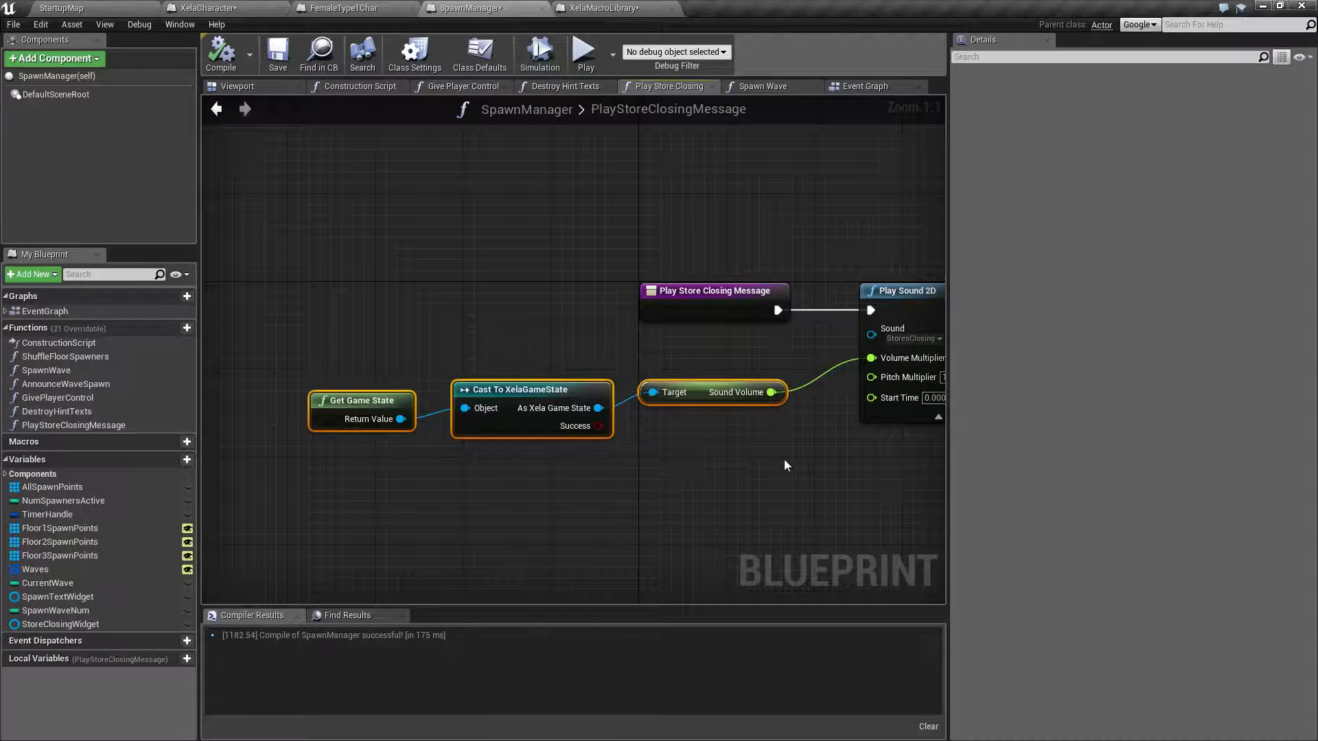
{"action": "left_click", "coordinate": [598, 8]}
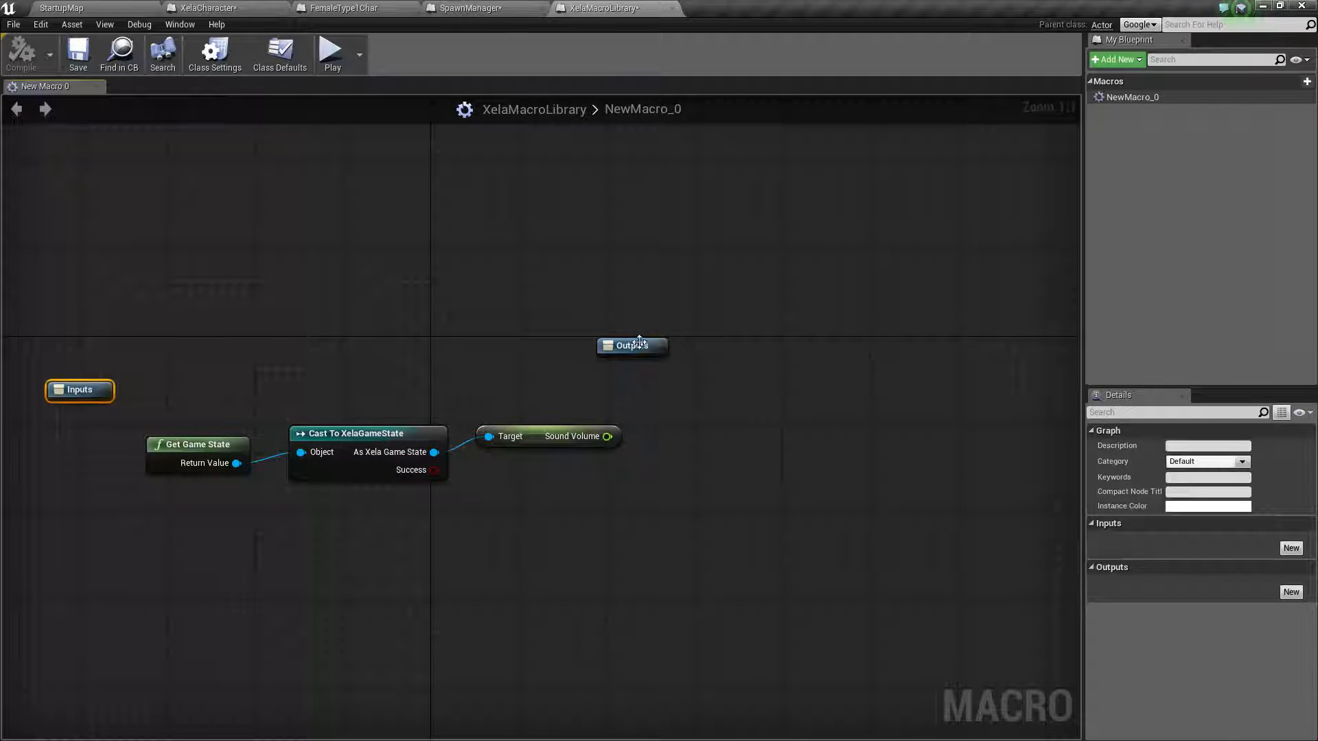
{"action": "left_click_drag", "start_coordinate": [632, 346], "coordinate": [719, 399]}
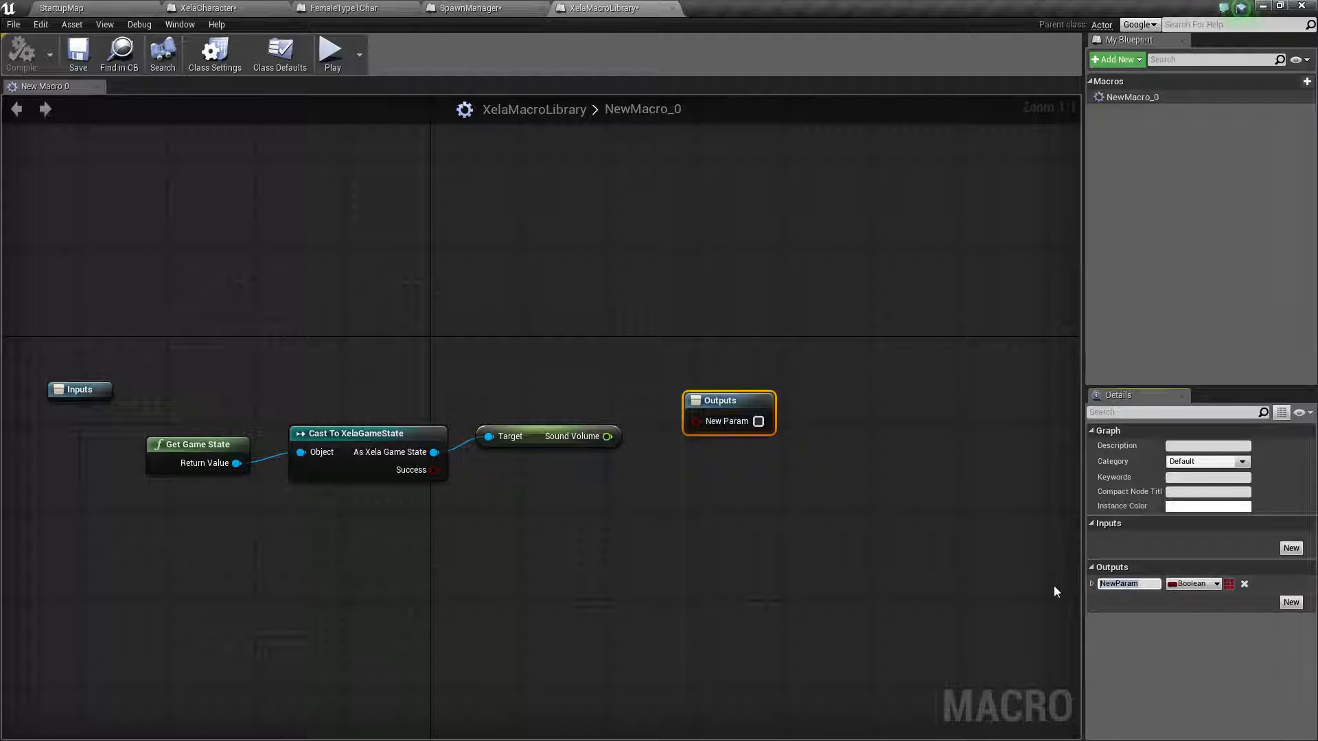
{"action": "type", "text": "Volume"}
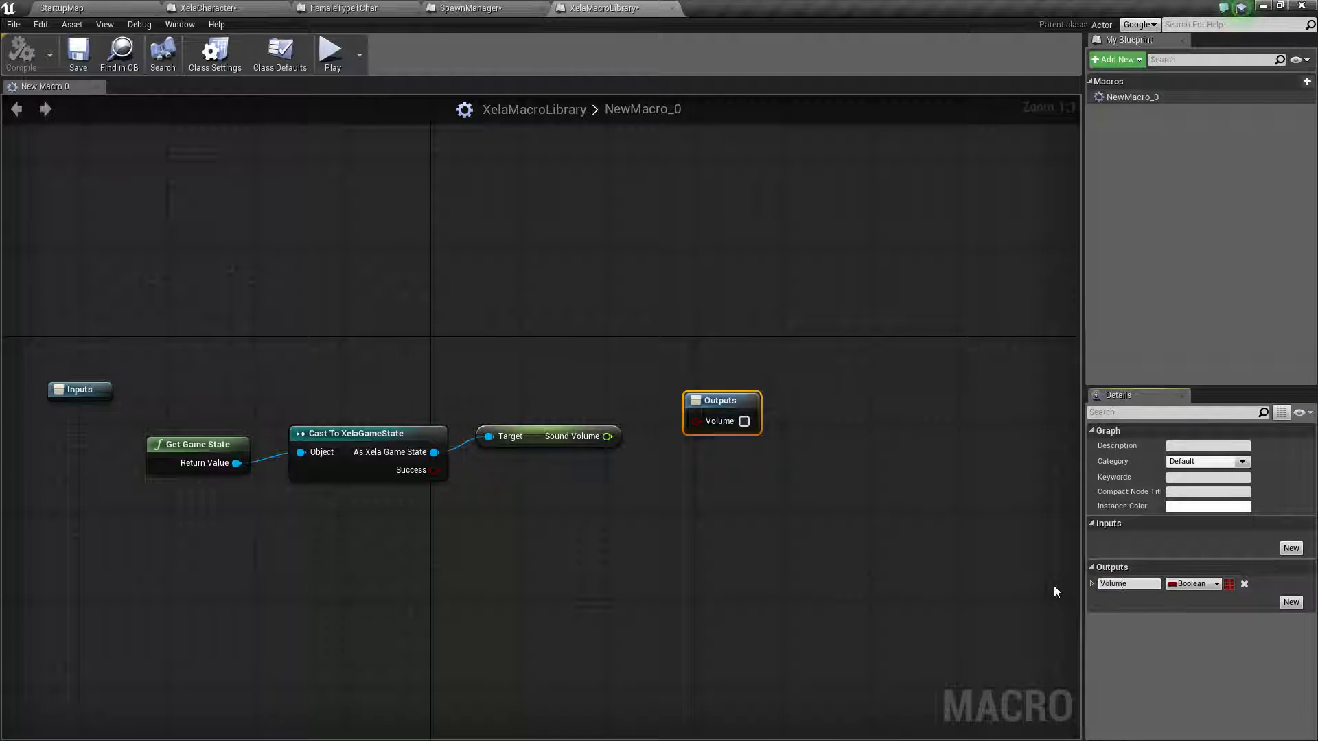
{"action": "left_click", "coordinate": [1194, 583]}
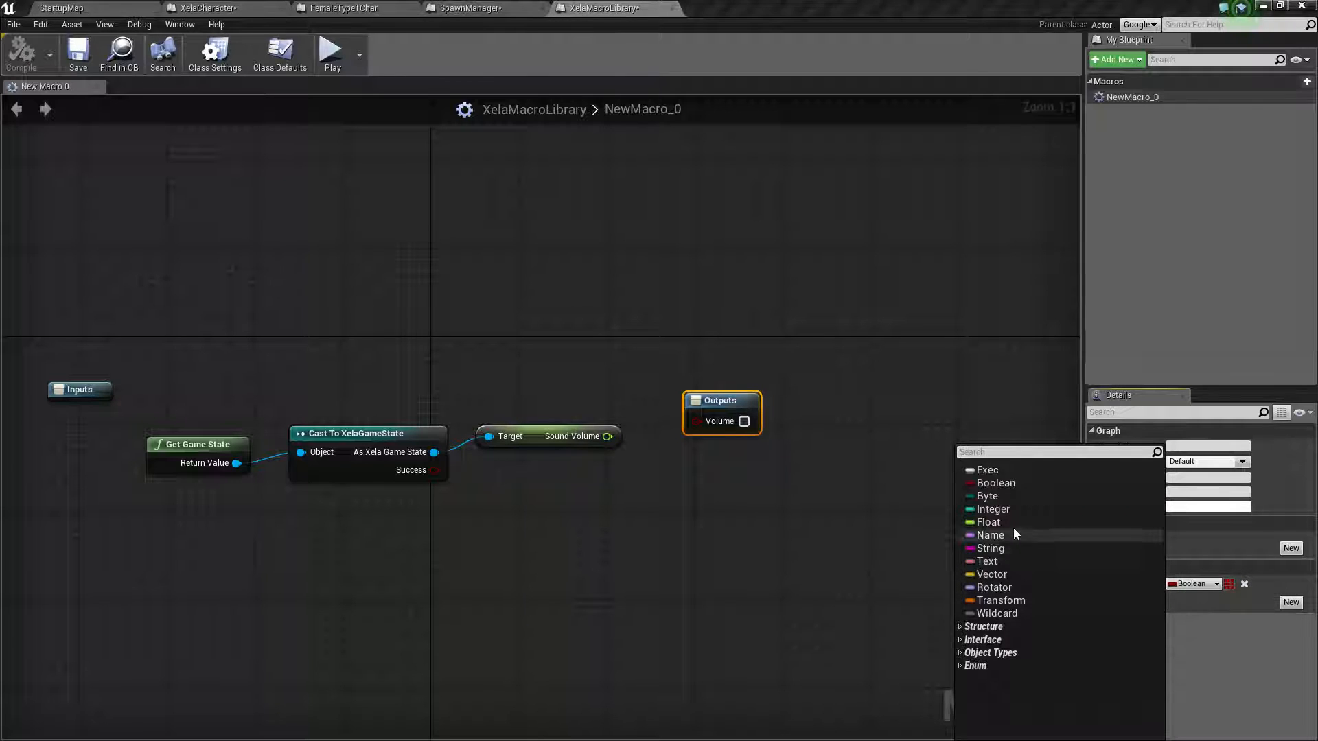
{"action": "left_click", "coordinate": [993, 508]}
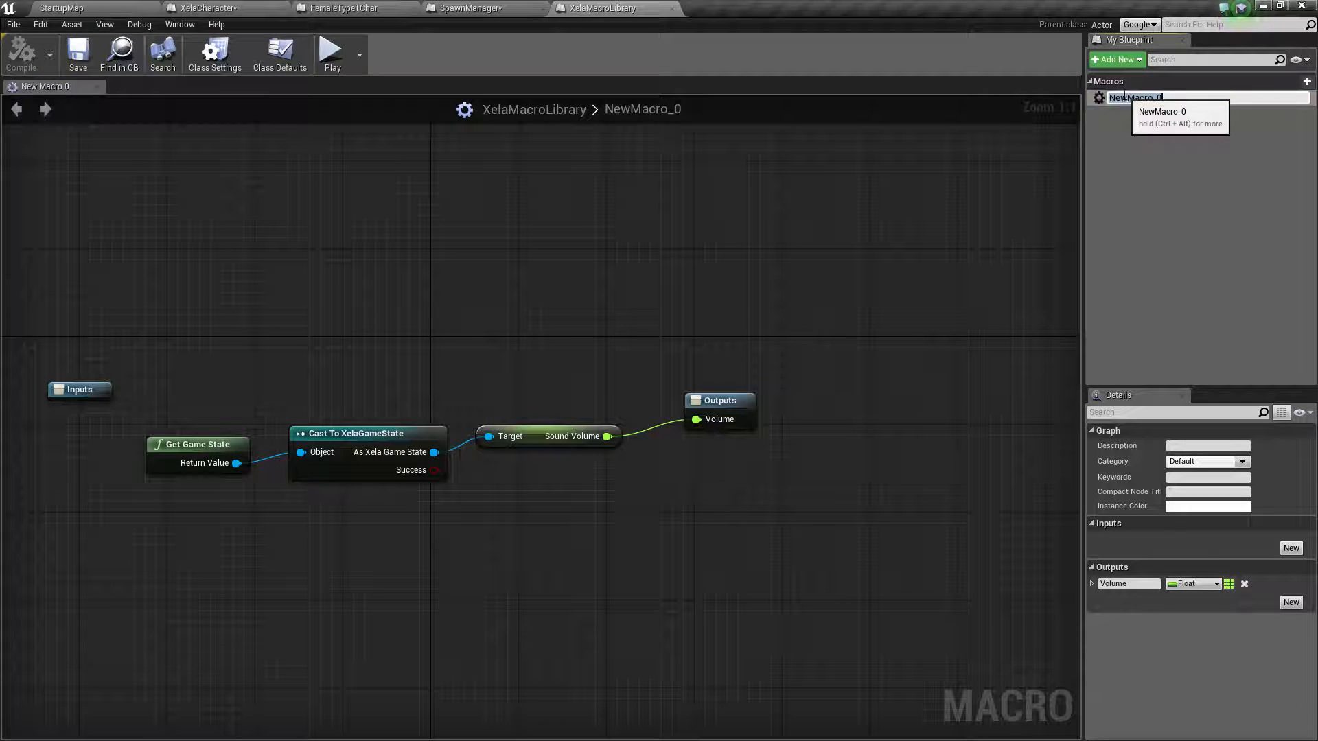
Step: Rename the macro GetSoundVolume with Sound Volume wired to the Volume output
{"action": "type", "text": "GetSoundVolume"}
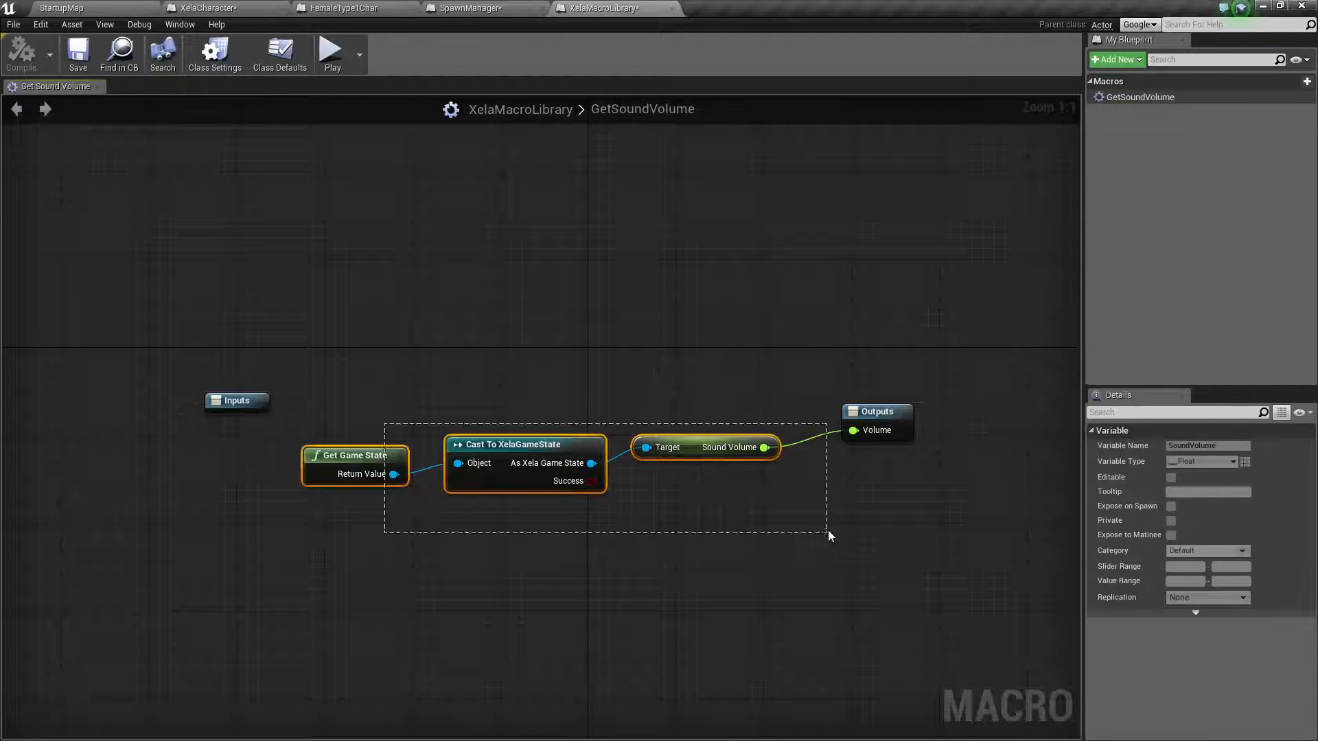
{"action": "left_click", "coordinate": [511, 357]}
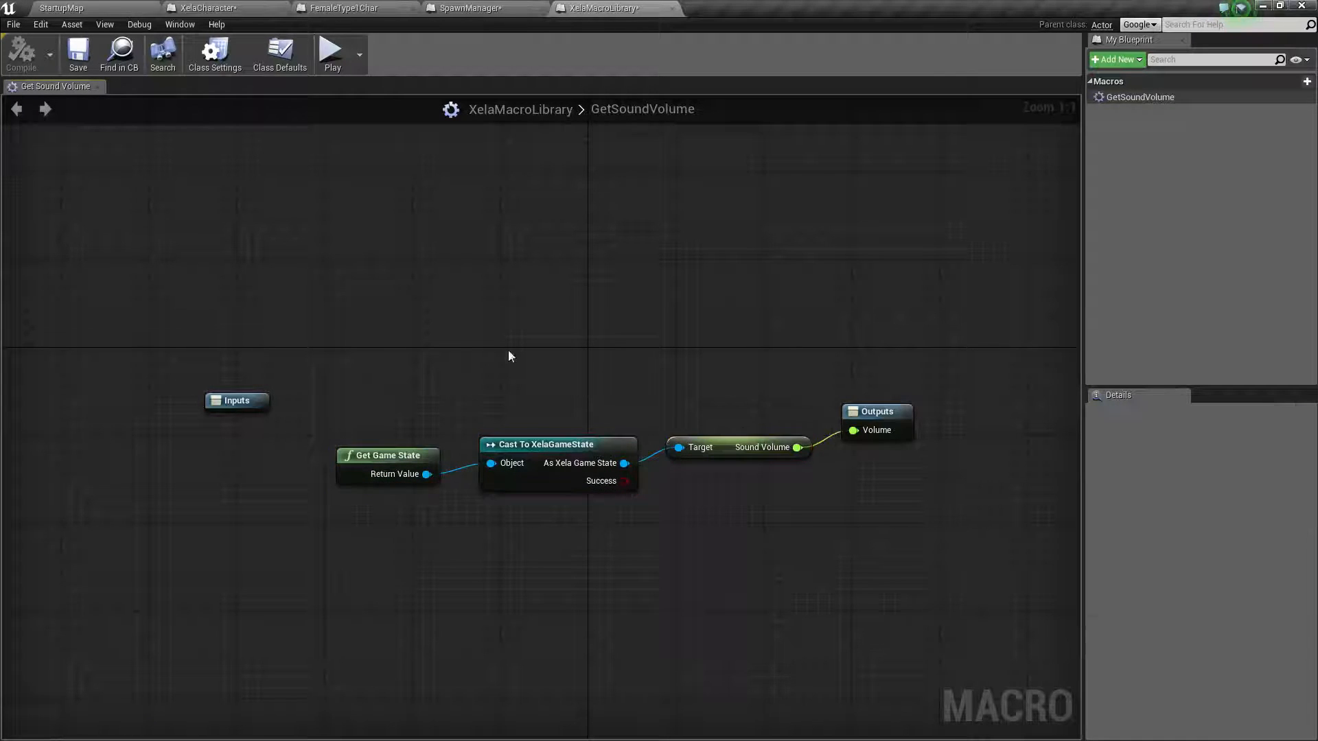
Step: Add GetSoundVolume in SpawnManager feeding Play Sound 2D's Volume Multiplier, then move to FemaleType1Char
{"action": "left_click", "coordinate": [486, 8]}
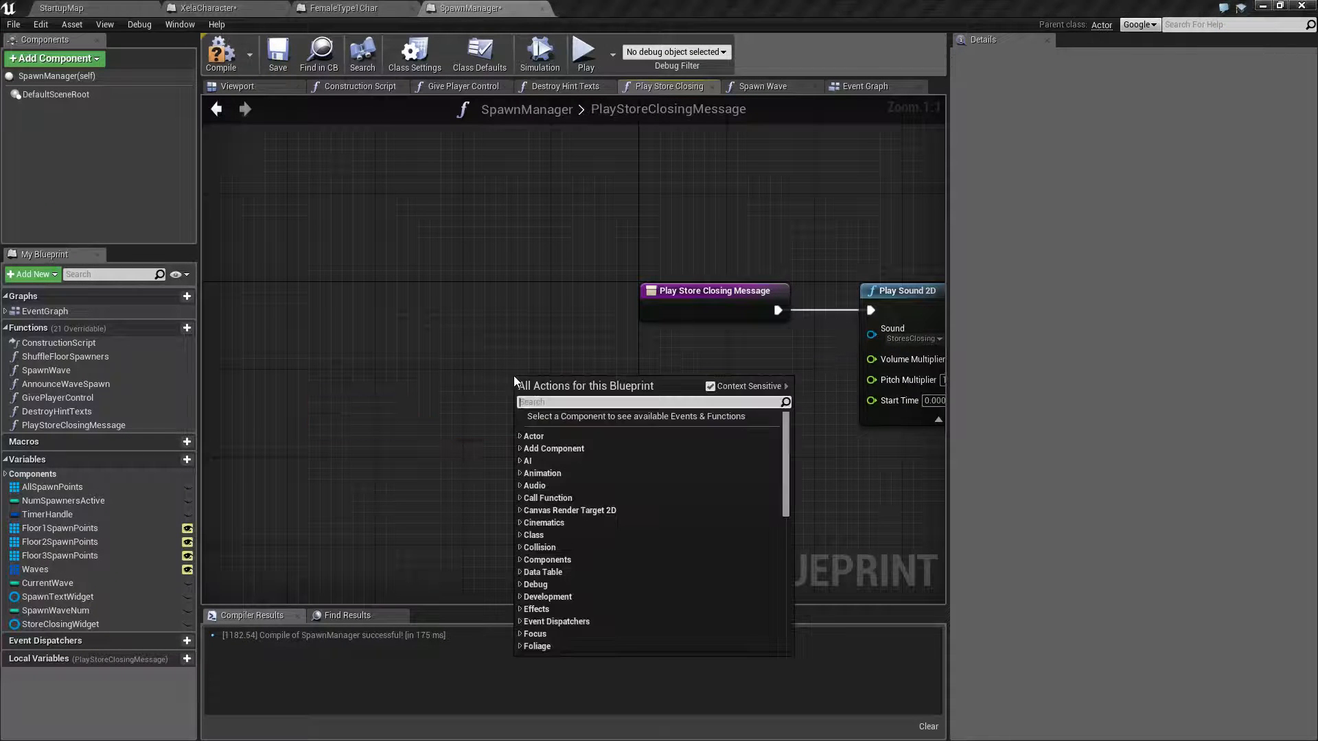
{"action": "type", "text": "get game volu"}
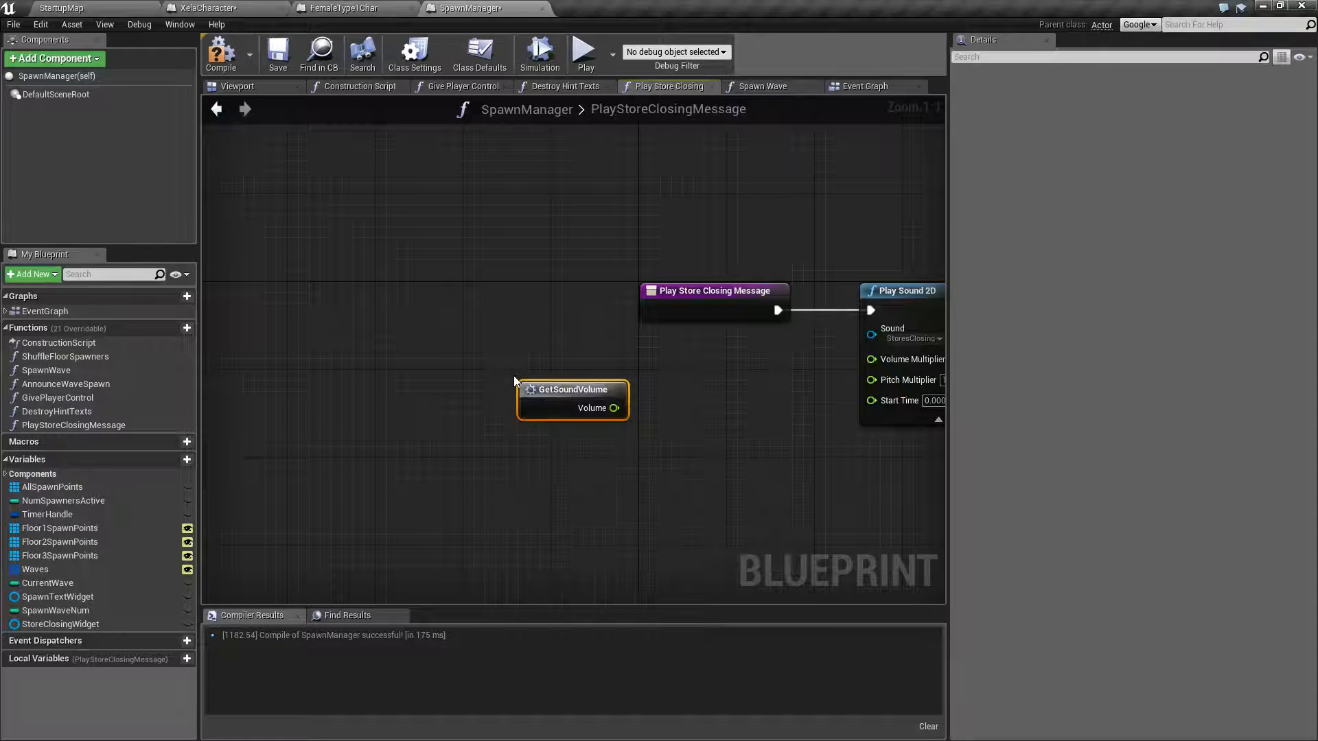
{"action": "left_click_drag", "start_coordinate": [615, 408], "coordinate": [872, 357]}
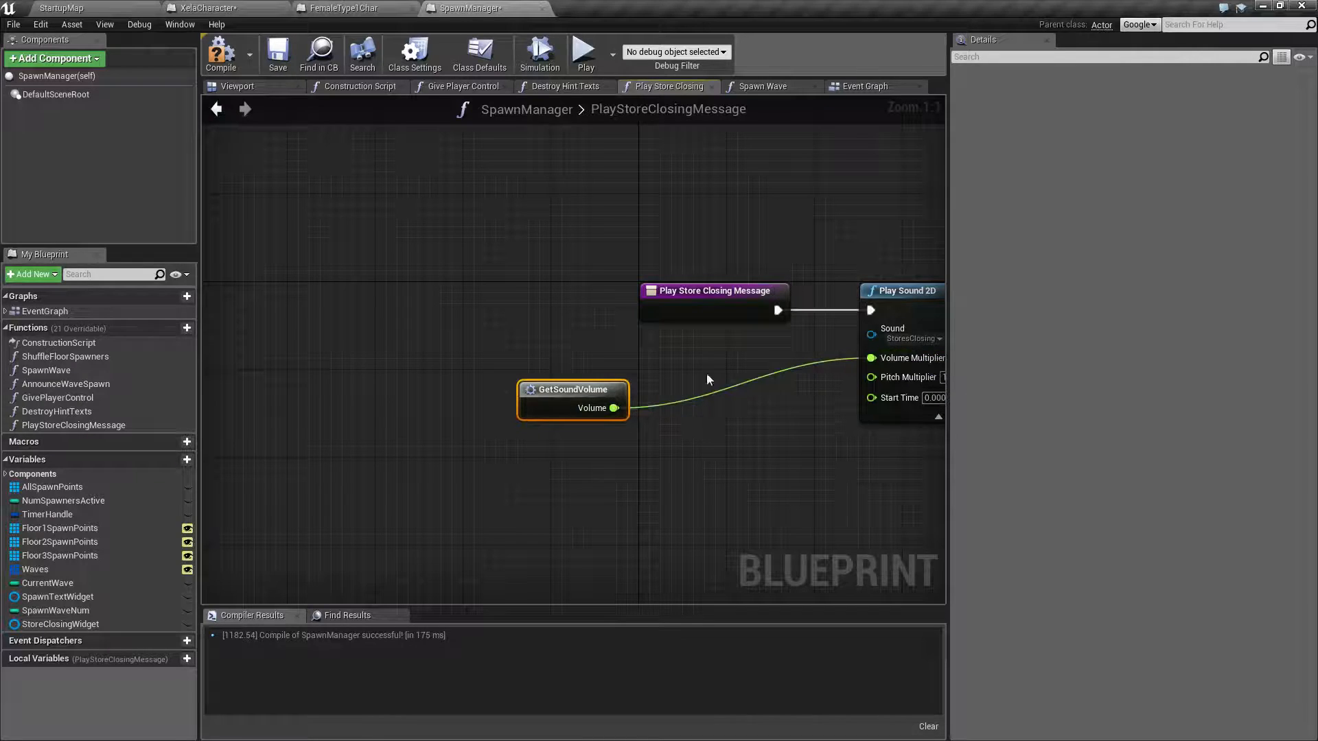
{"action": "left_click_drag", "start_coordinate": [572, 400], "coordinate": [781, 365]}
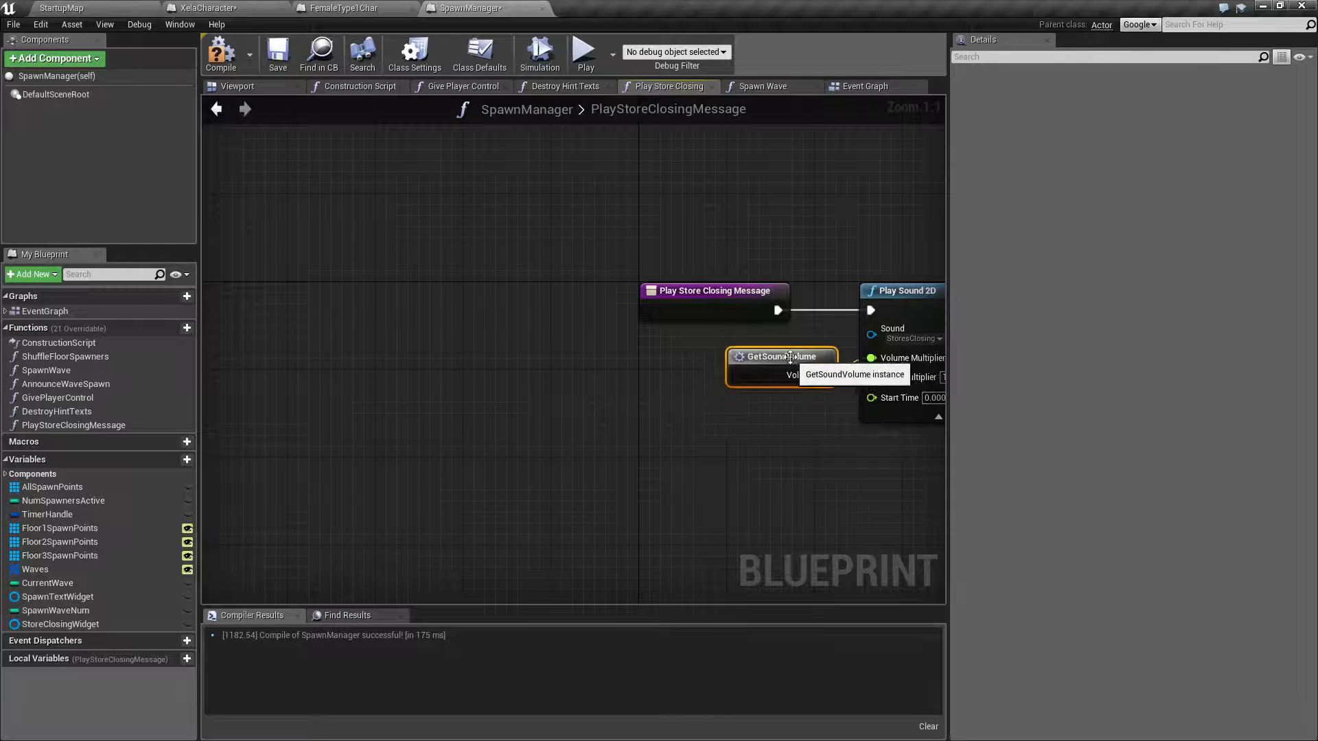
{"action": "left_click", "coordinate": [349, 7]}
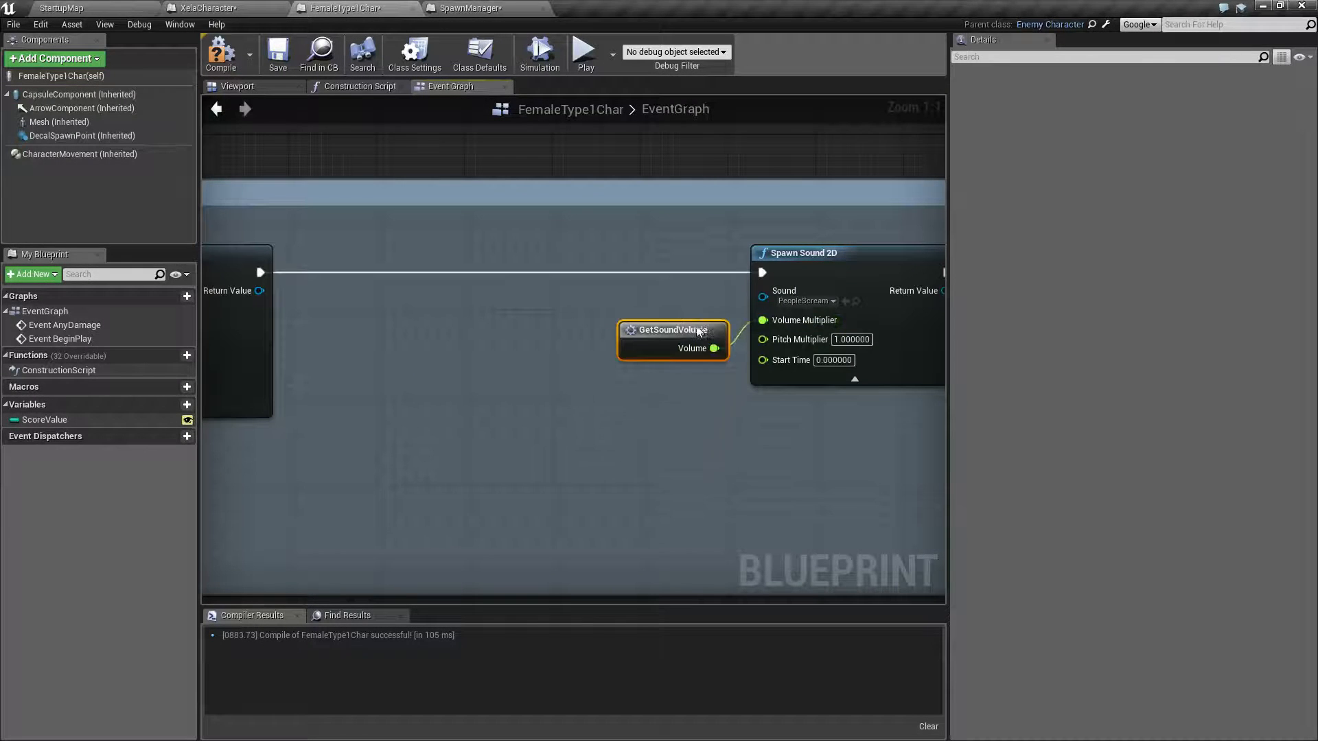
Step: Place XelaCharacter's GetSoundVolume node between Set Beam Target Point and Play Sound 2D
{"action": "left_click", "coordinate": [199, 7]}
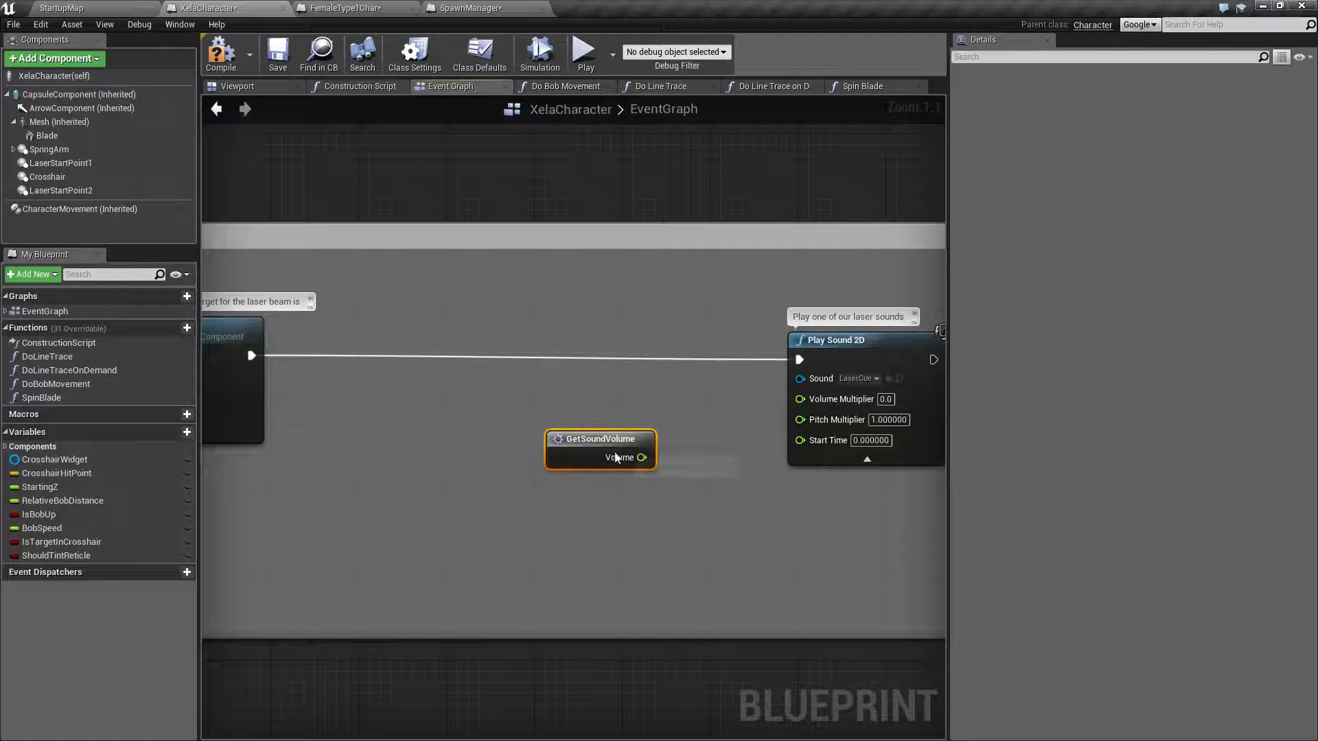
{"action": "left_click_drag", "start_coordinate": [641, 457], "coordinate": [799, 398]}
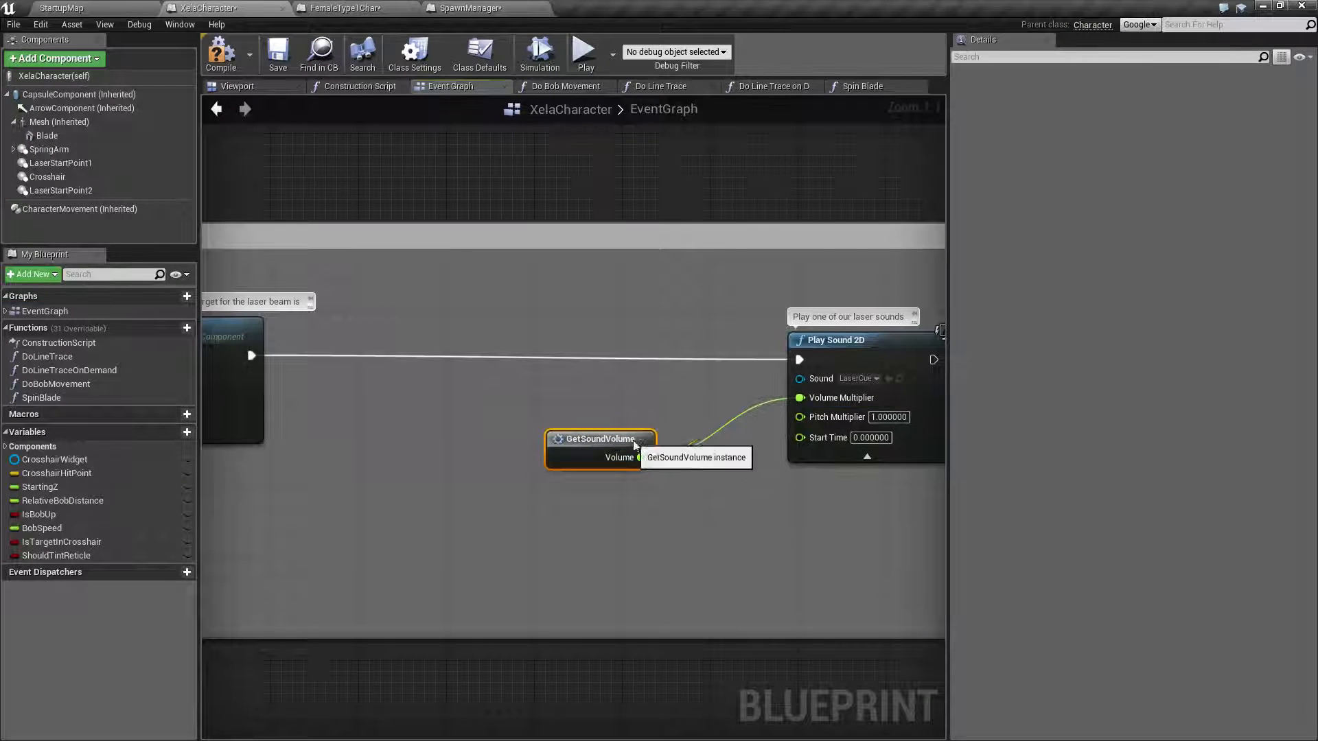
{"action": "left_click_drag", "start_coordinate": [597, 439], "coordinate": [709, 407]}
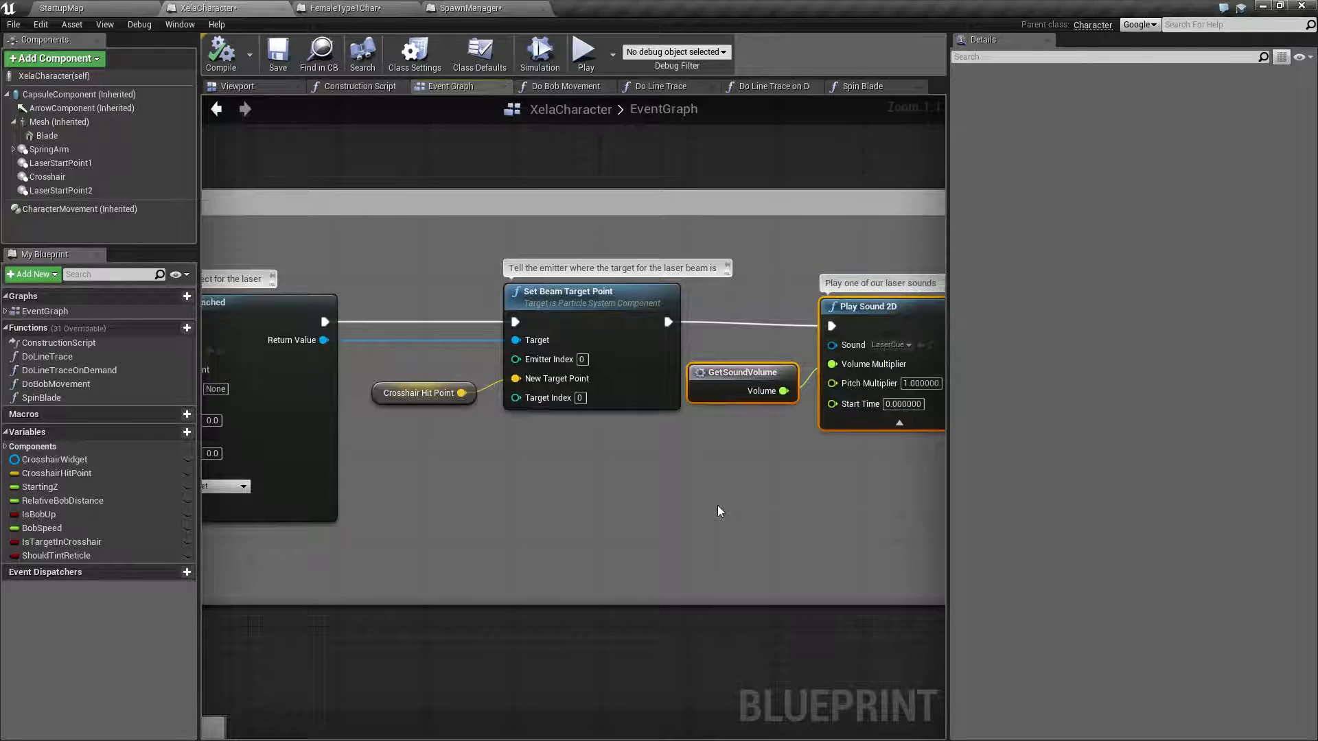
{"action": "mouse_move", "coordinate": [916, 482]}
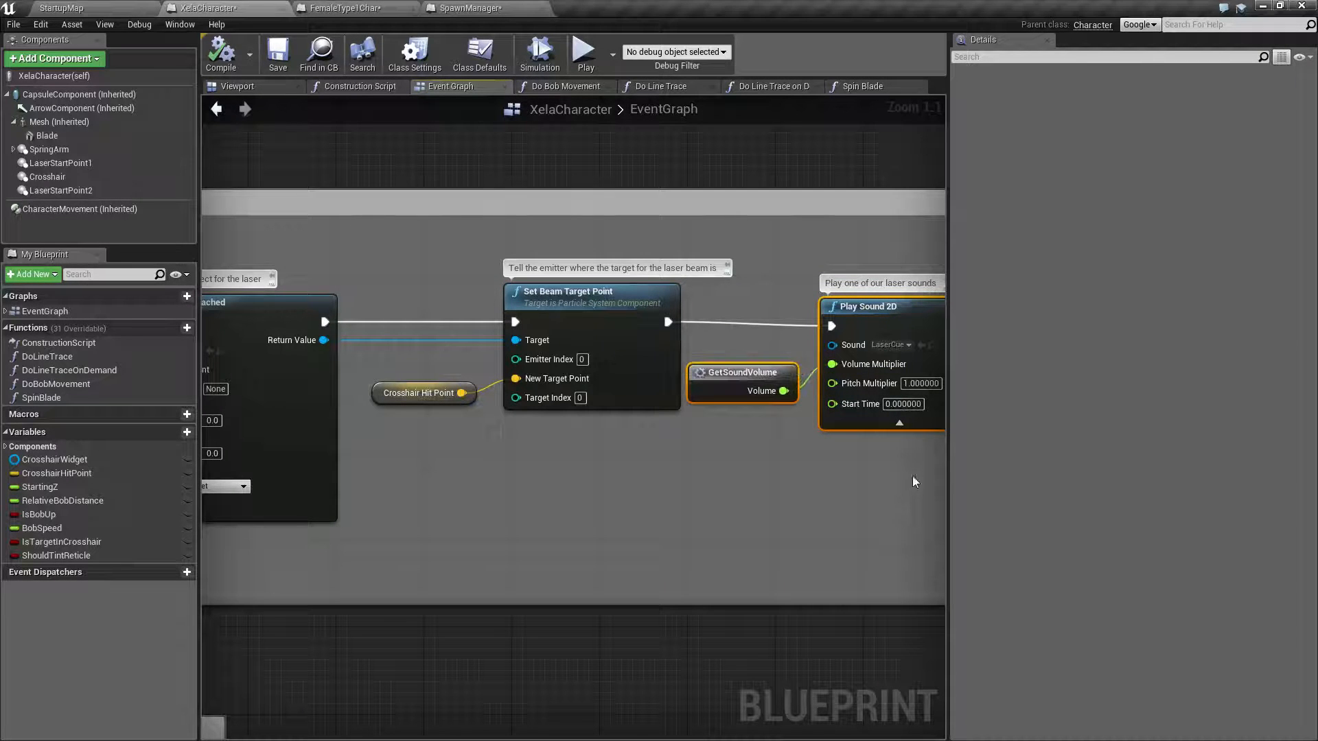
{"action": "mouse_move", "coordinate": [604, 331]}
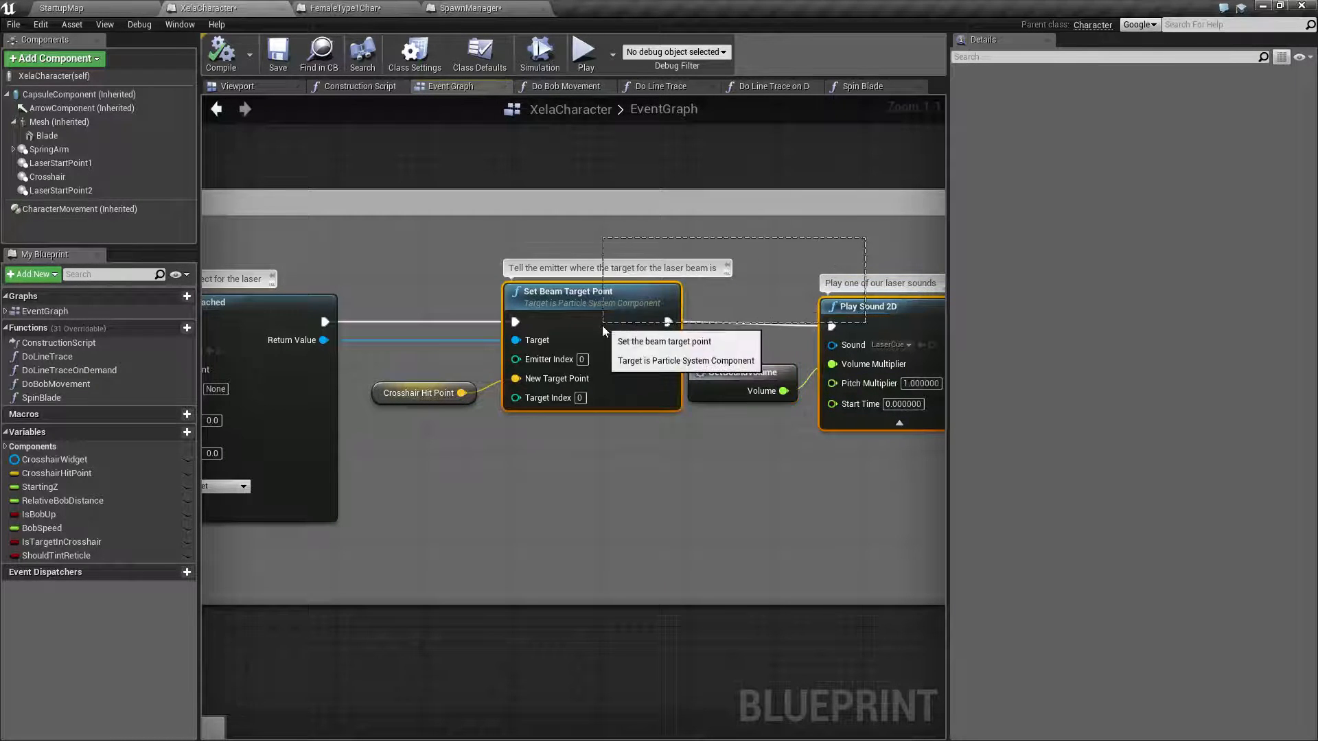
Step: Apply Alignment > Straighten Connection(s) to Set Beam Target Point, GetSoundVolume and Play Sound 2D
{"action": "right_click", "coordinate": [868, 306]}
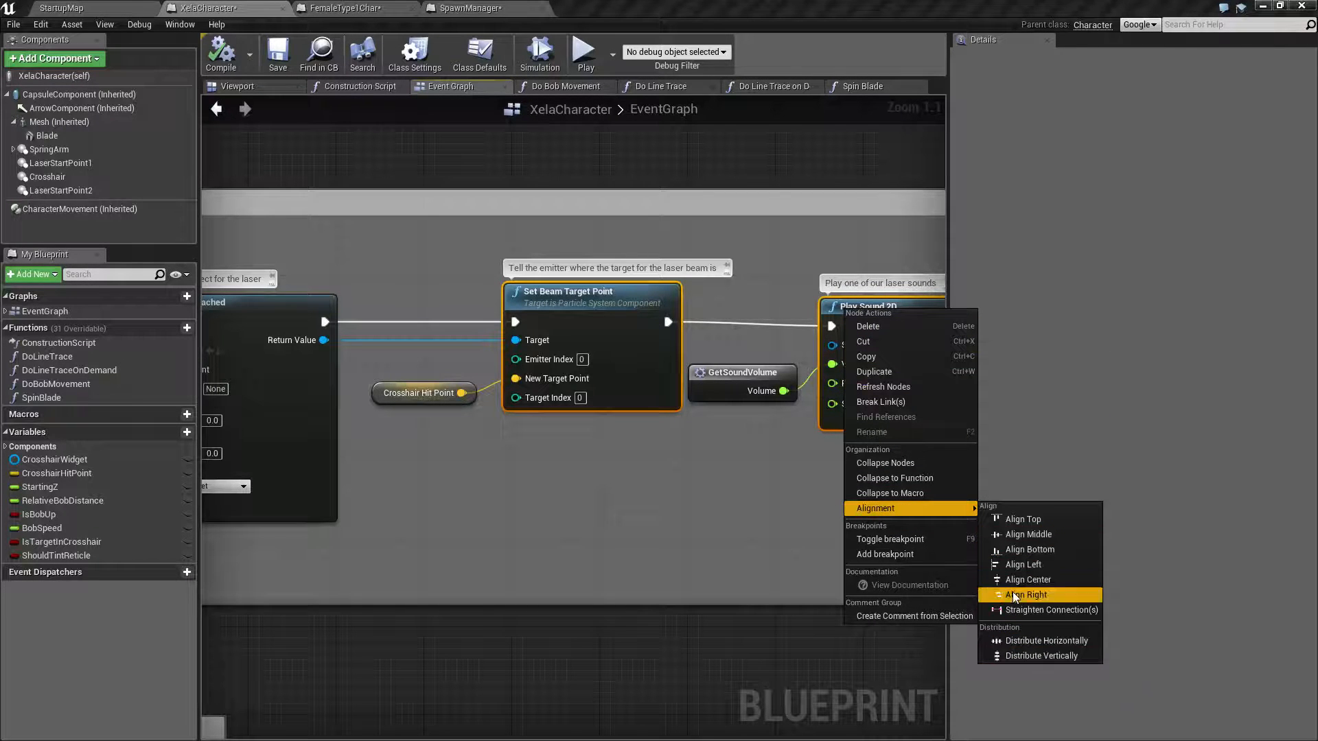
{"action": "mouse_move", "coordinate": [1022, 519]}
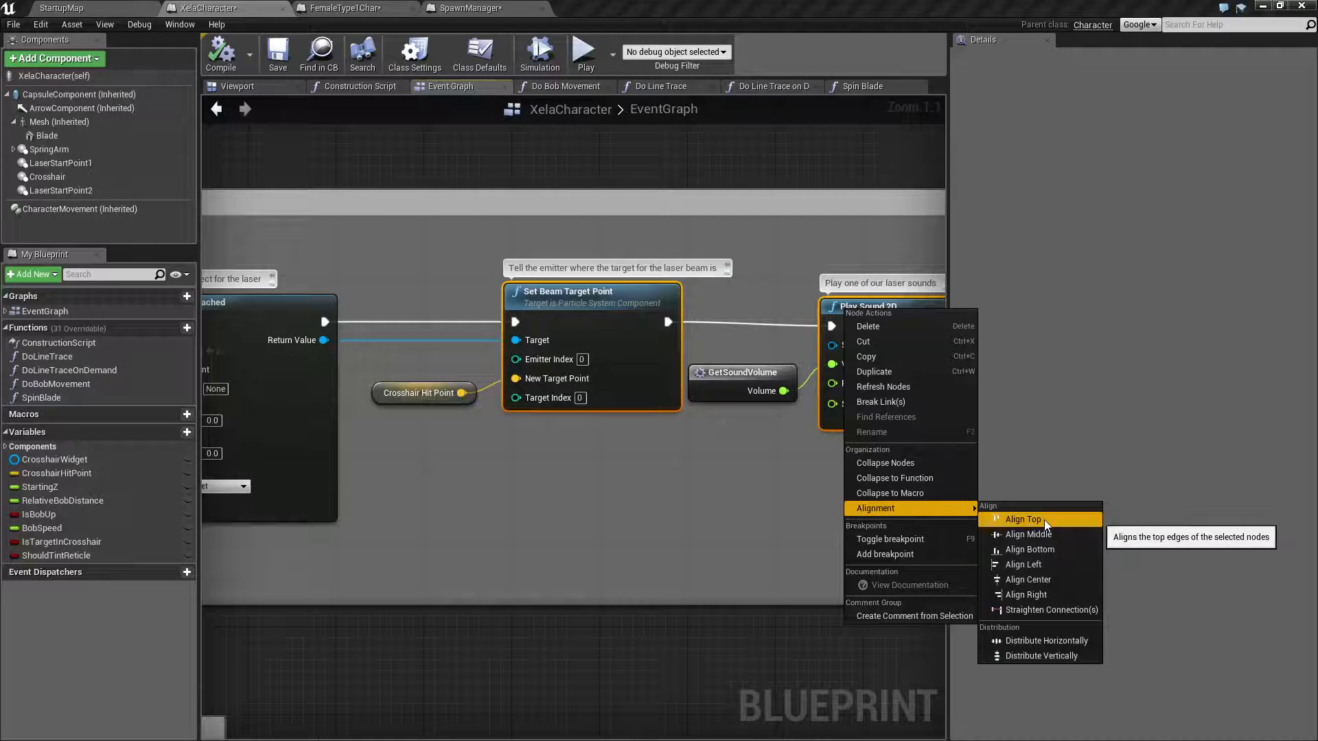
{"action": "mouse_move", "coordinate": [1045, 549]}
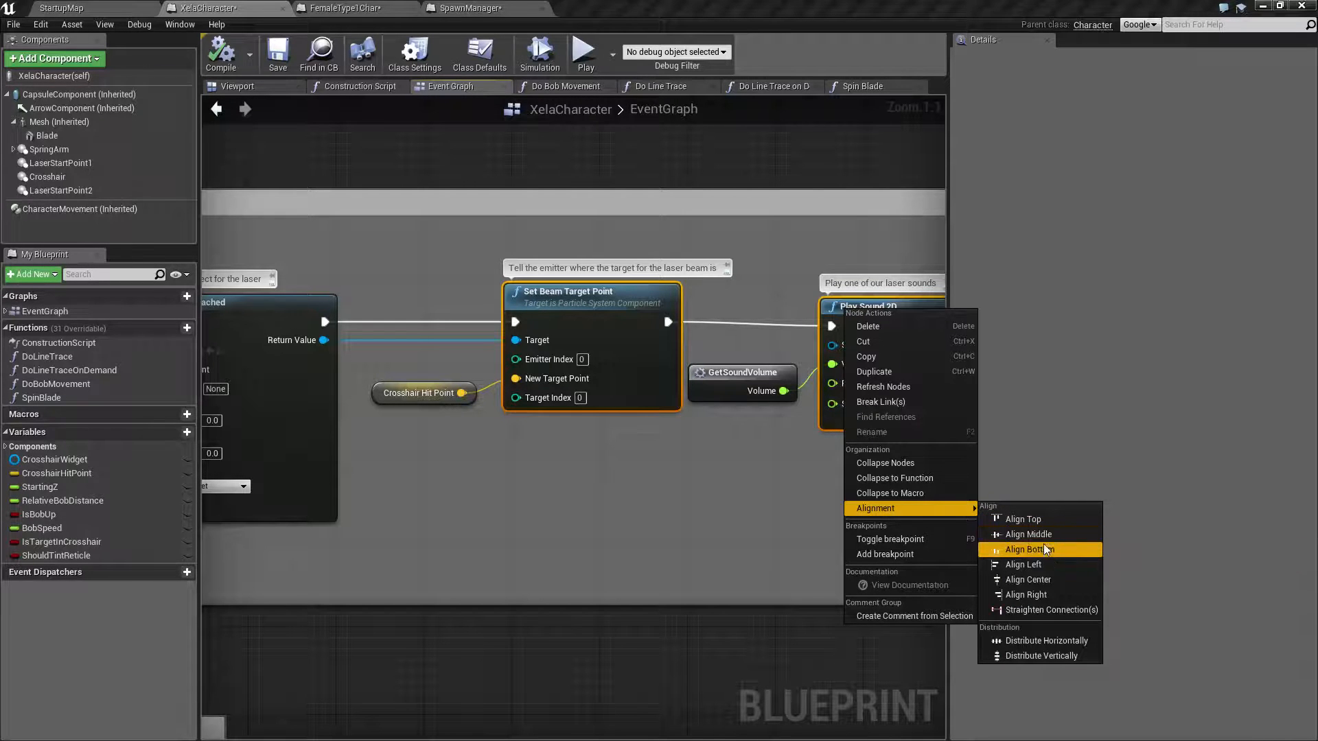
{"action": "mouse_move", "coordinate": [1063, 615]}
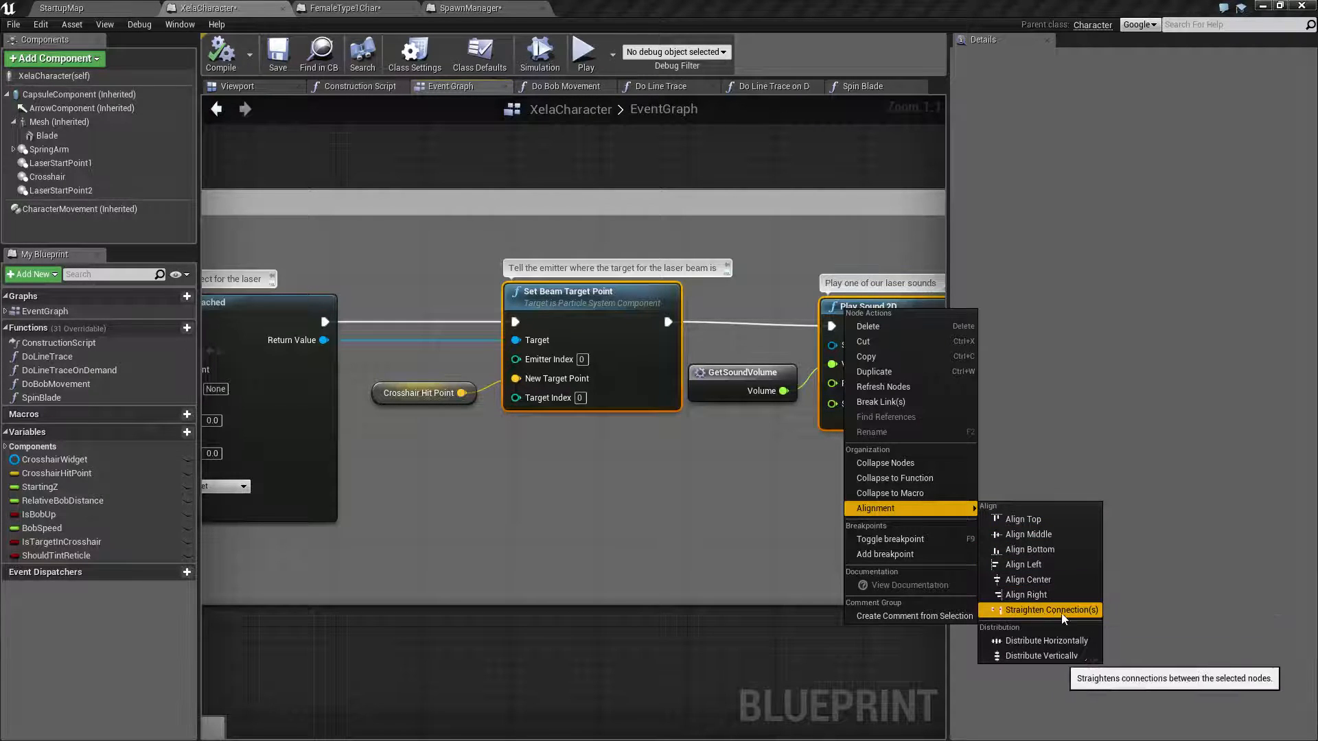
{"action": "mouse_move", "coordinate": [1049, 613]}
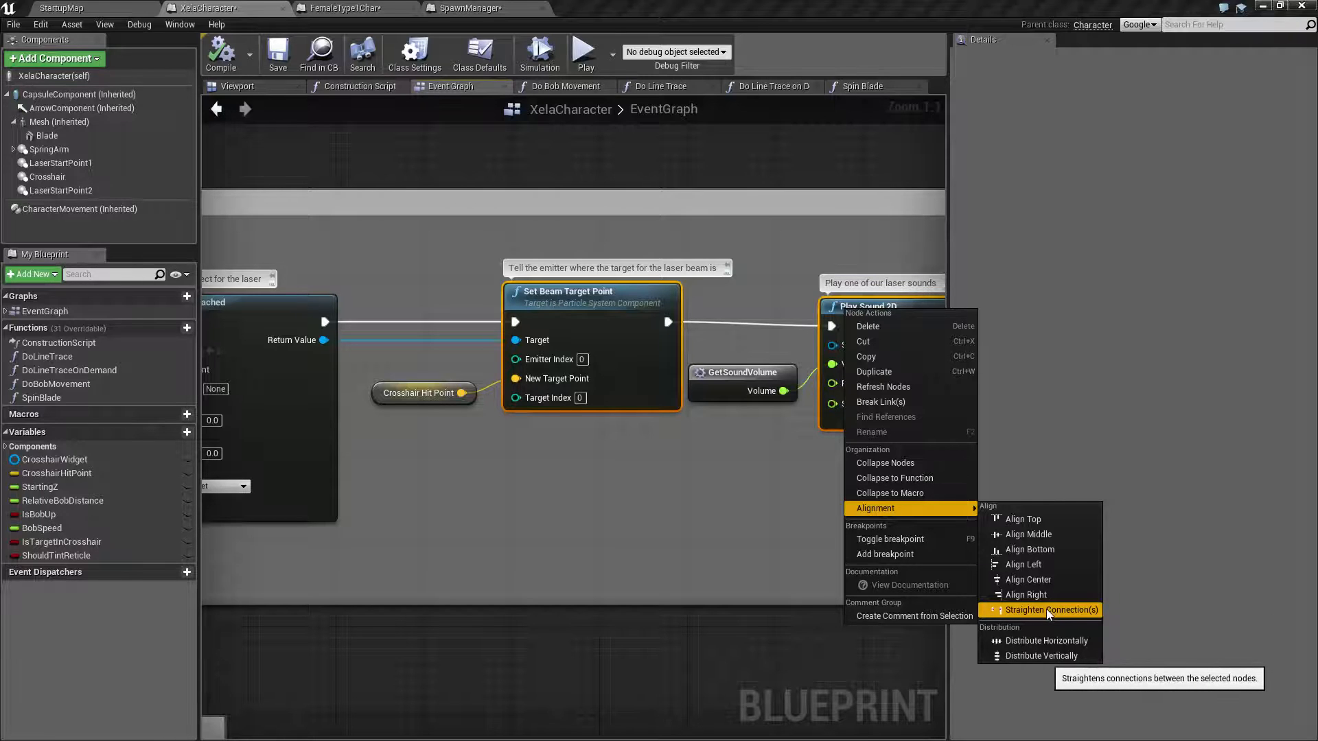
{"action": "left_click", "coordinate": [1046, 609]}
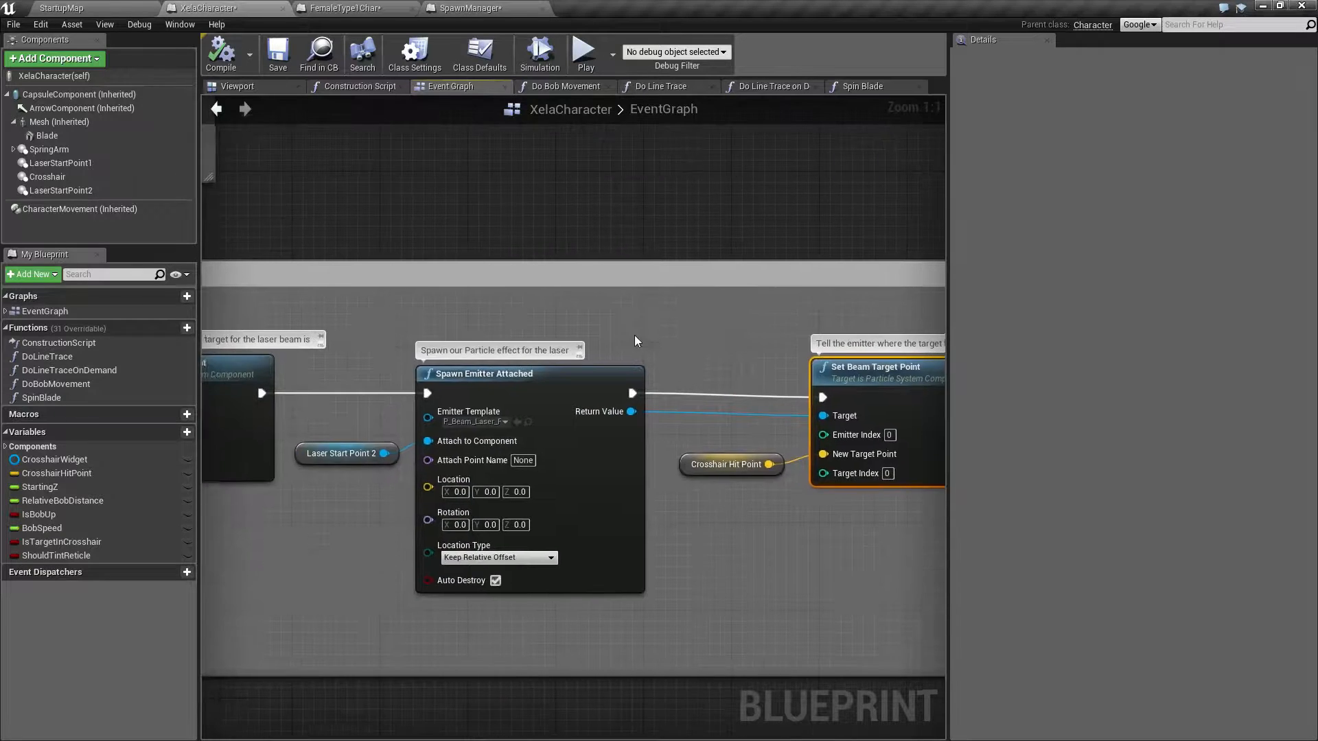
Step: Locate the Play Effects and Sound group and straighten its Set Beam Target Point wiring
{"action": "scroll", "scroll_direction": "down", "scroll_amount": 3}
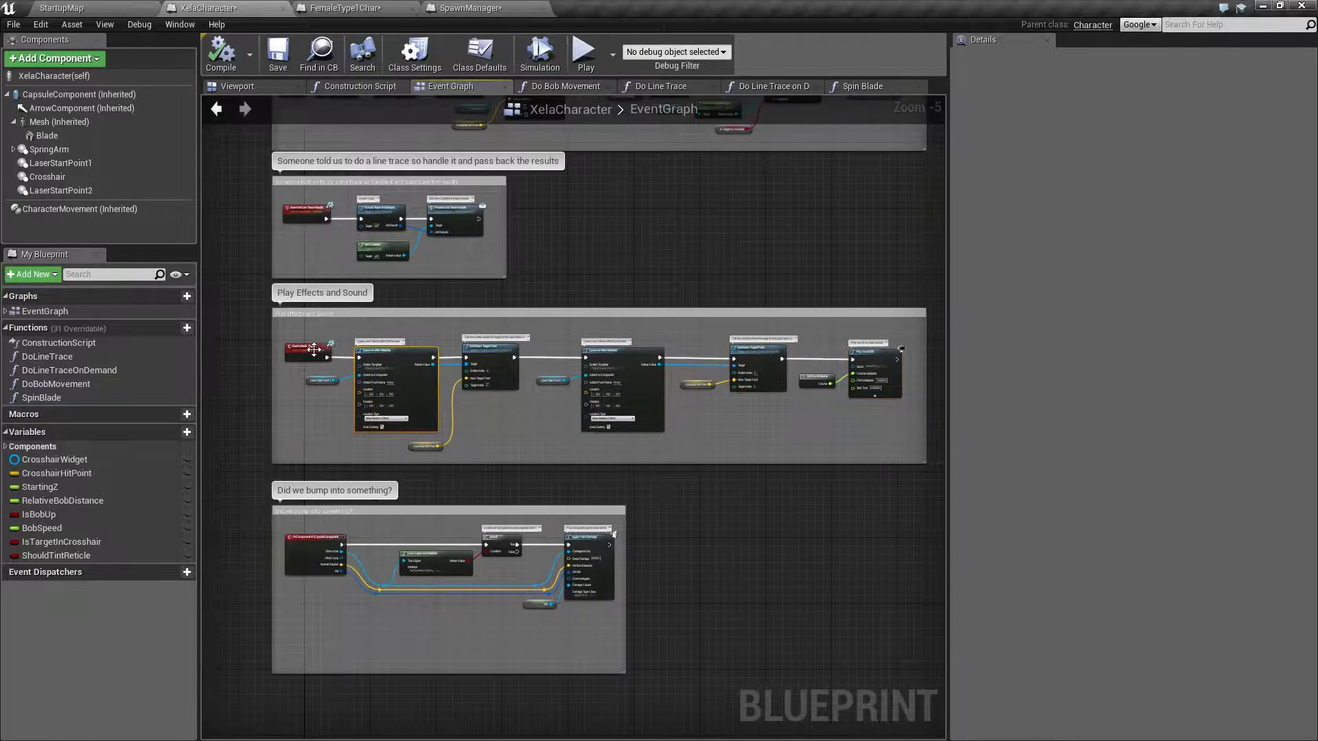
{"action": "mouse_move", "coordinate": [755, 360]}
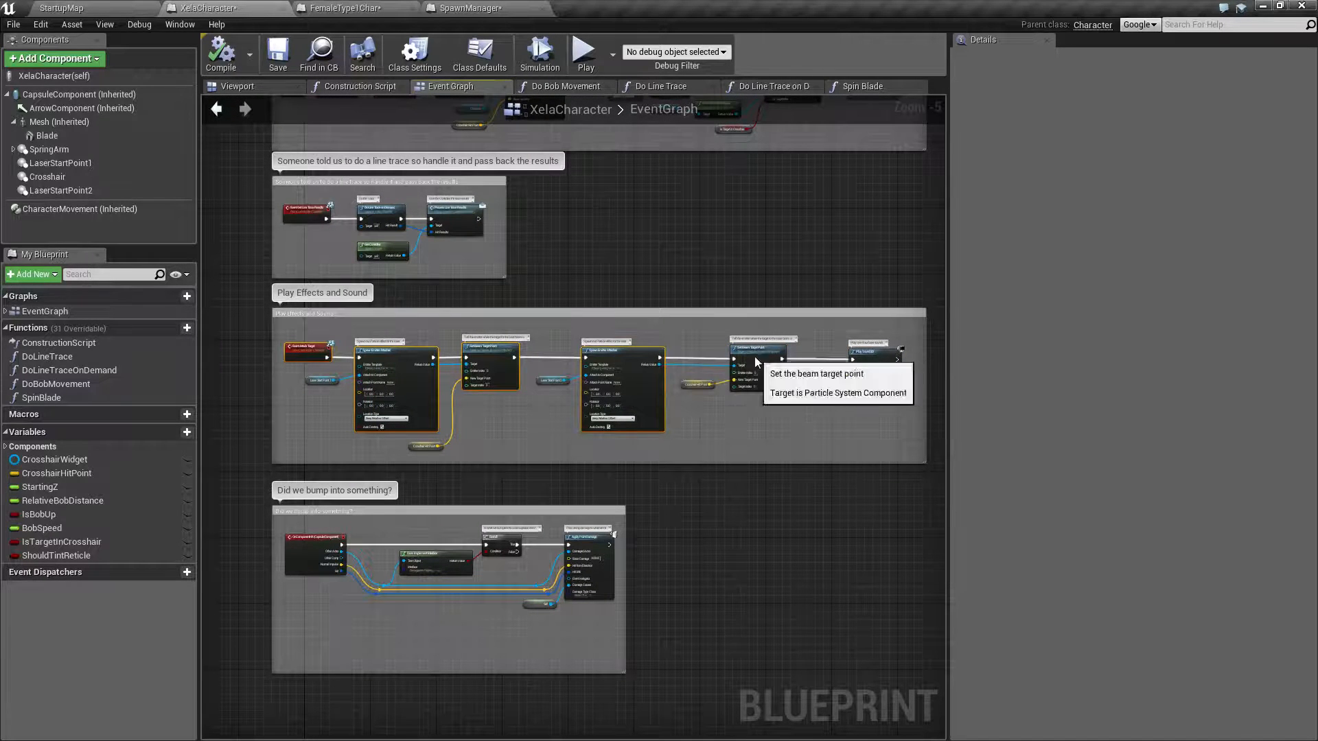
{"action": "right_click", "coordinate": [757, 352]}
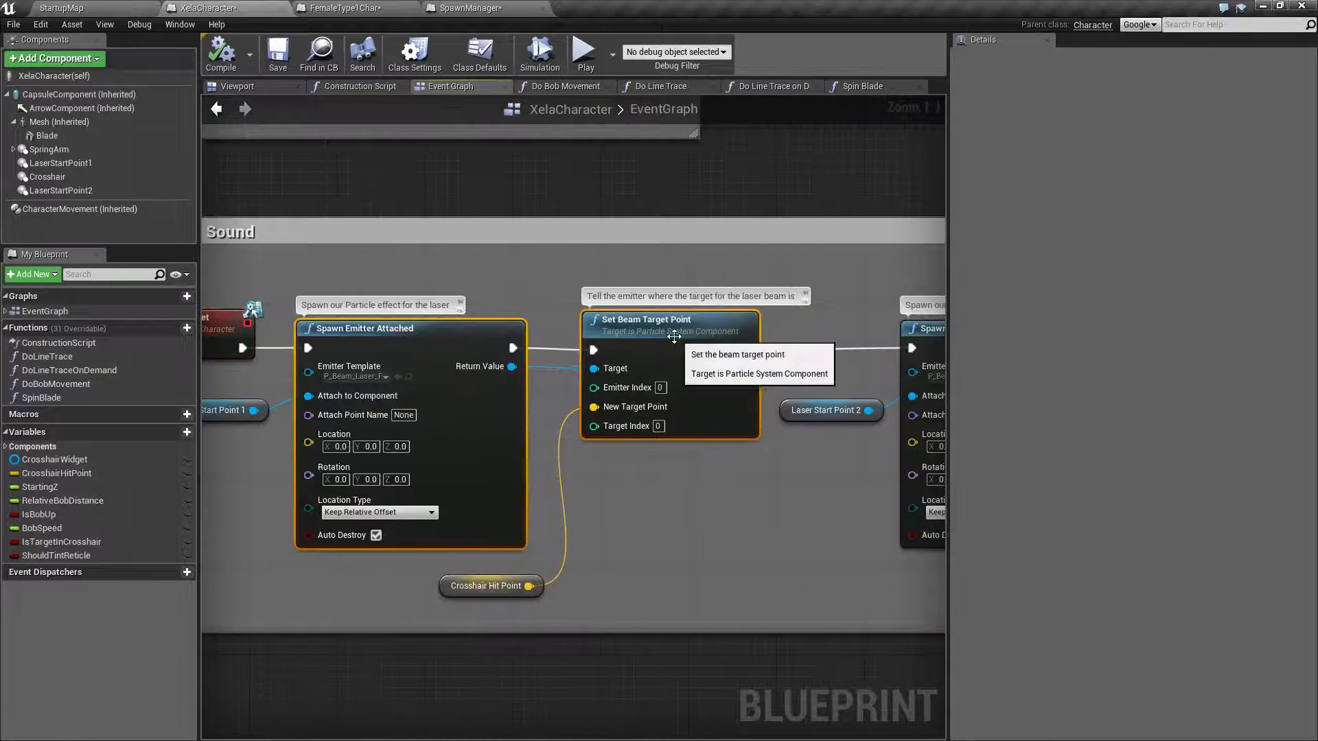
{"action": "right_click", "coordinate": [670, 324]}
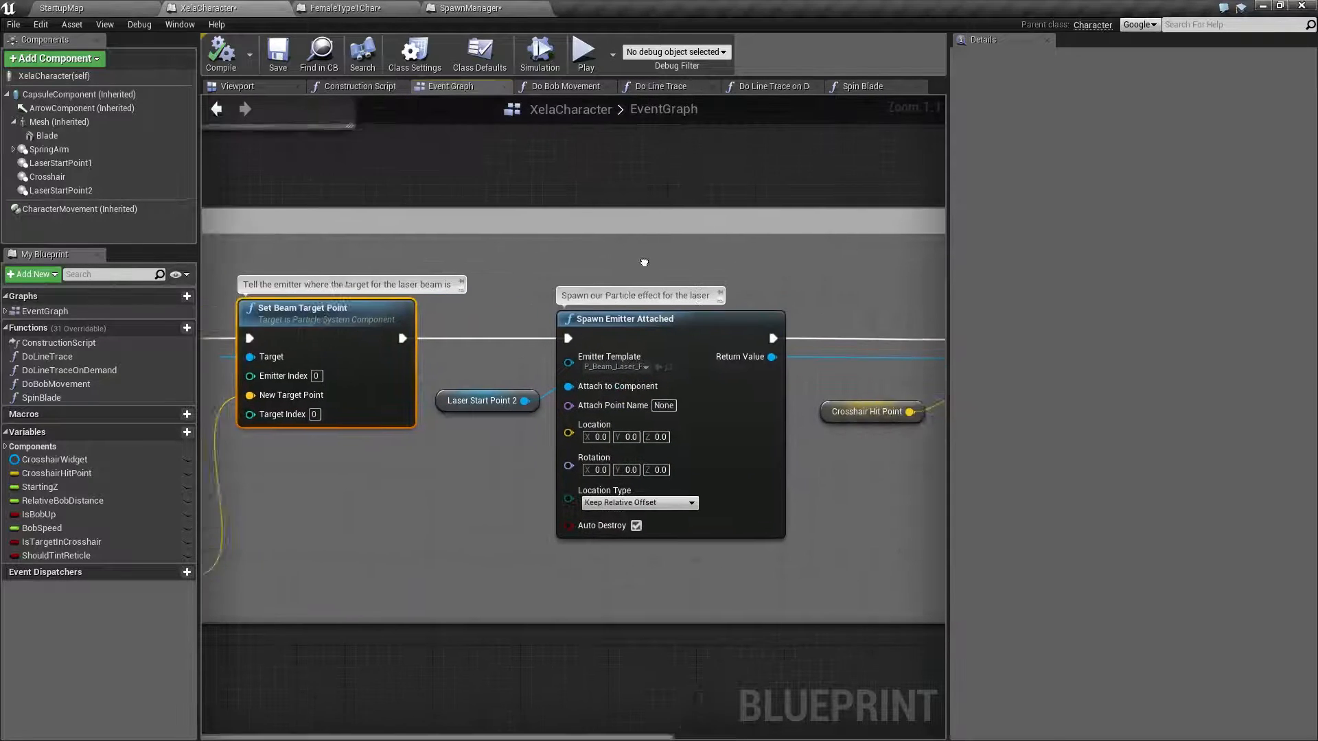
{"action": "right_click", "coordinate": [684, 316]}
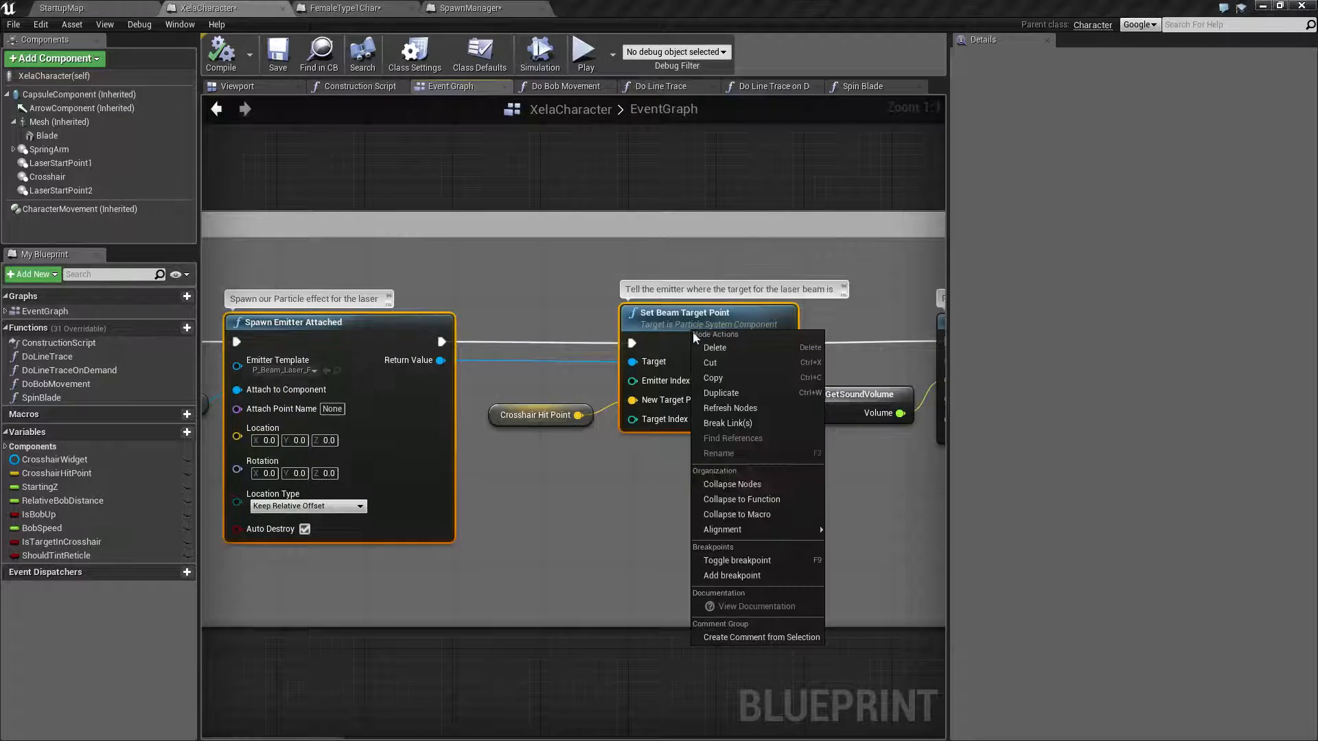
{"action": "left_click", "coordinate": [837, 544]}
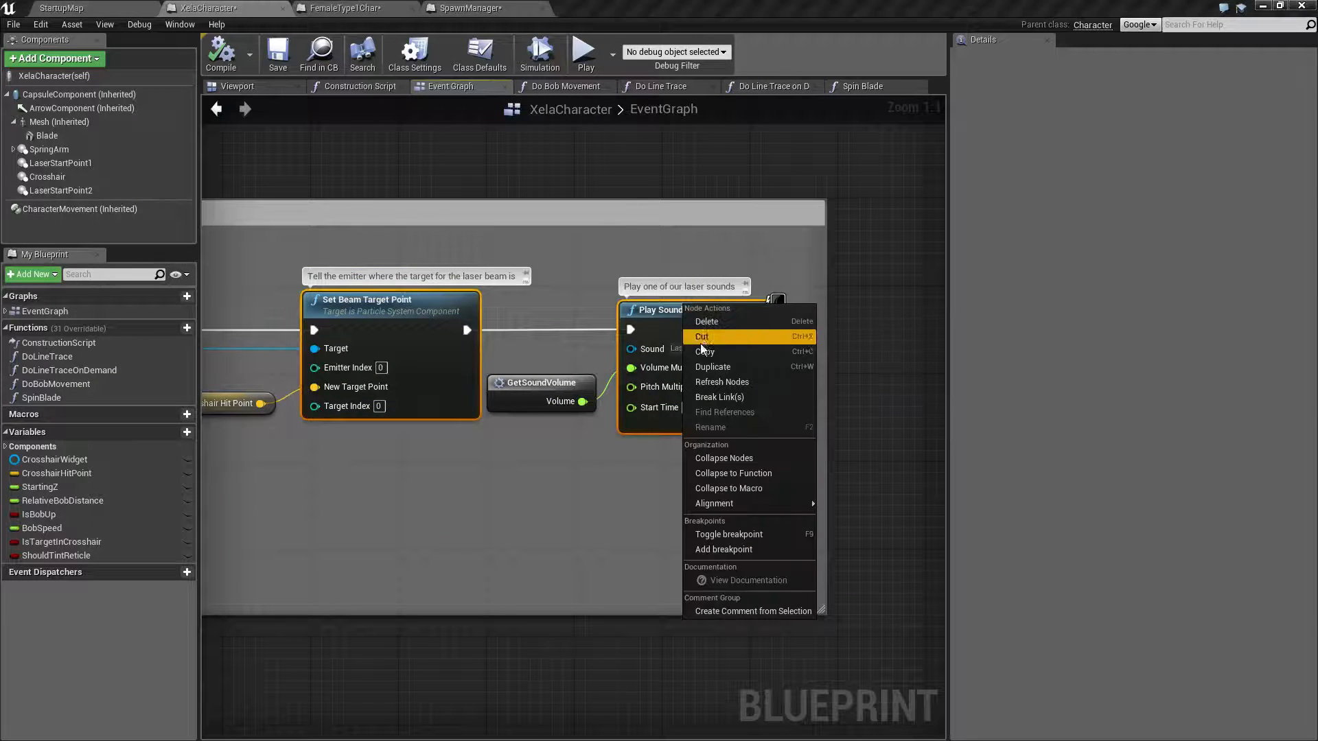
{"action": "mouse_move", "coordinate": [714, 503]}
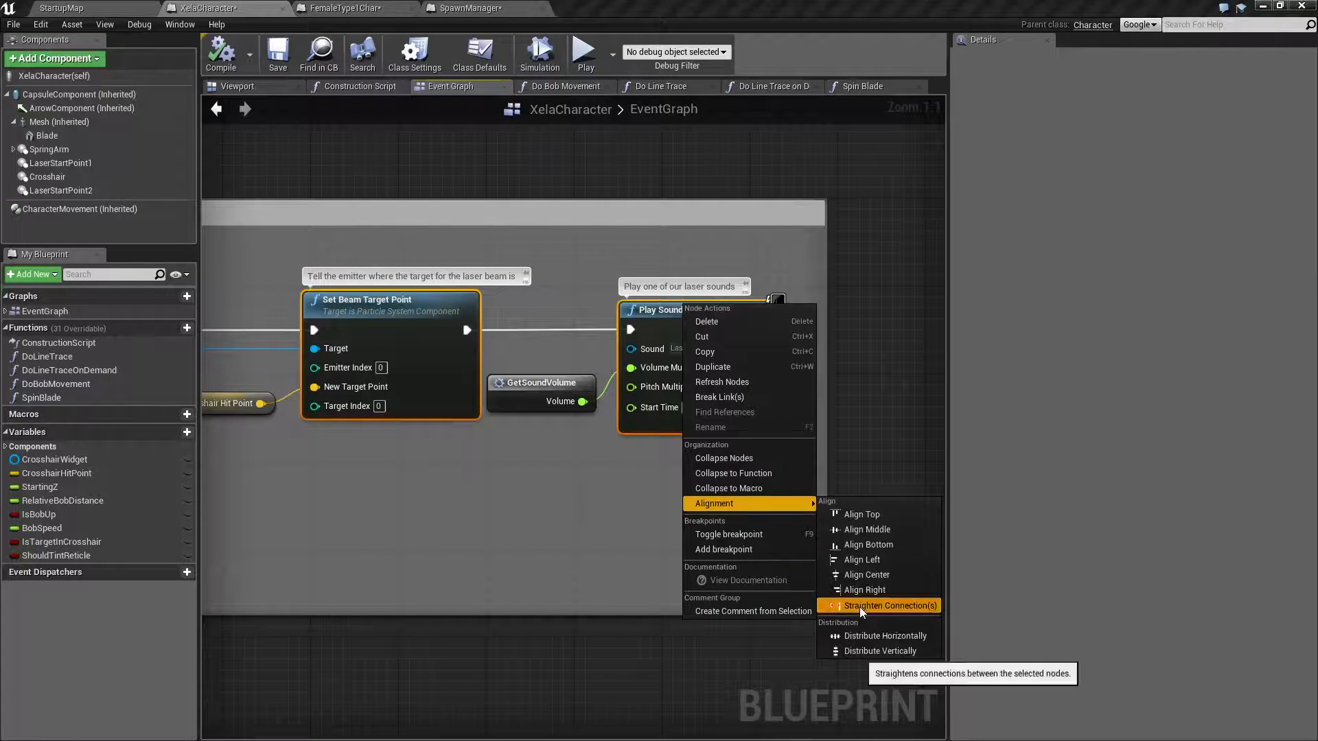
{"action": "left_click", "coordinate": [885, 606]}
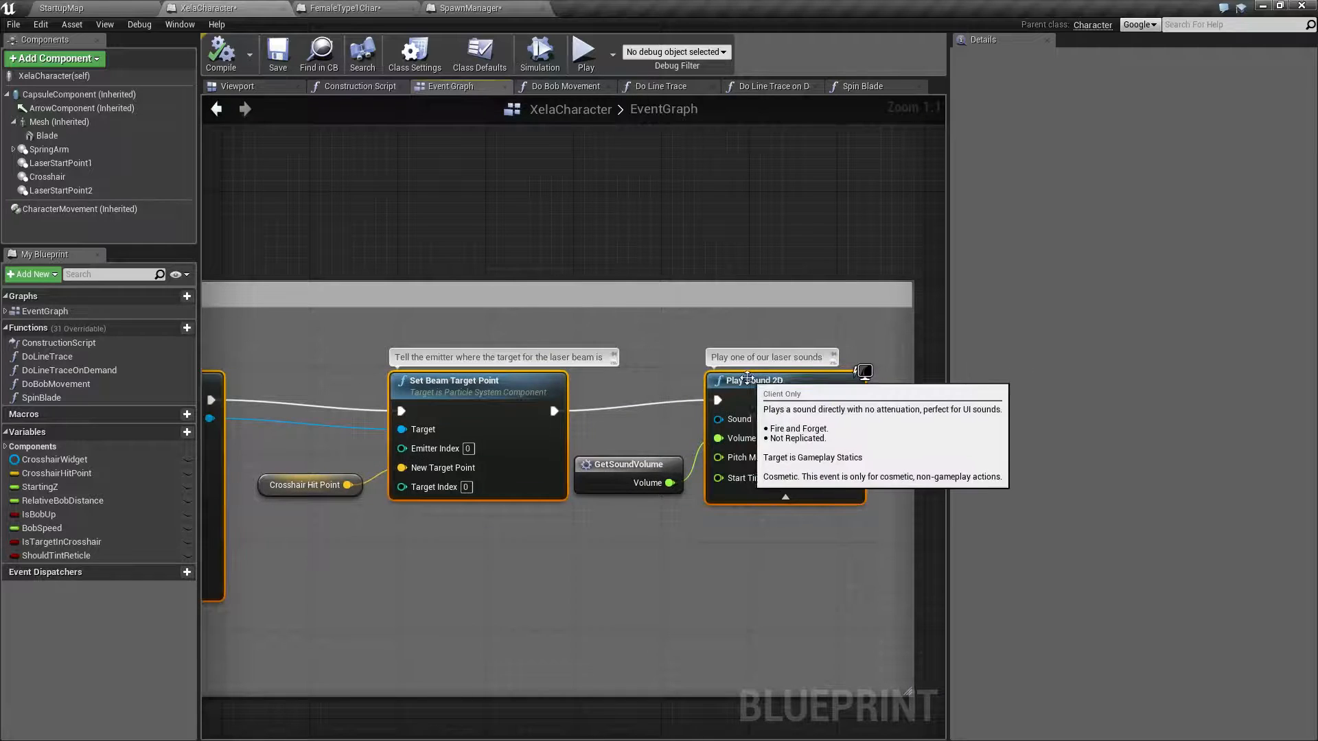
{"action": "mouse_move", "coordinate": [482, 383]}
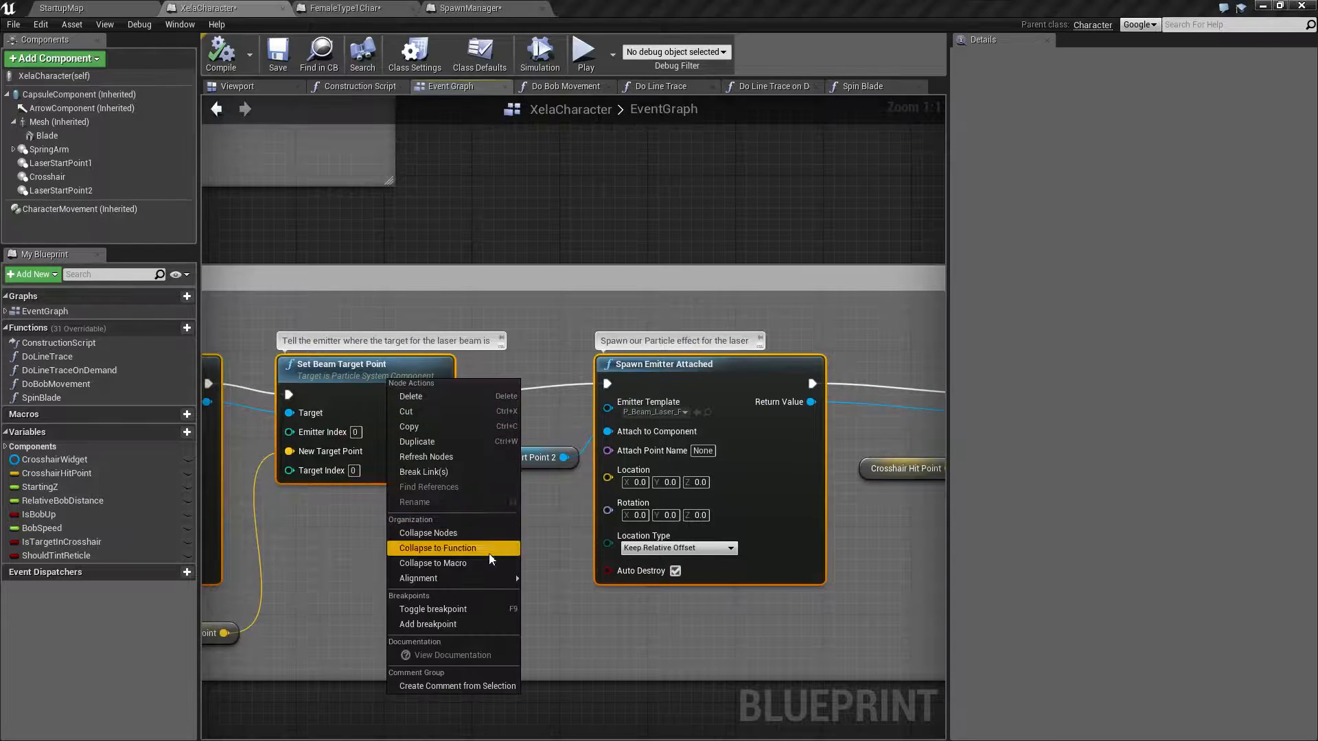
Step: Try Collapse to Macro, undo the straightening and review Play Sound 2D's alignment options
{"action": "left_click", "coordinate": [434, 563]}
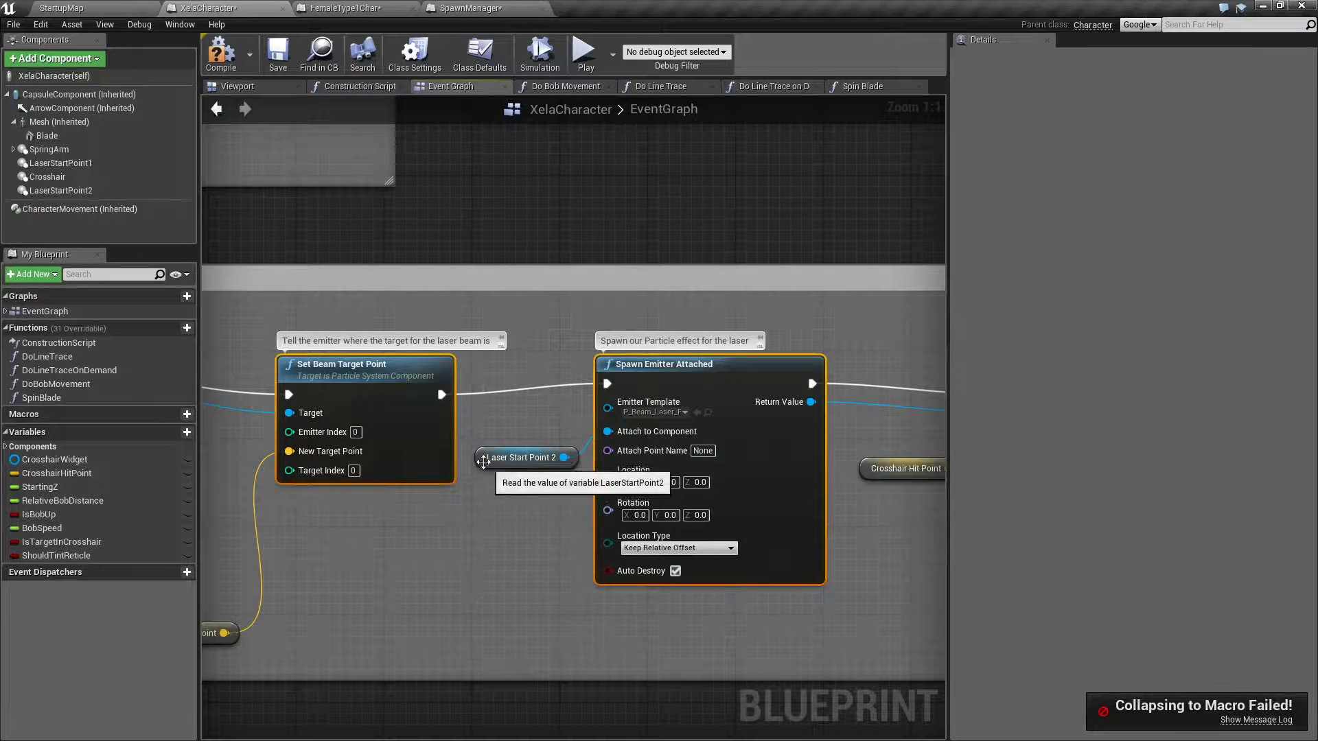
{"action": "right_click", "coordinate": [365, 364]}
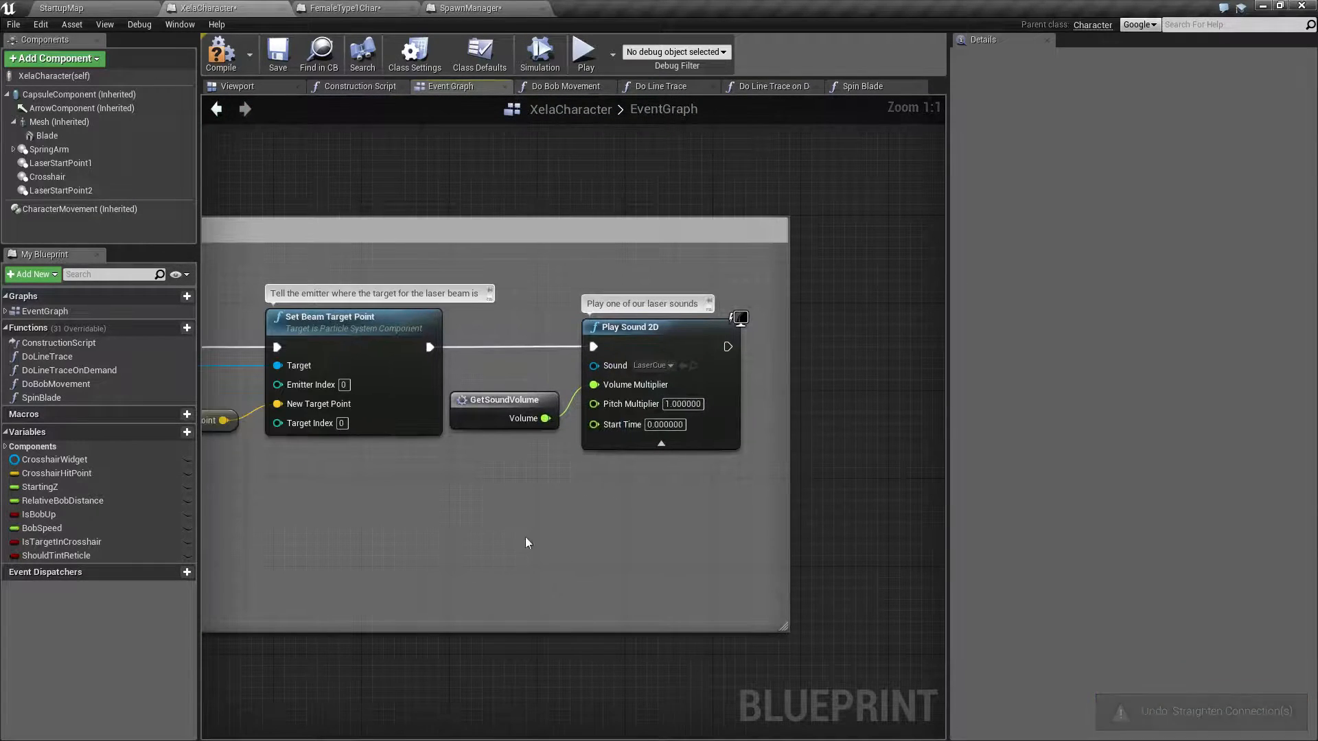
{"action": "mouse_move", "coordinate": [611, 339]}
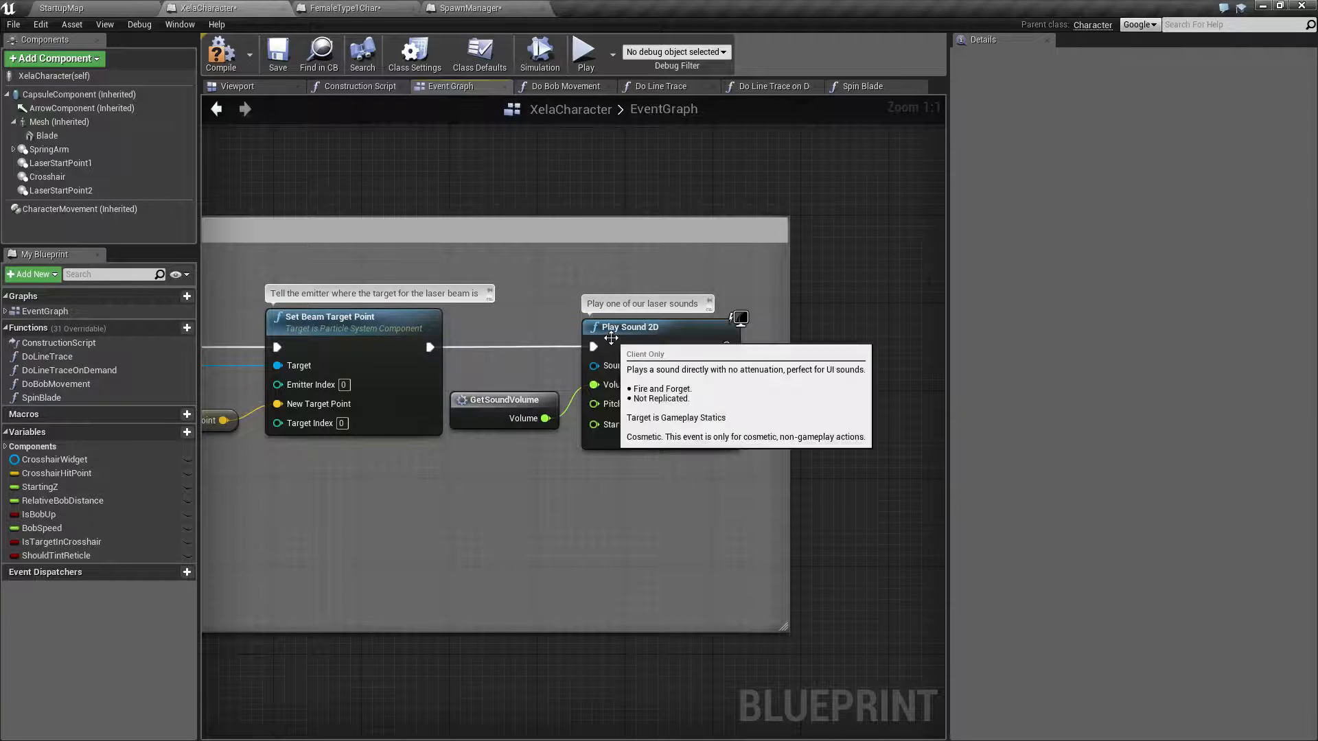
{"action": "right_click", "coordinate": [651, 327]}
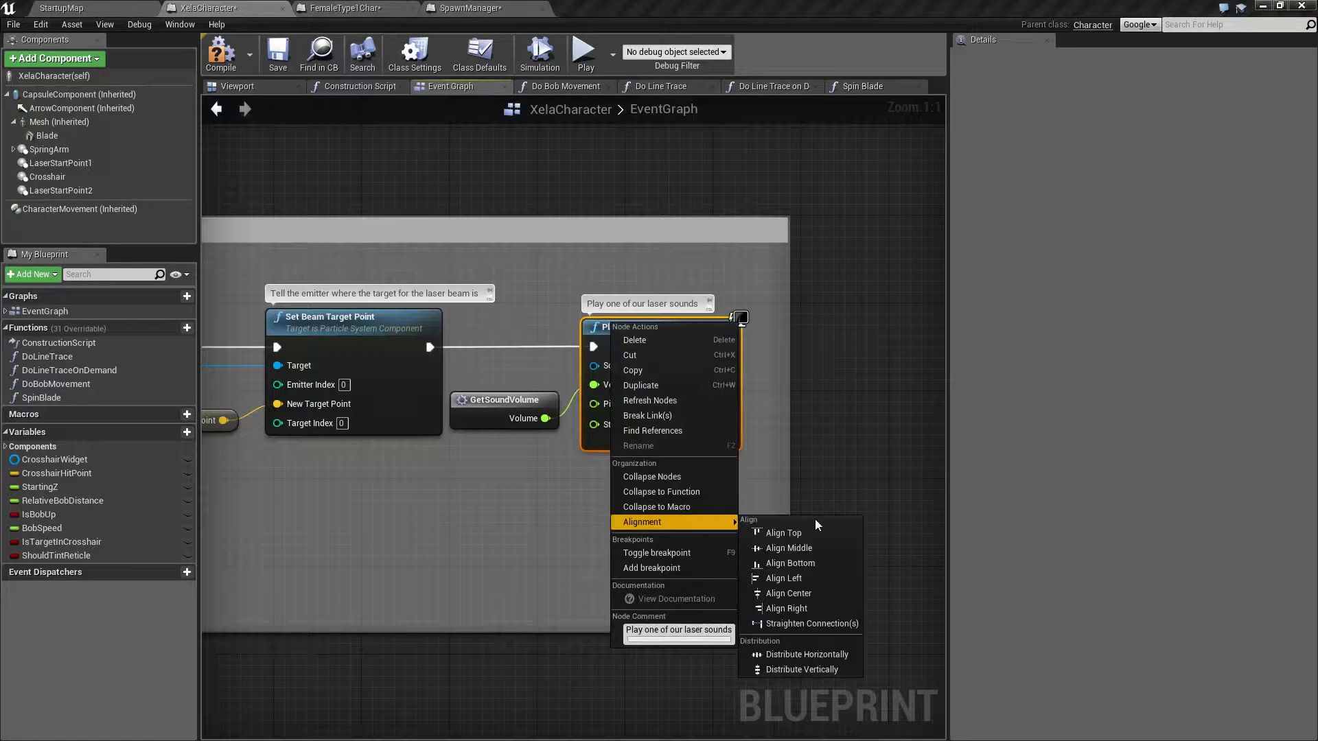
{"action": "mouse_move", "coordinate": [807, 654]}
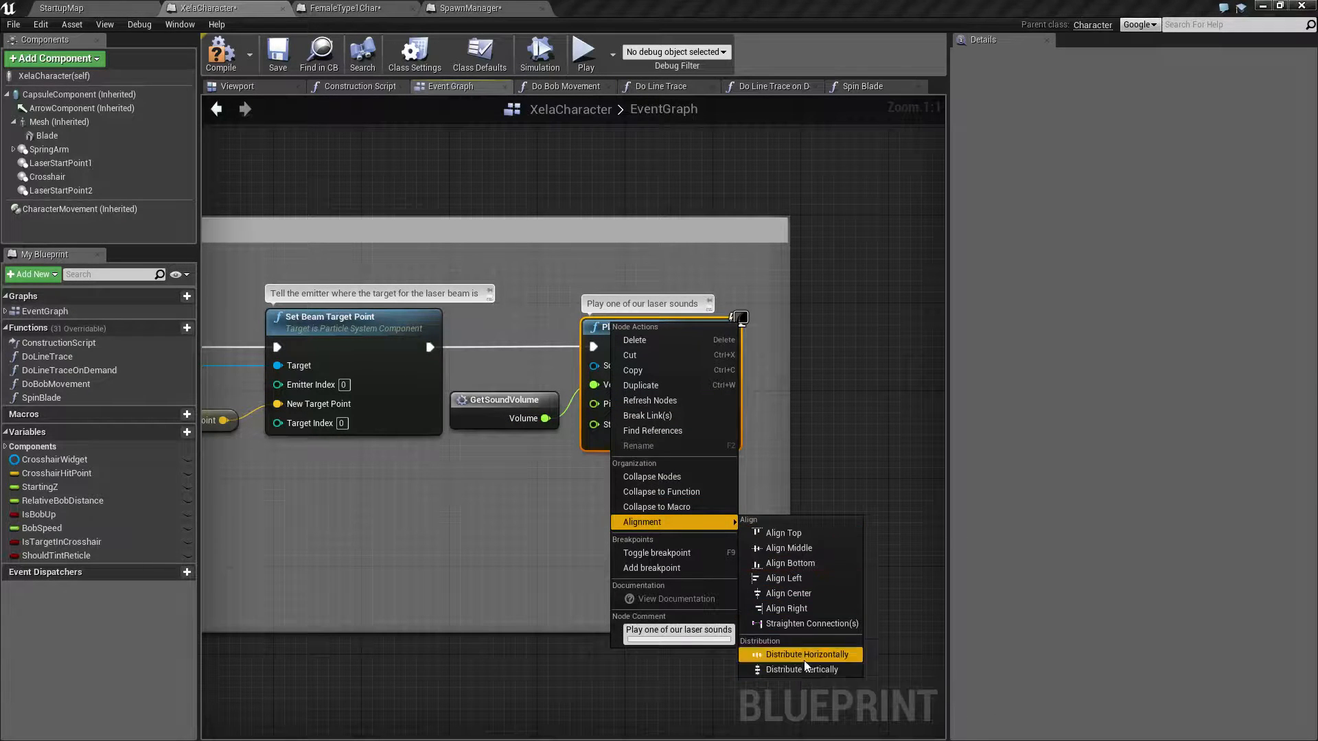
{"action": "mouse_move", "coordinate": [804, 648]}
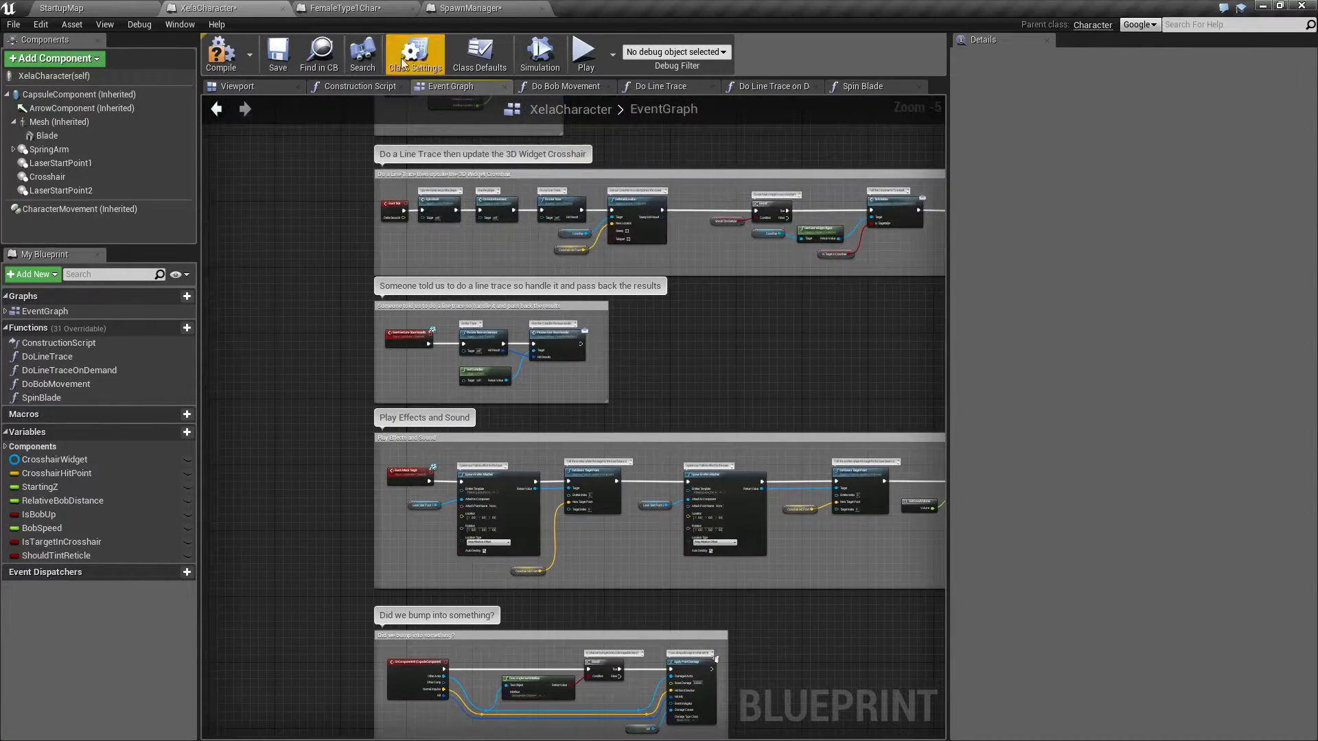
Step: Save XelaCharacter and switch to SpawnManager's PlayStoreClosingMessage graph
{"action": "left_click", "coordinate": [277, 54]}
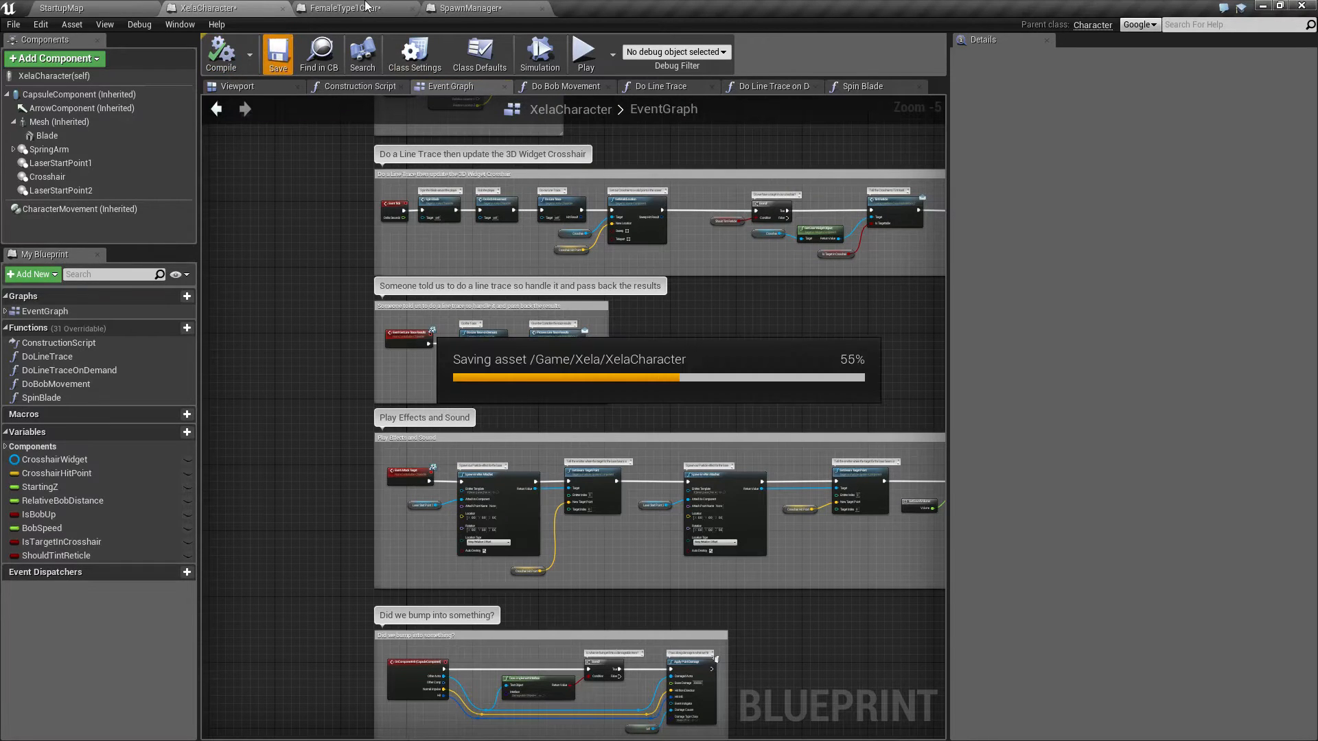
{"action": "left_click", "coordinate": [468, 5]}
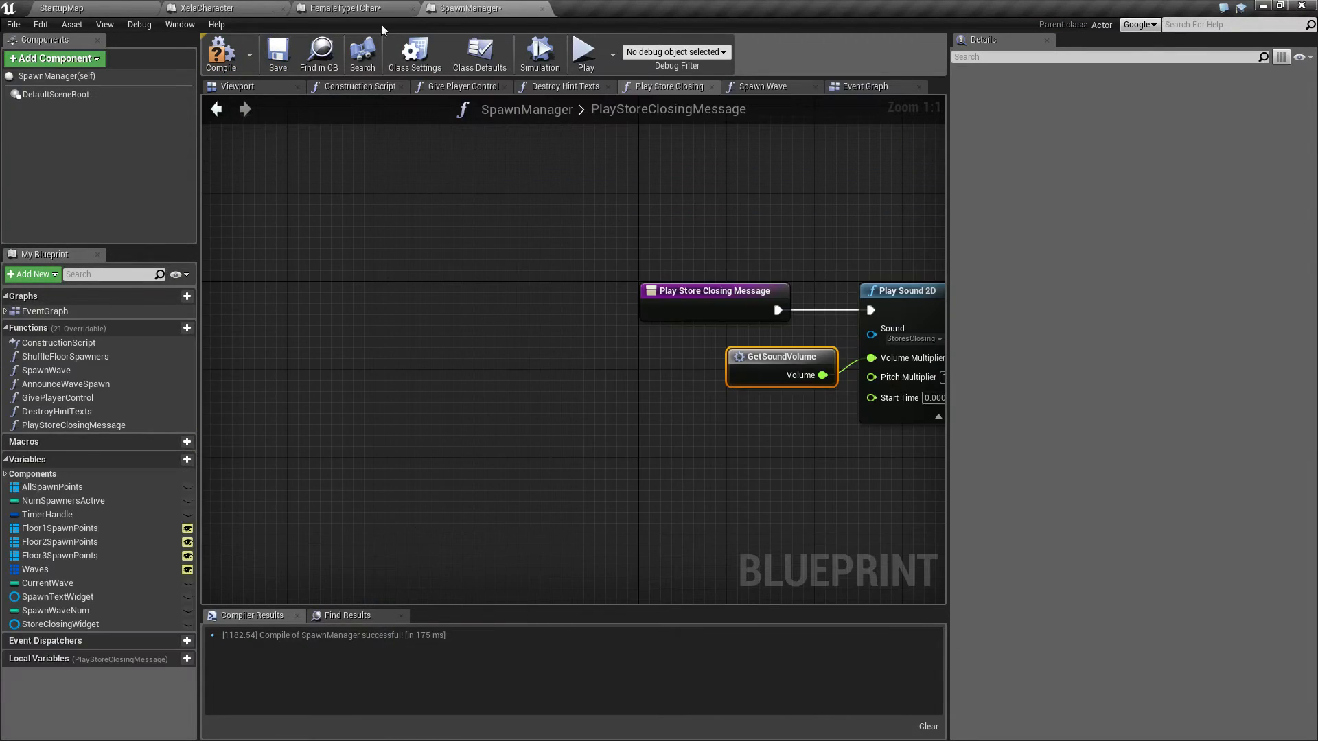